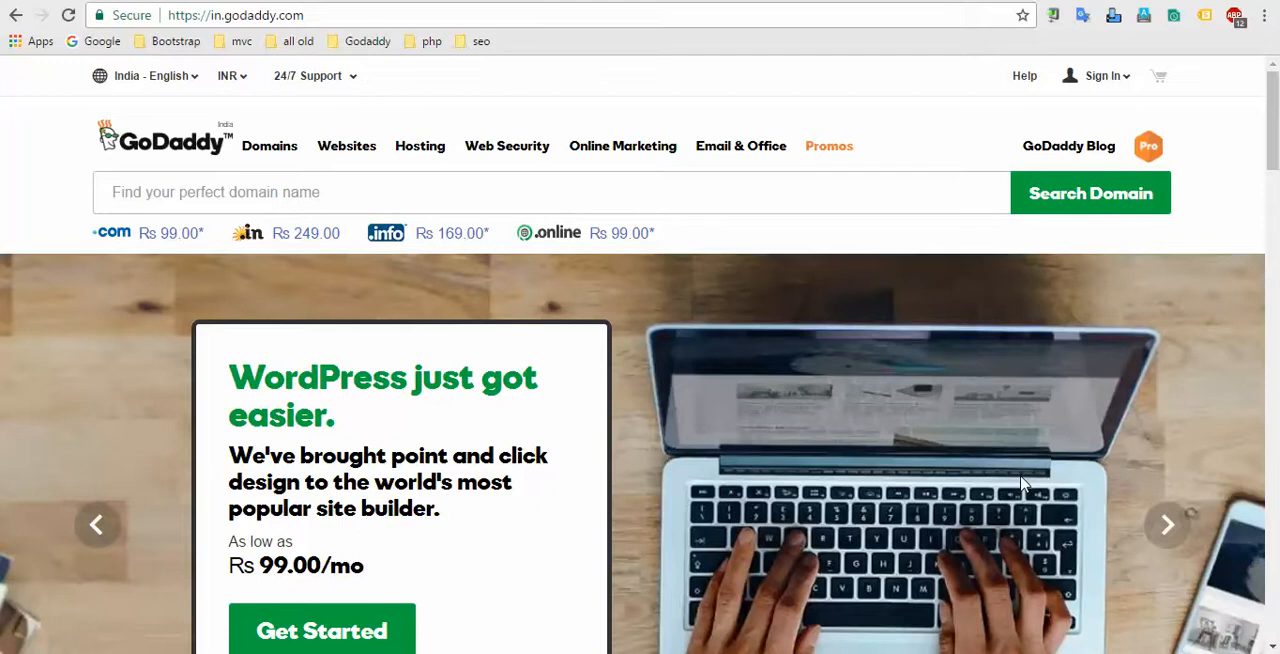
pyautogui.moveTo(1252, 196)
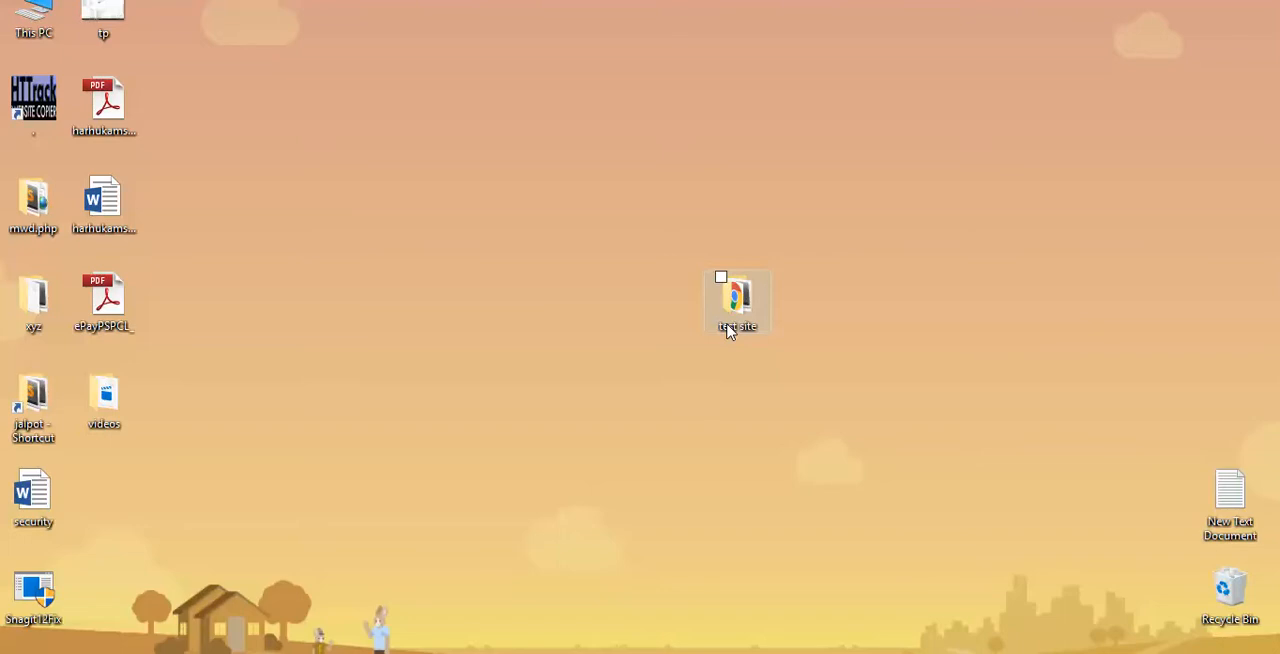
pyautogui.moveTo(730, 298)
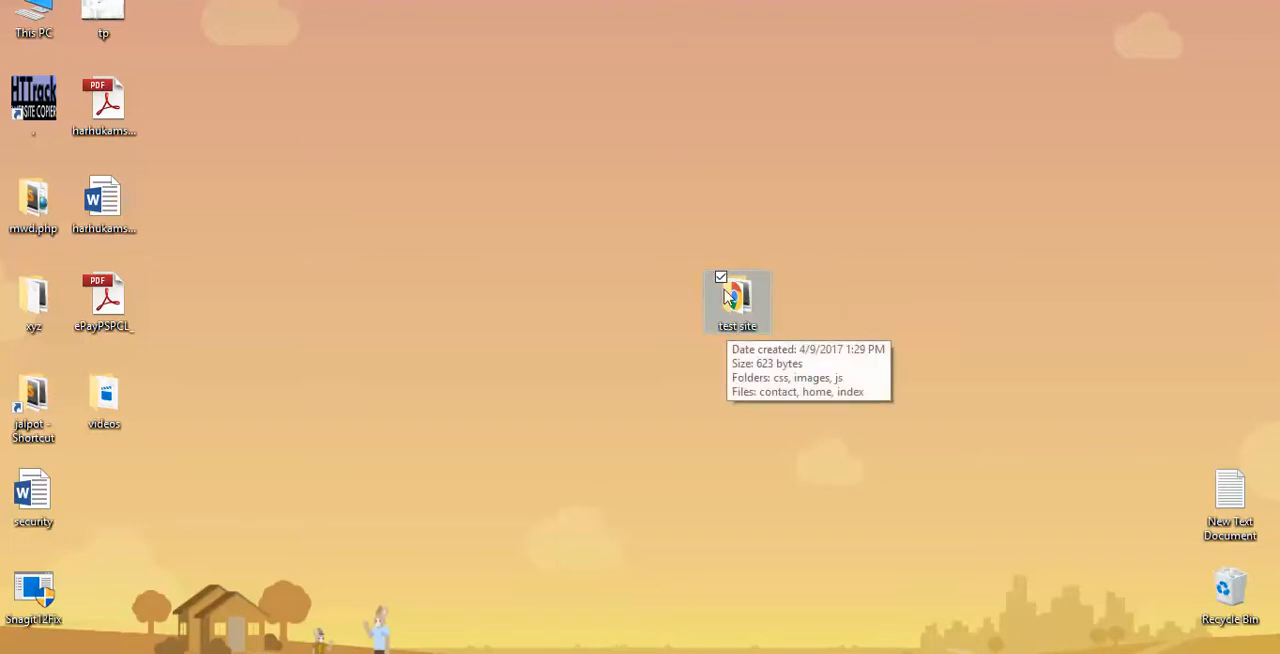
# Step: Compress the test site folder on the desktop into a test site.zip archive
pyautogui.doubleClick(736, 298)
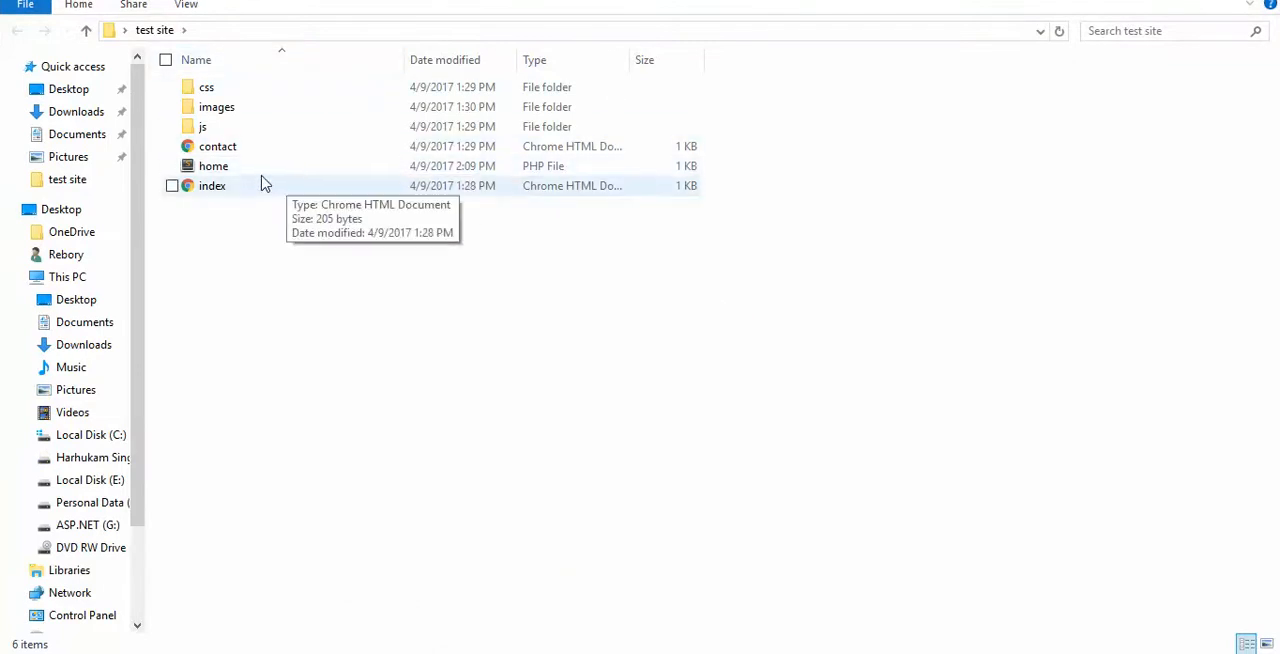
pyautogui.moveTo(264, 166)
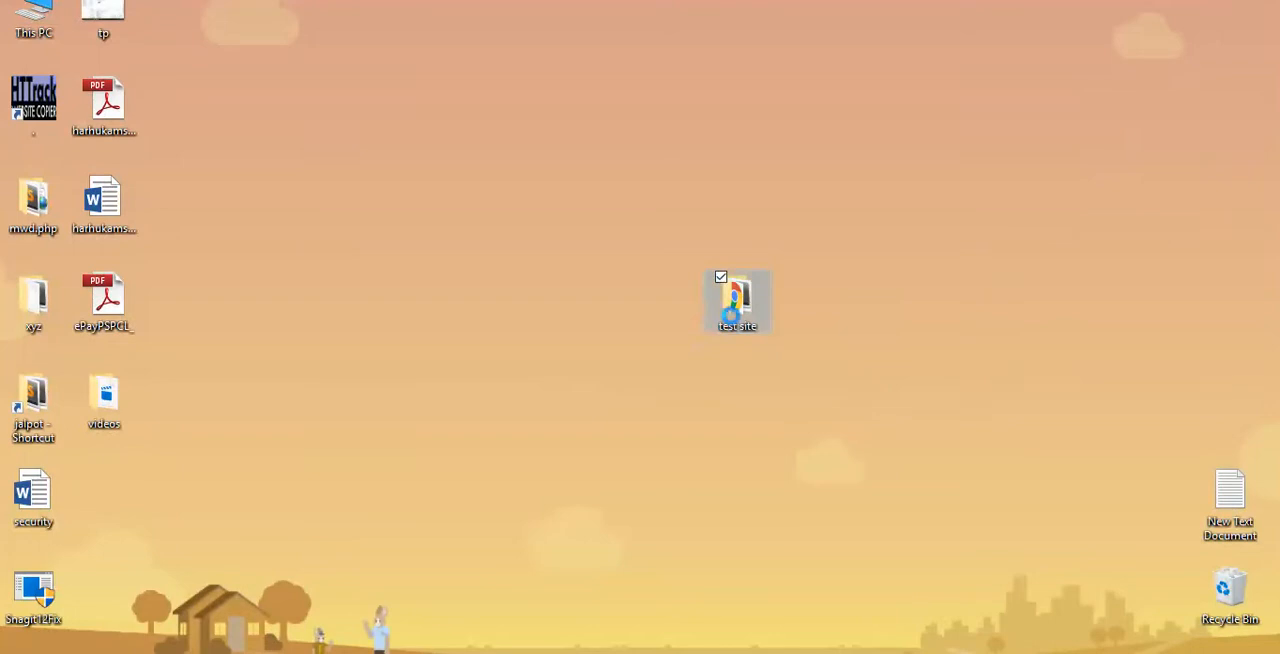
pyautogui.rightClick(736, 300)
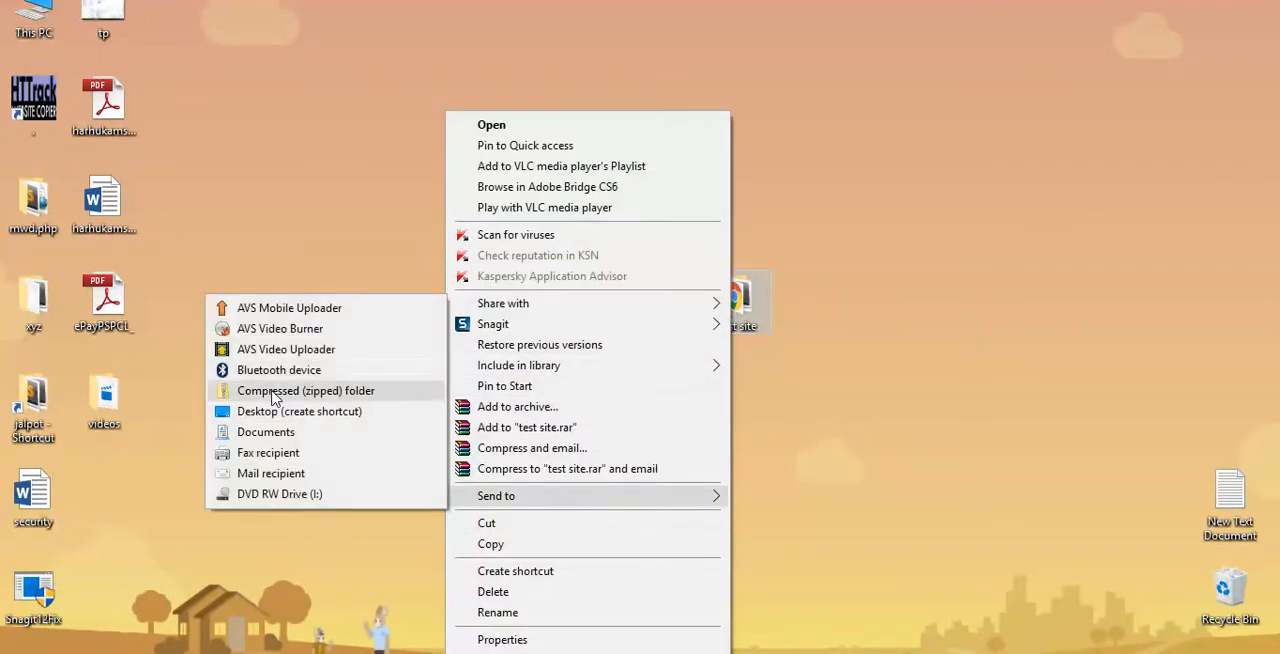
pyautogui.click(304, 390)
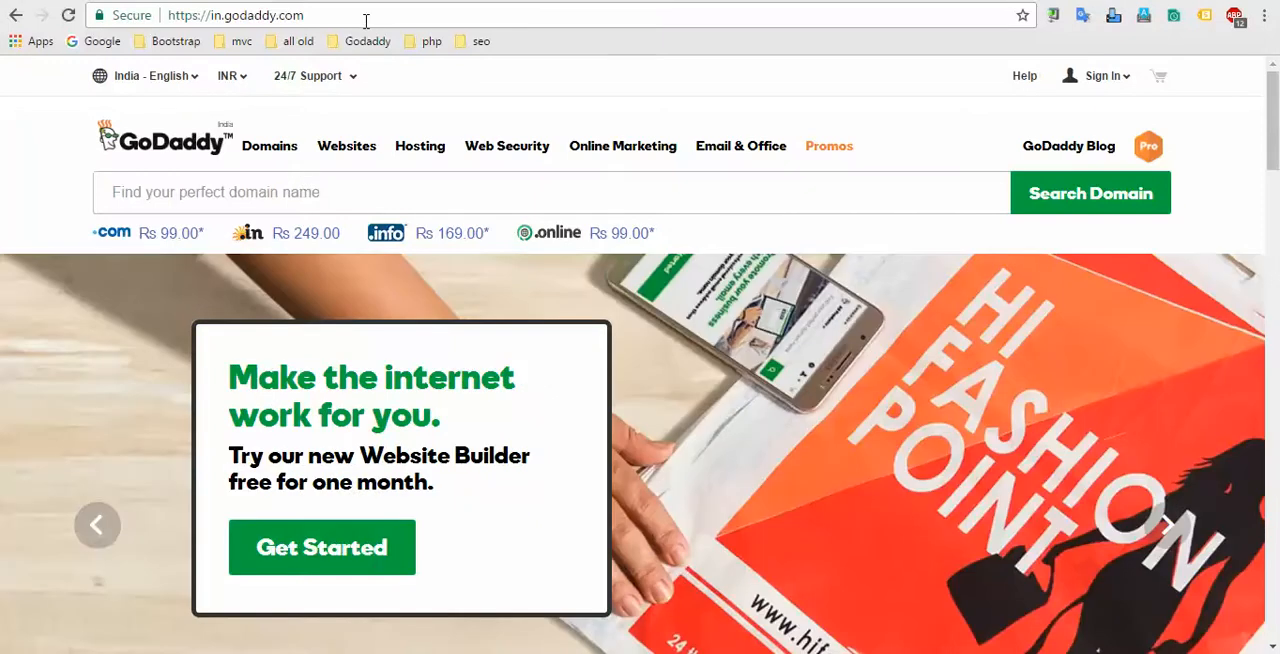
# Step: Return to GoDaddy and go to the registered-users sign-in page
pyautogui.click(240, 16)
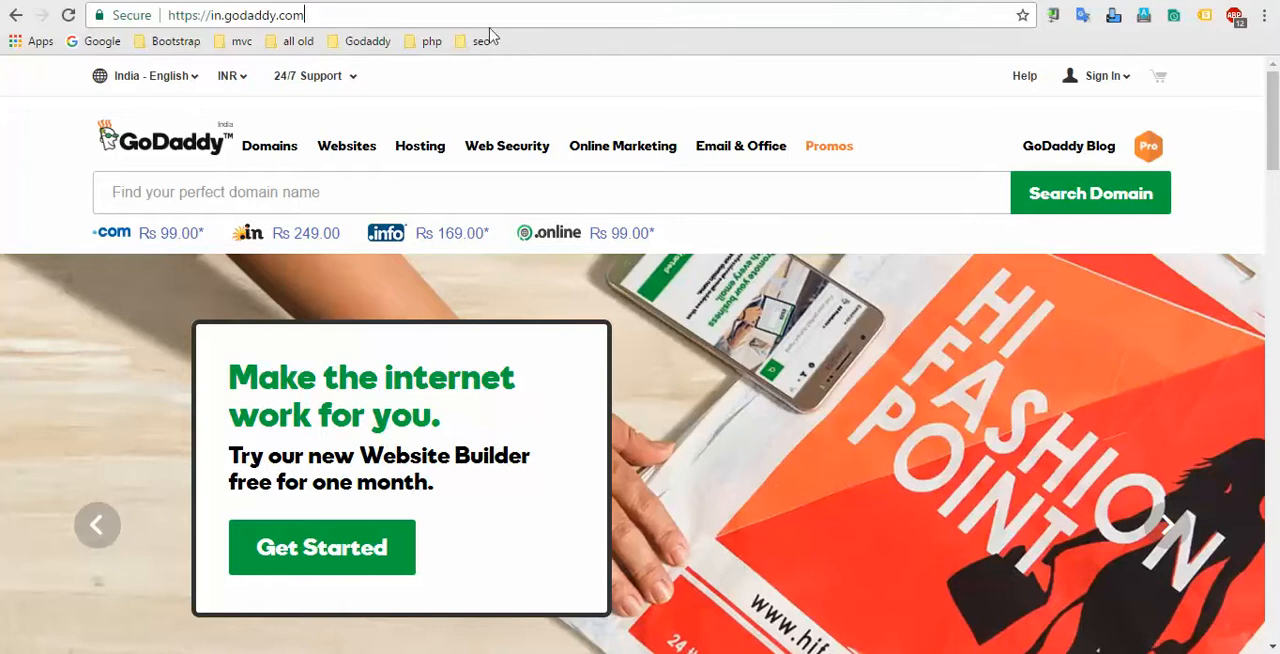
pyautogui.moveTo(1124, 84)
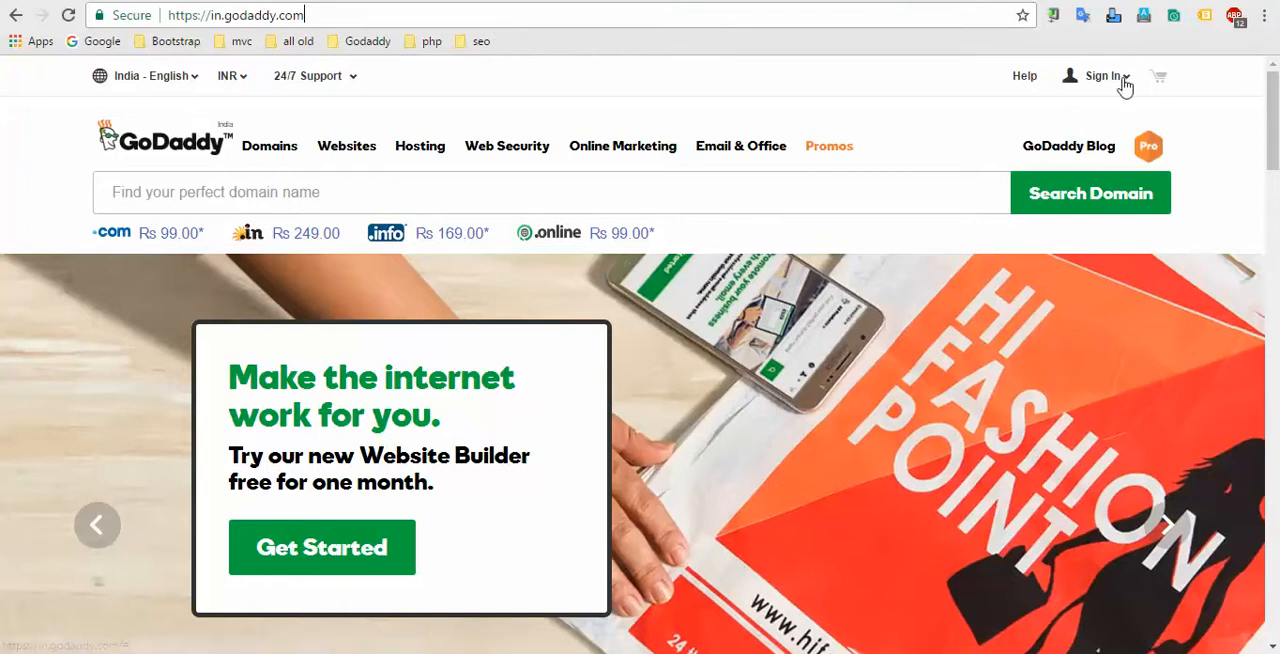
pyautogui.click(1102, 76)
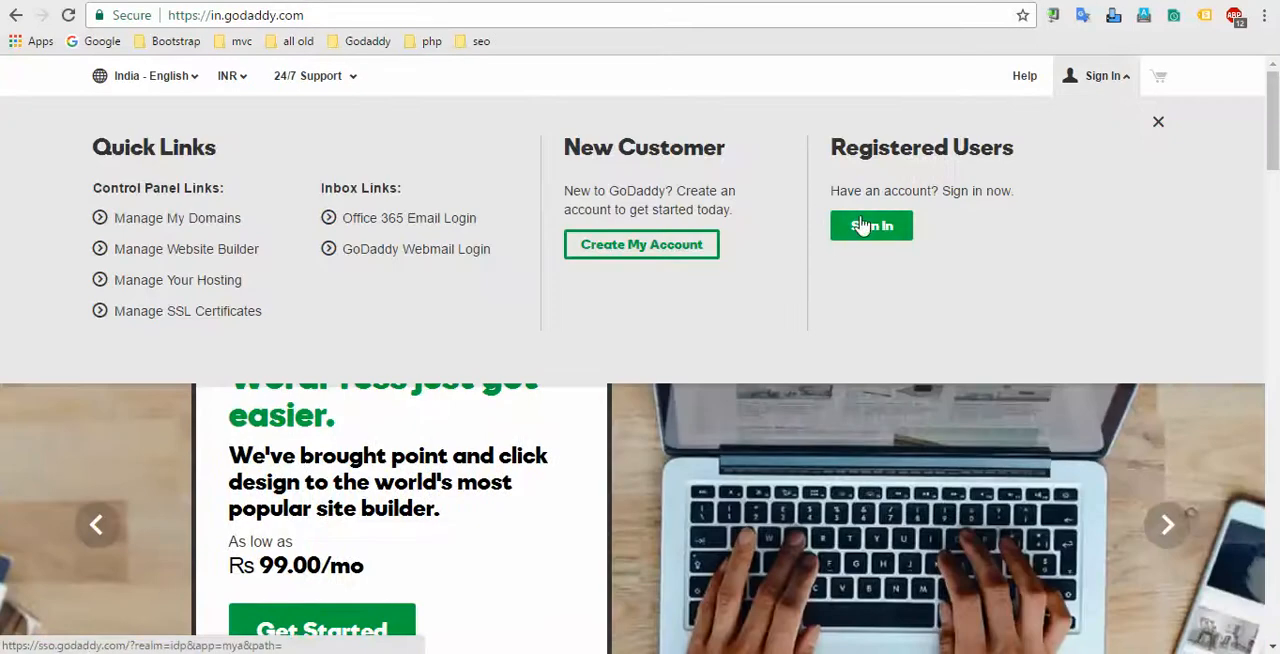
pyautogui.click(872, 224)
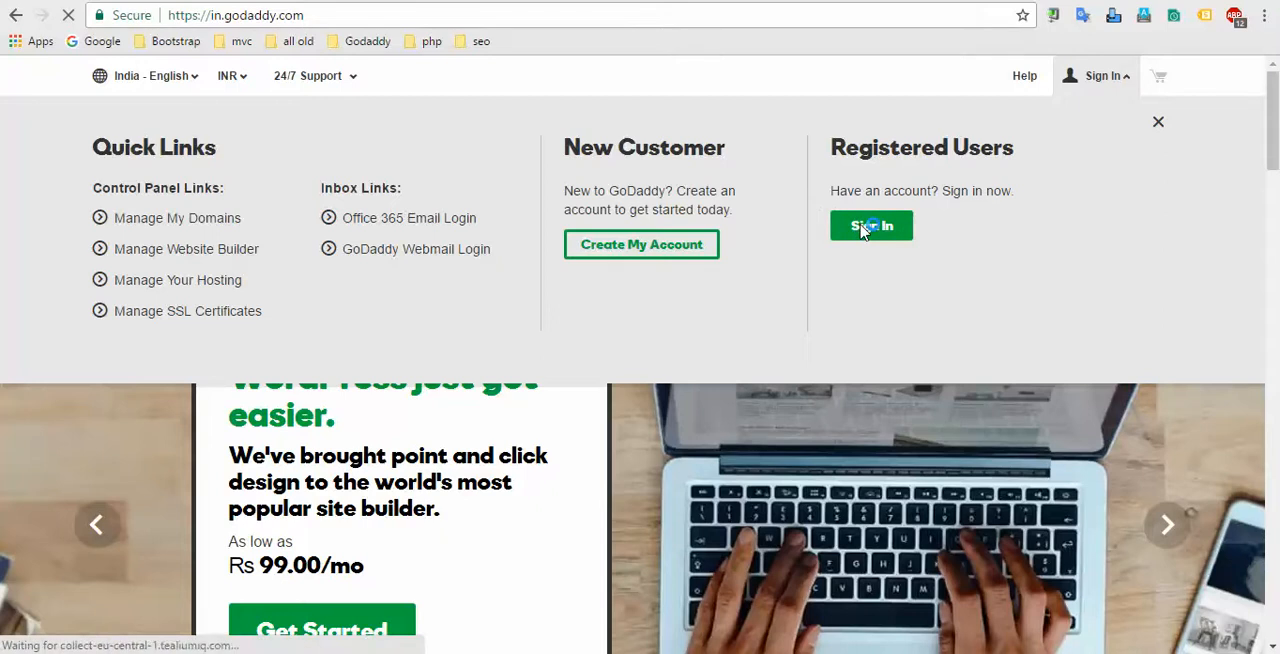
pyautogui.click(872, 224)
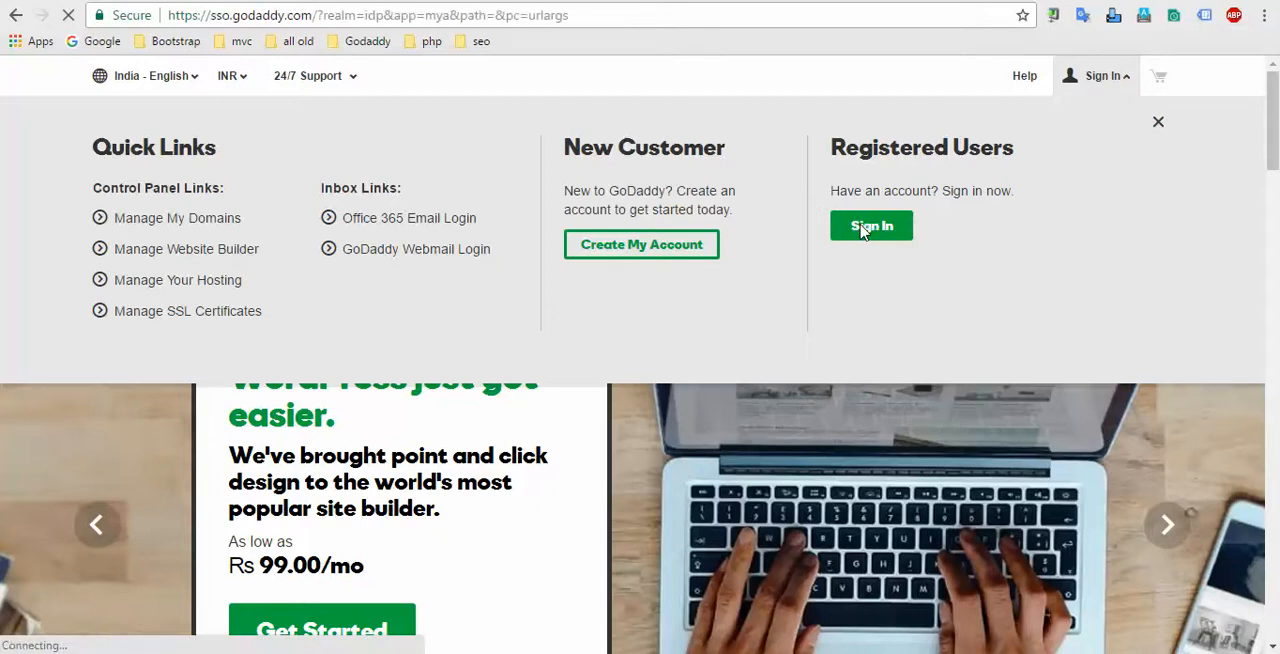
pyautogui.click(872, 224)
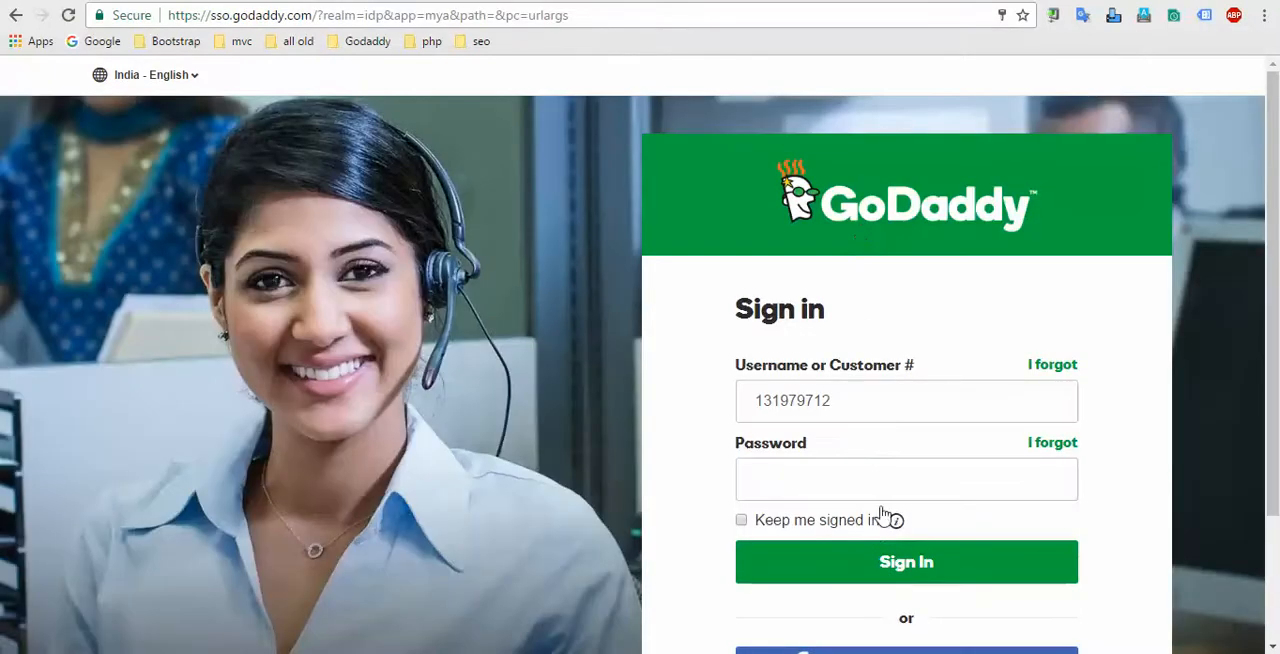
# Step: Enter the account password and sign in to reach the My Account products page
pyautogui.click(906, 562)
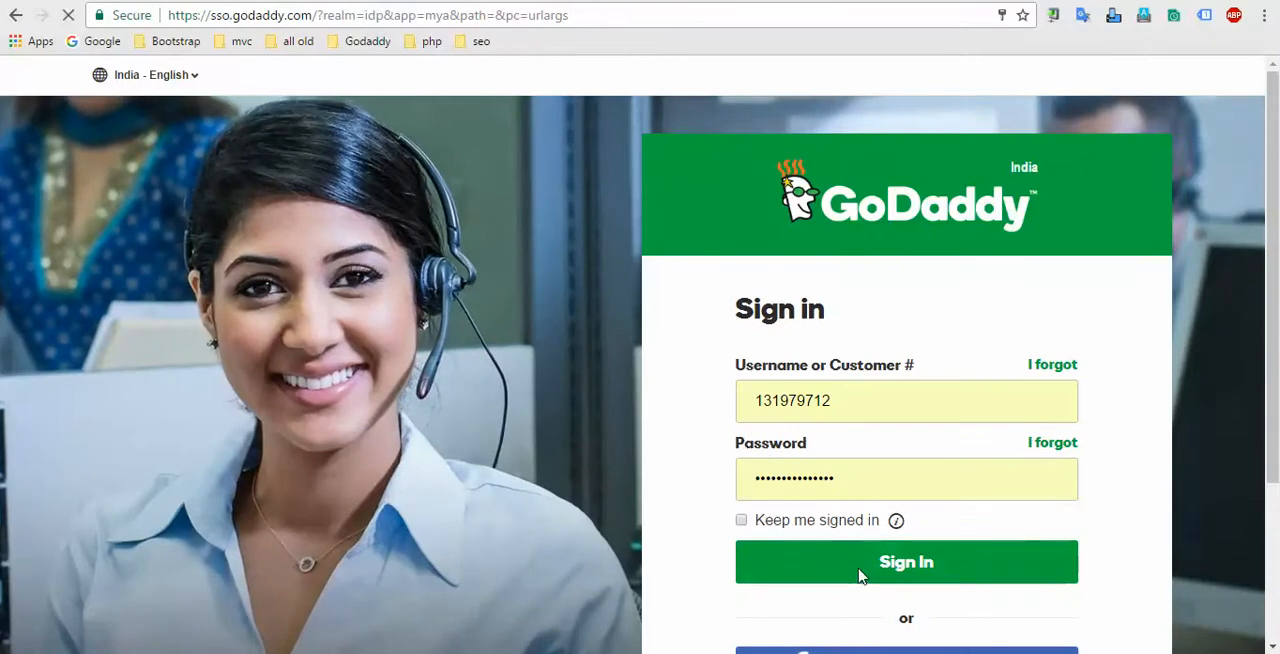
pyautogui.click(906, 562)
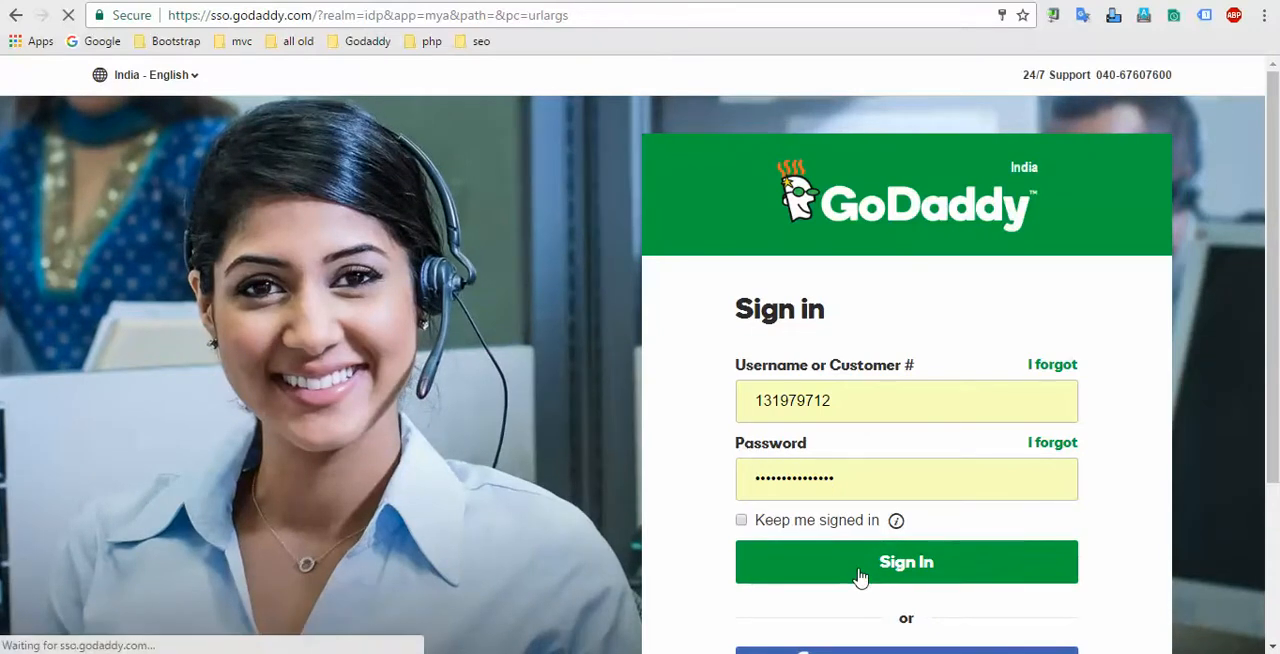
pyautogui.click(906, 562)
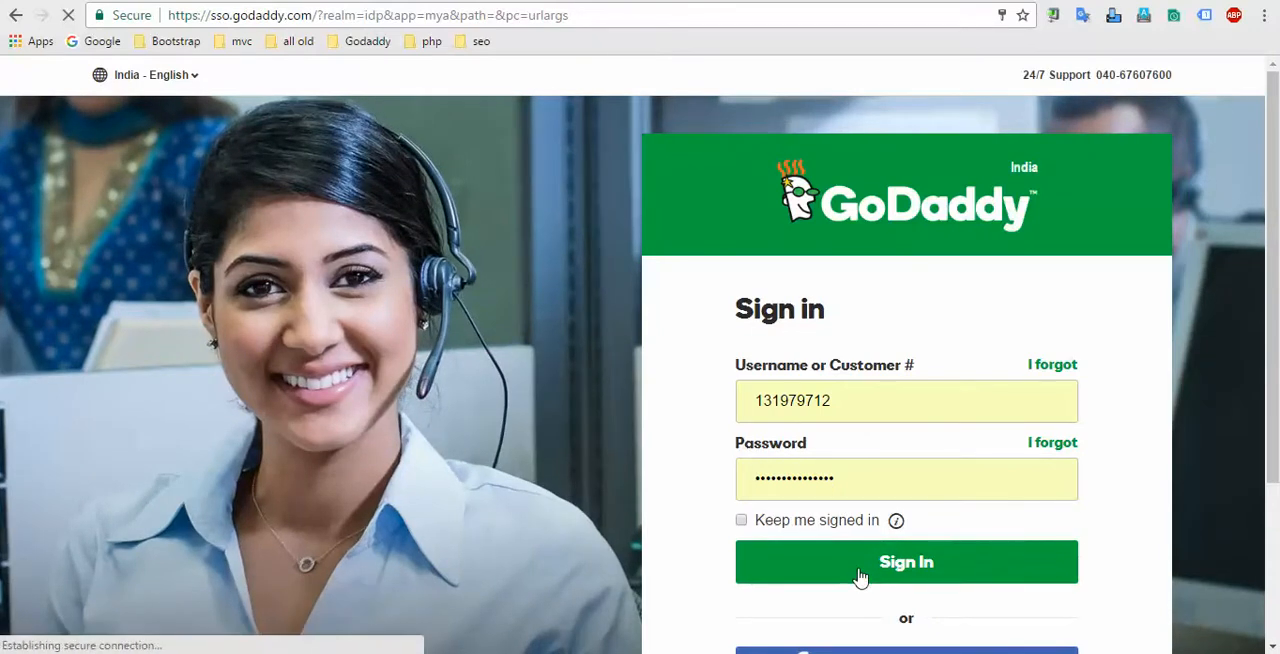
pyautogui.click(906, 562)
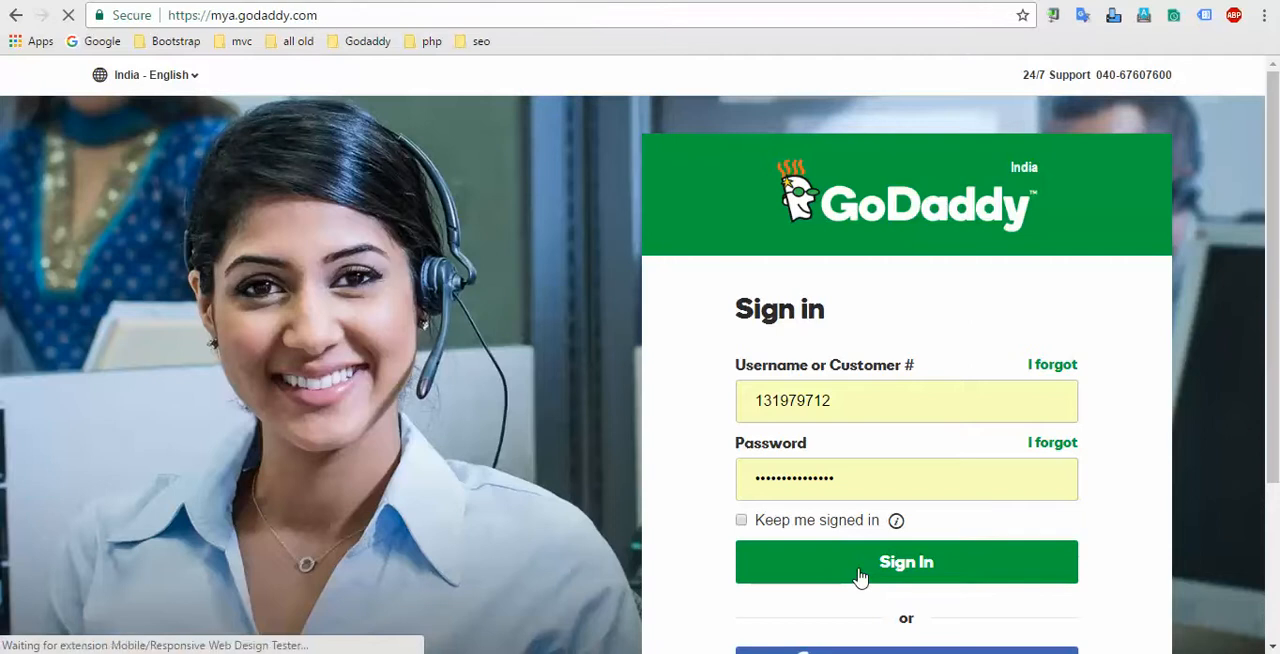
pyautogui.click(906, 562)
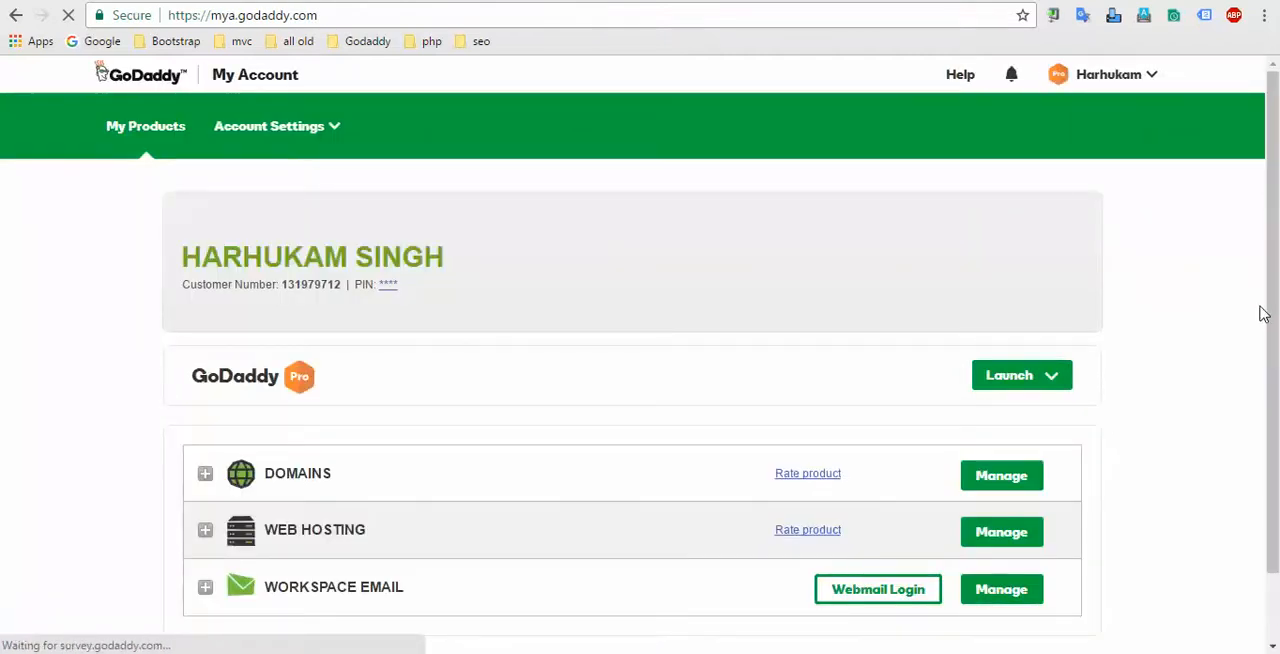
# Step: Manage the Web Hosting product to reach the All Hosting Accounts list
pyautogui.scroll(-3)
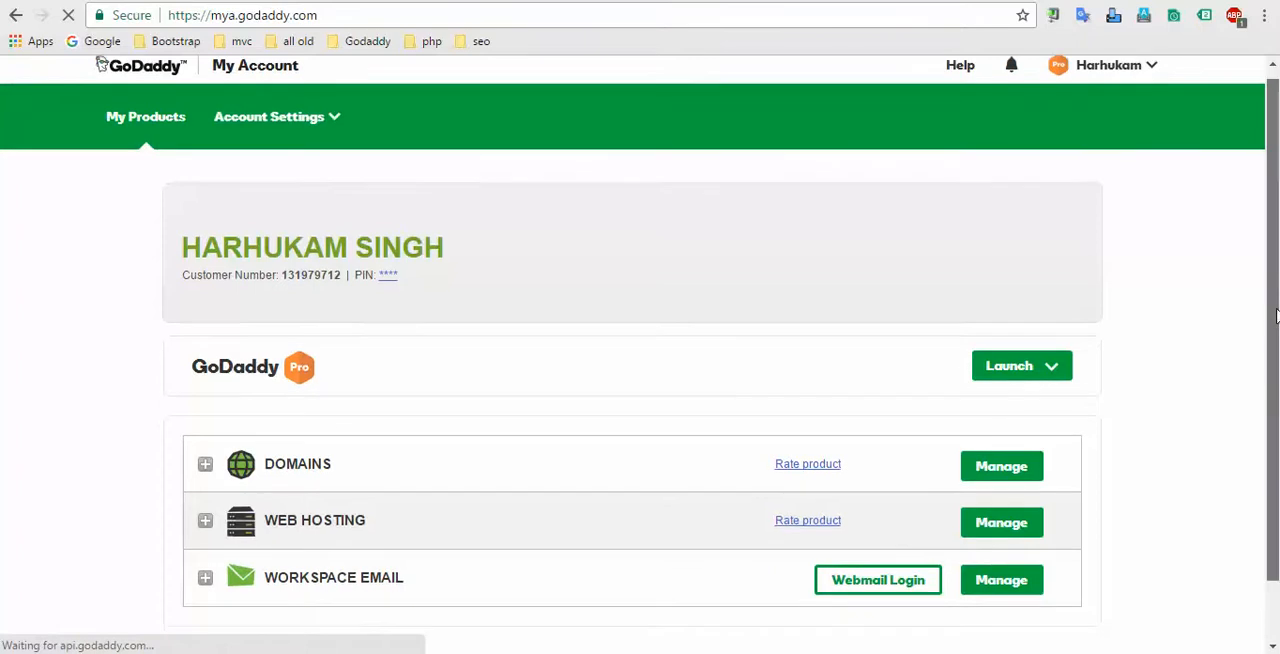
pyautogui.scroll(-3)
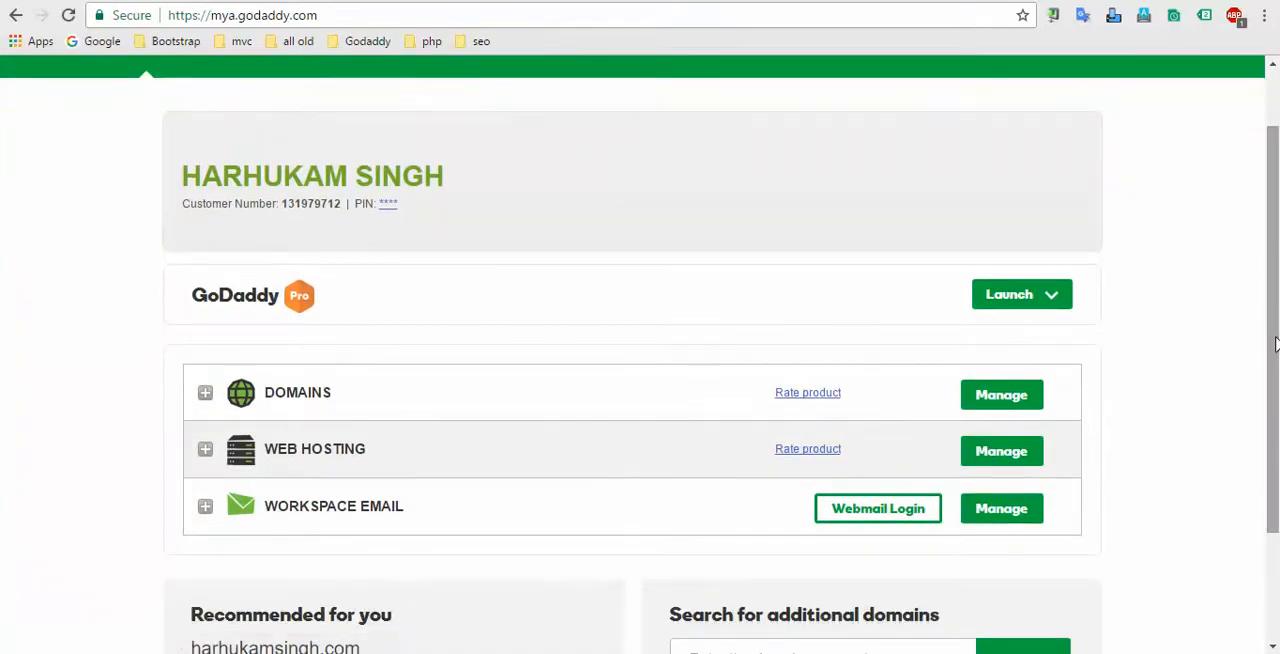
pyautogui.moveTo(604, 456)
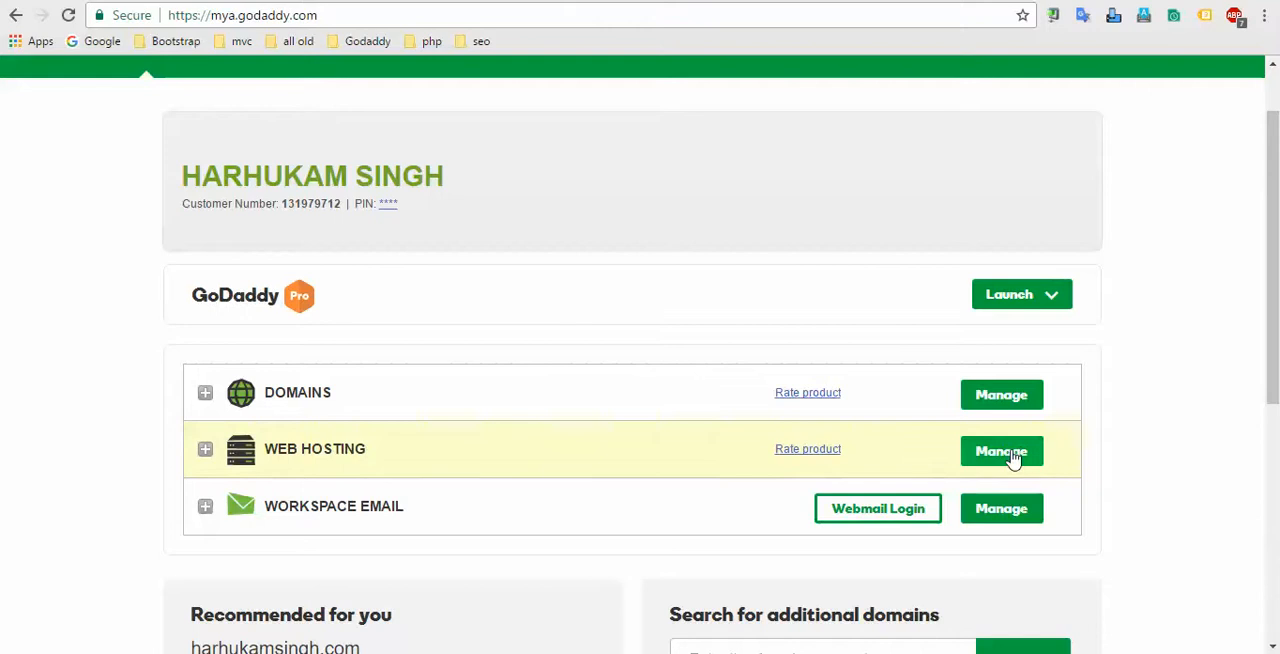
pyautogui.click(1000, 452)
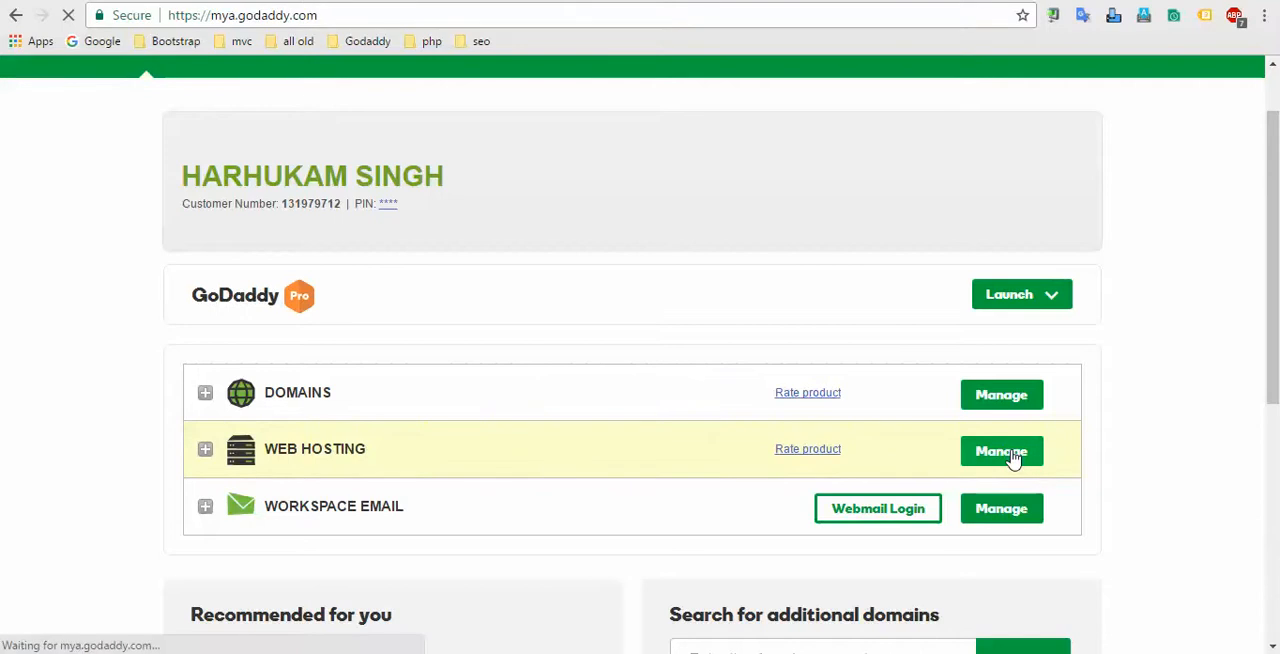
pyautogui.click(1000, 452)
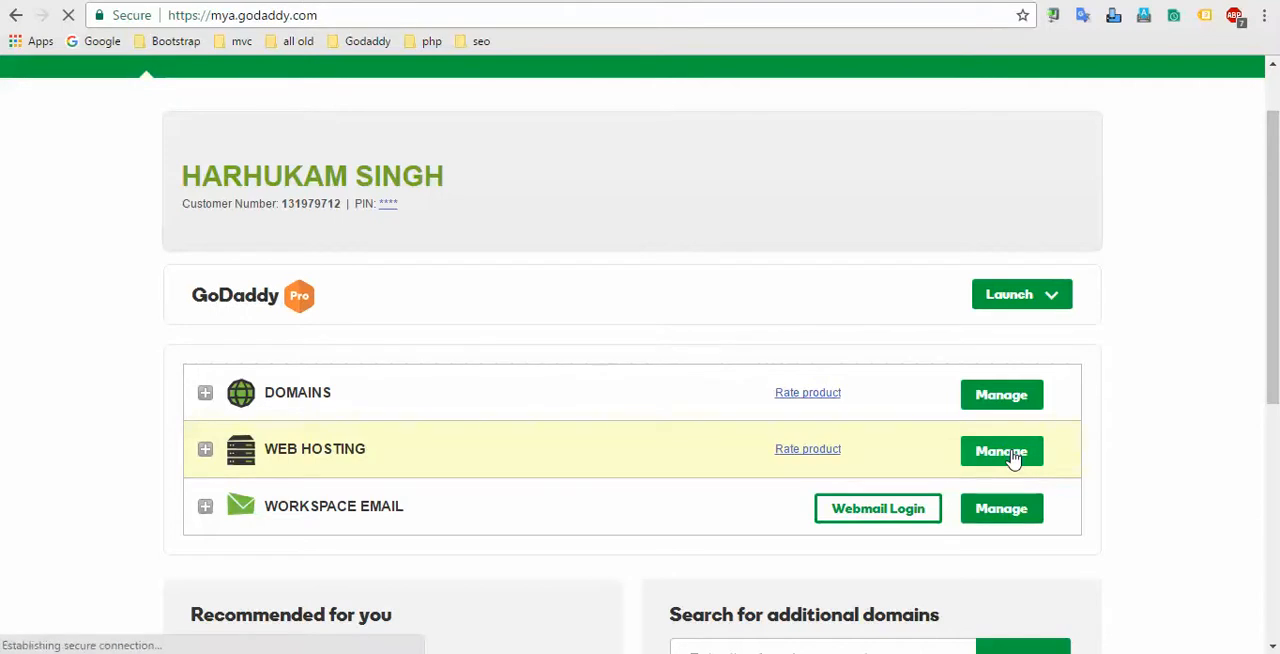
pyautogui.click(1000, 452)
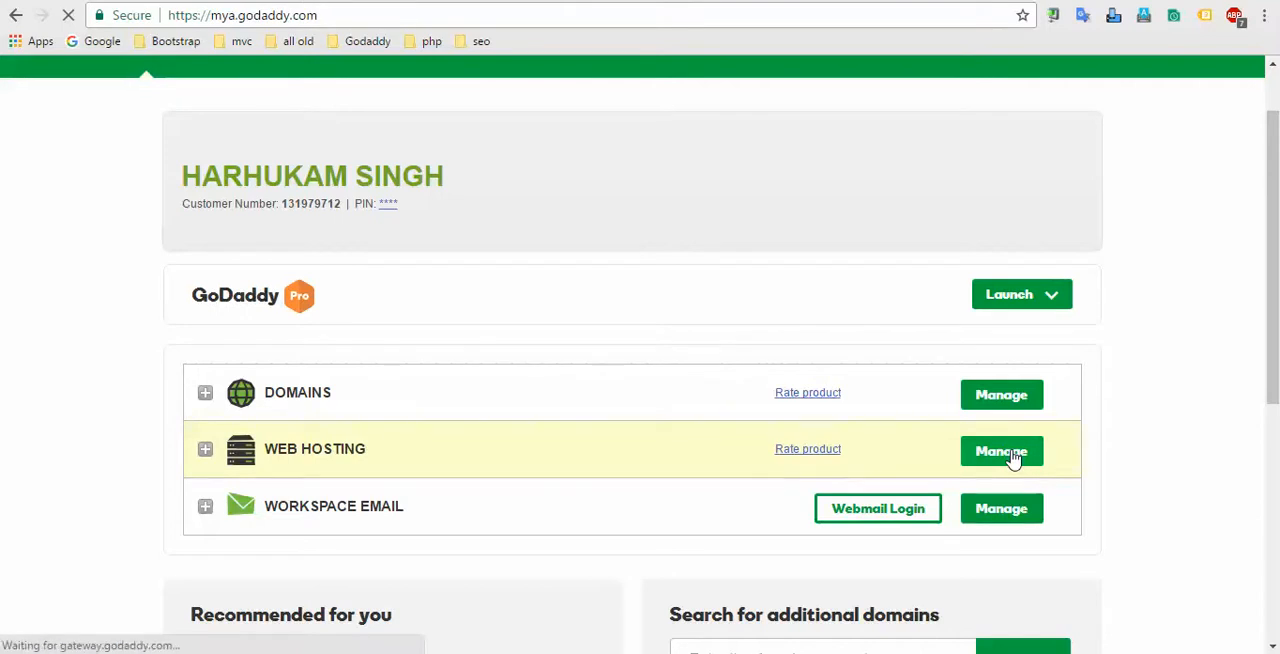
pyautogui.click(1002, 452)
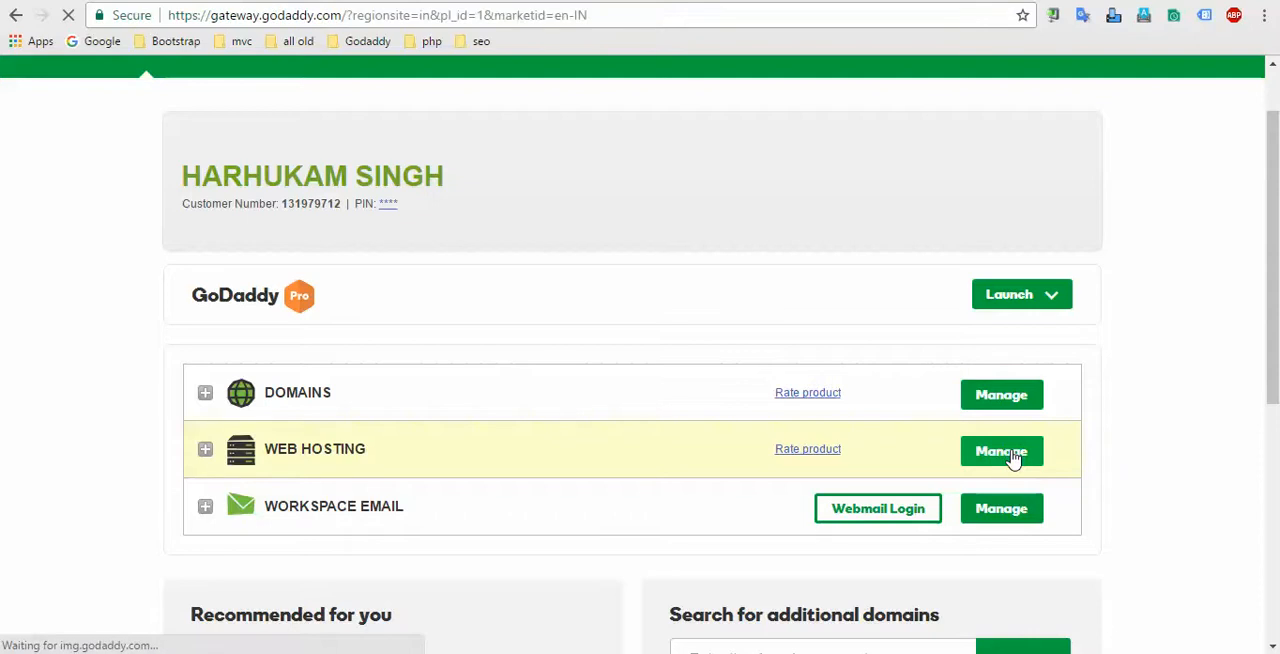
pyautogui.click(1000, 452)
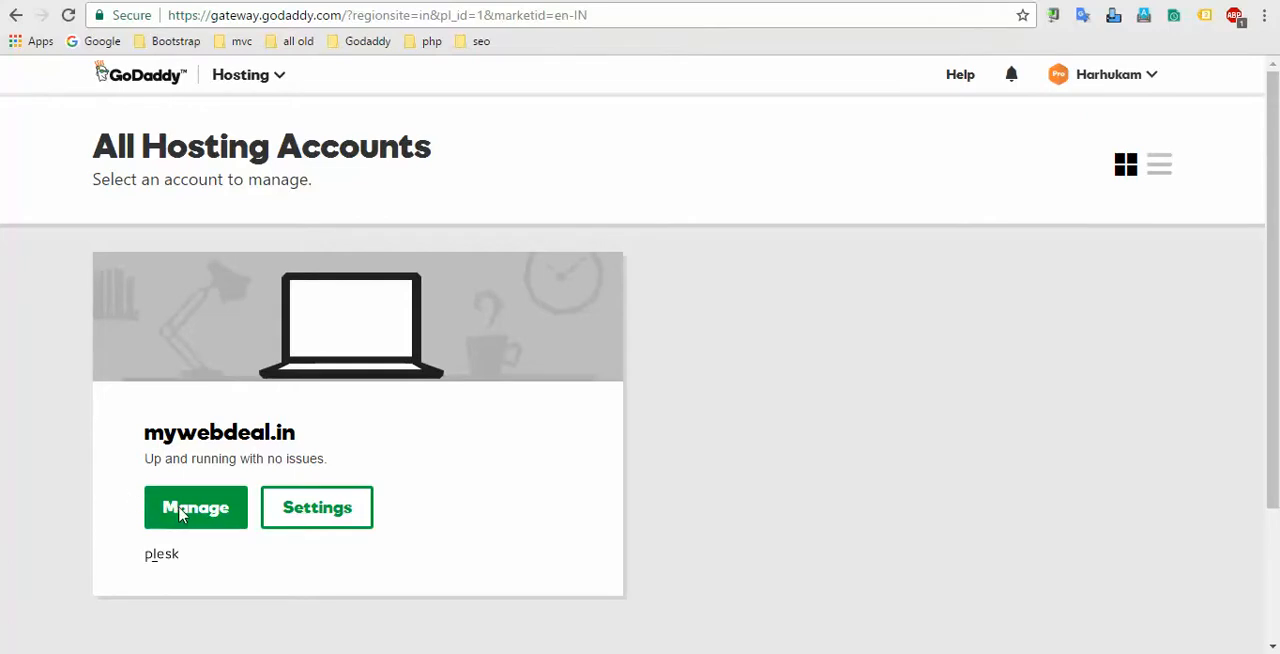
# Step: Manage the mywebdeal.in hosting account so its Plesk Websites & Domains panel loads
pyautogui.click(196, 508)
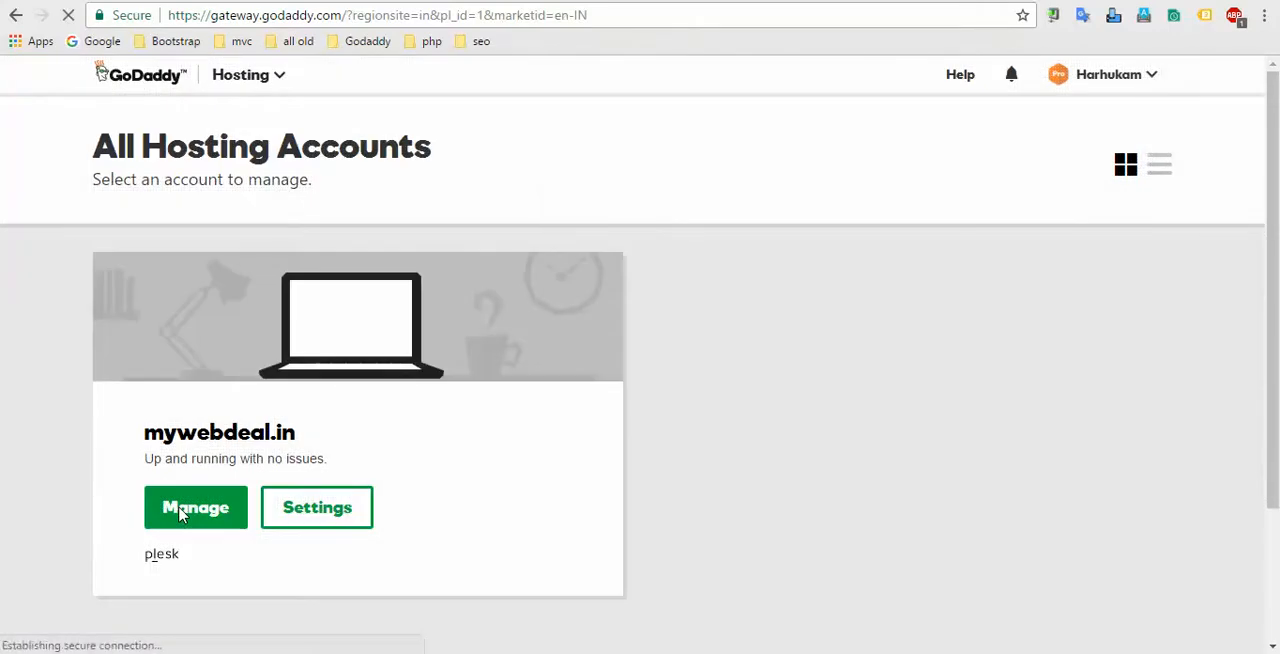
pyautogui.click(196, 508)
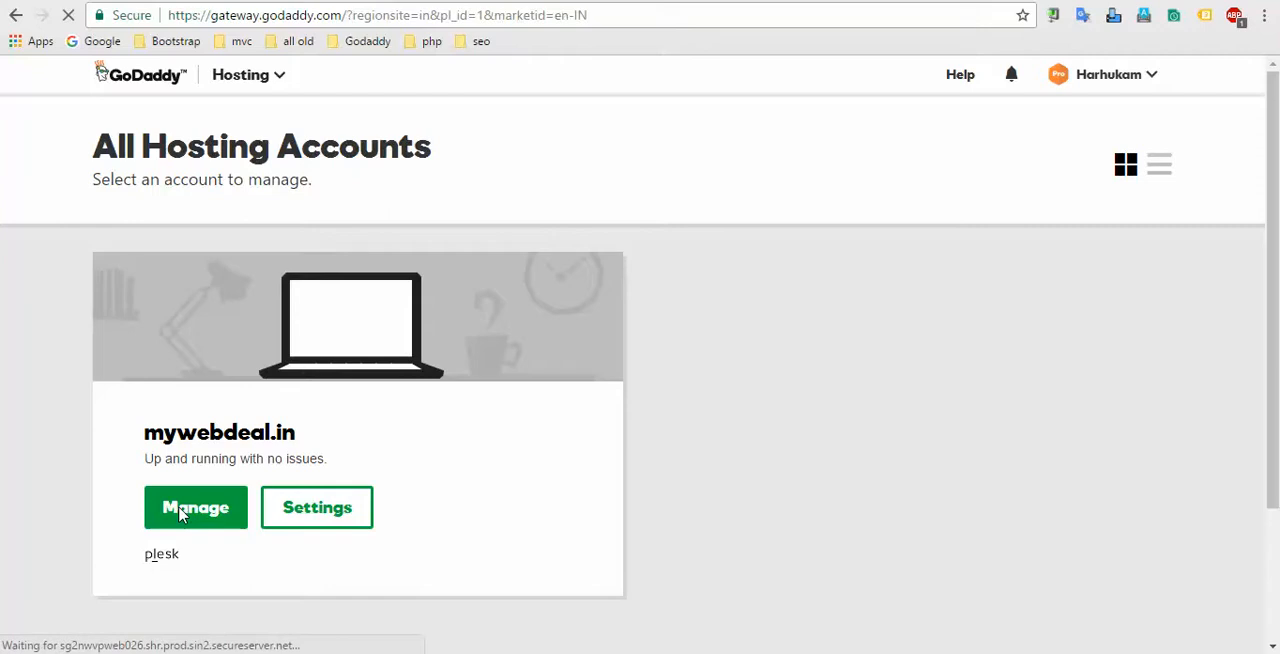
pyautogui.click(196, 508)
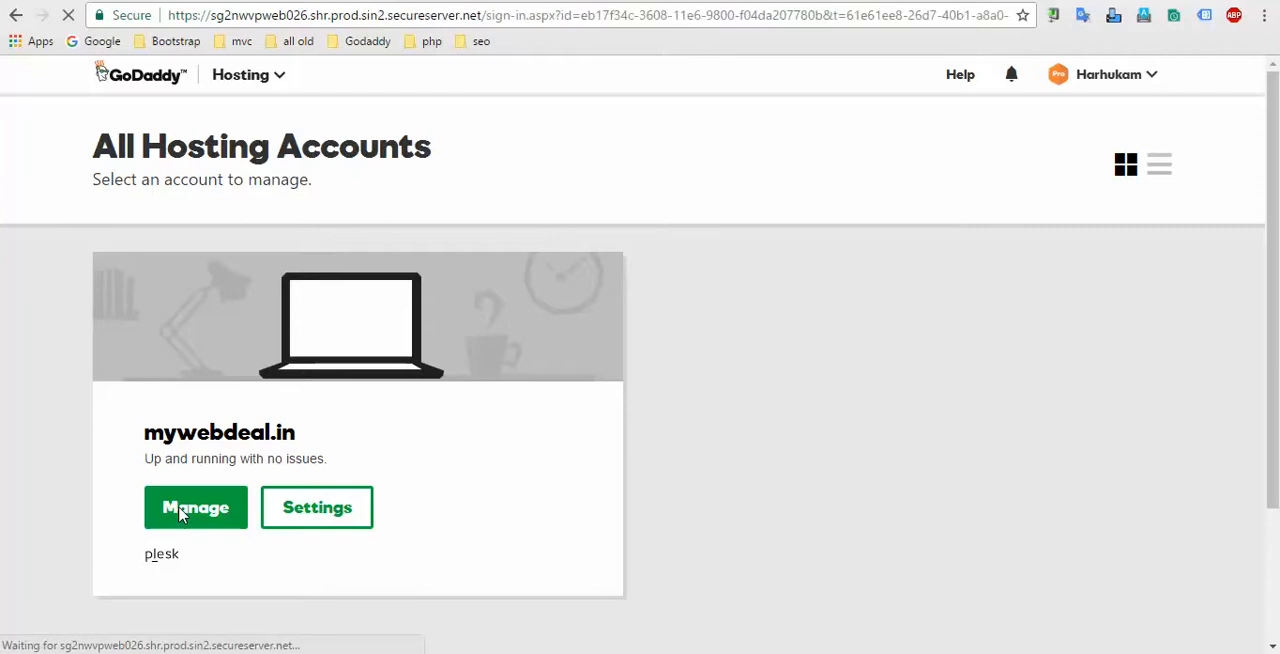
pyautogui.click(196, 508)
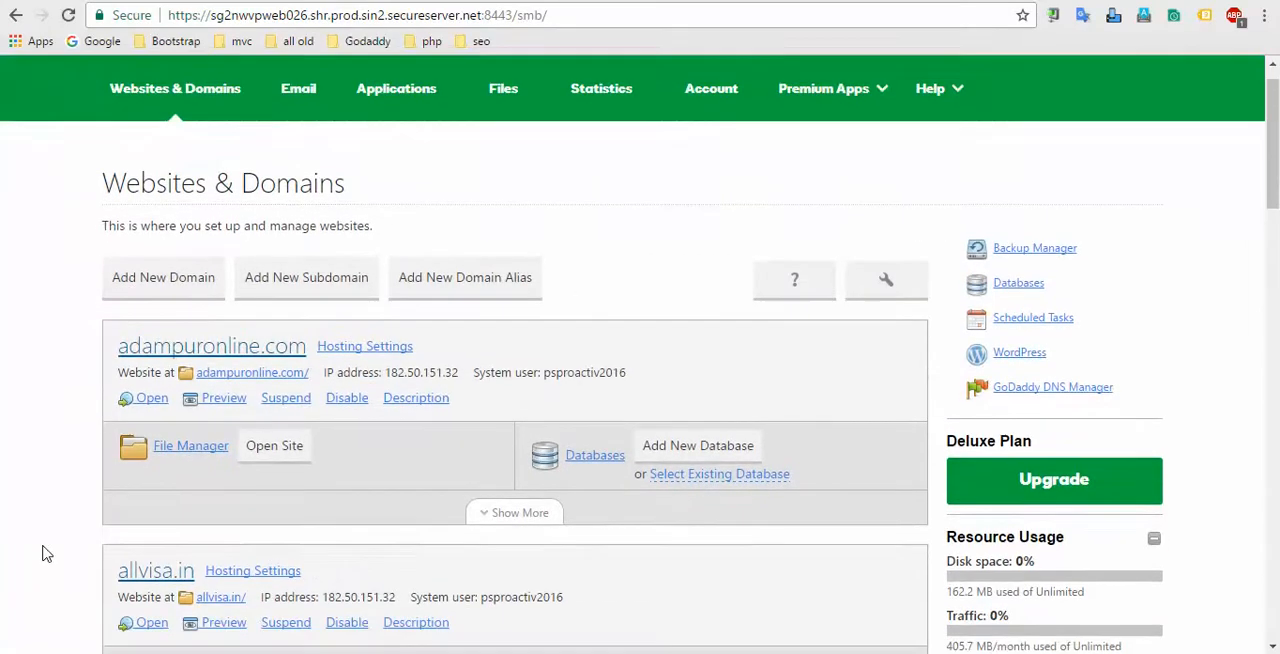
# Step: Locate allvisa.in in the Plesk domain list and show all of its tools
pyautogui.scroll(-3)
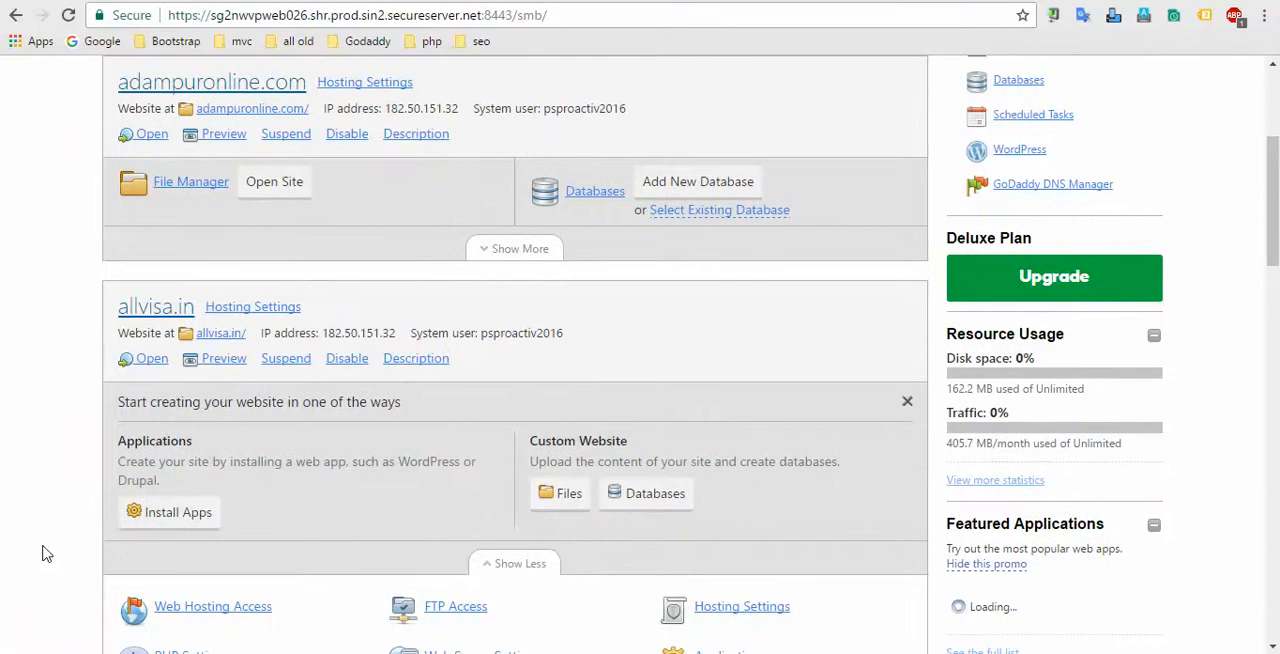
pyautogui.scroll(3)
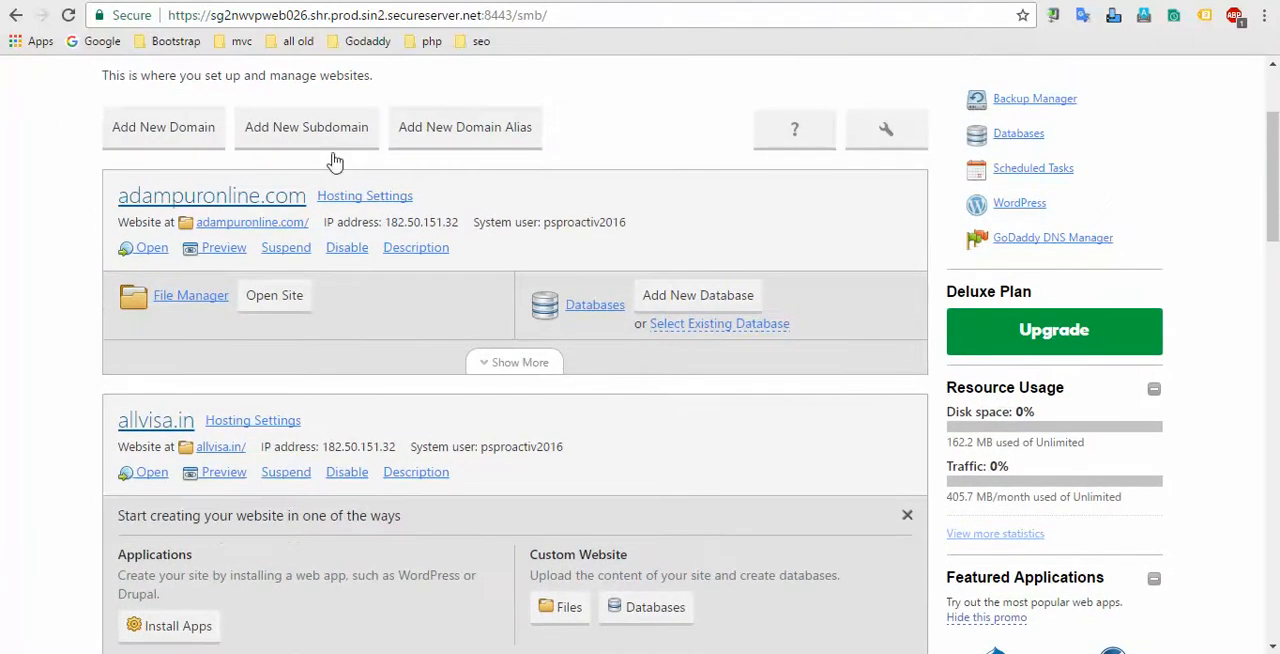
pyautogui.scroll(-3)
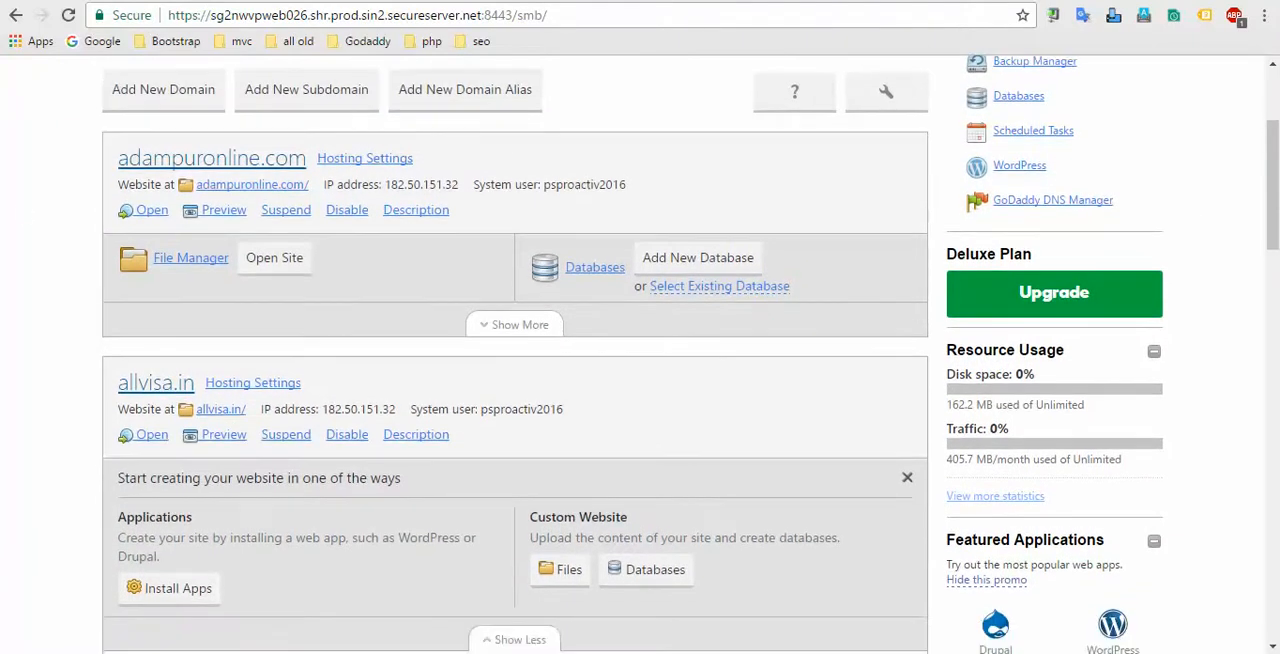
pyautogui.scroll(-3)
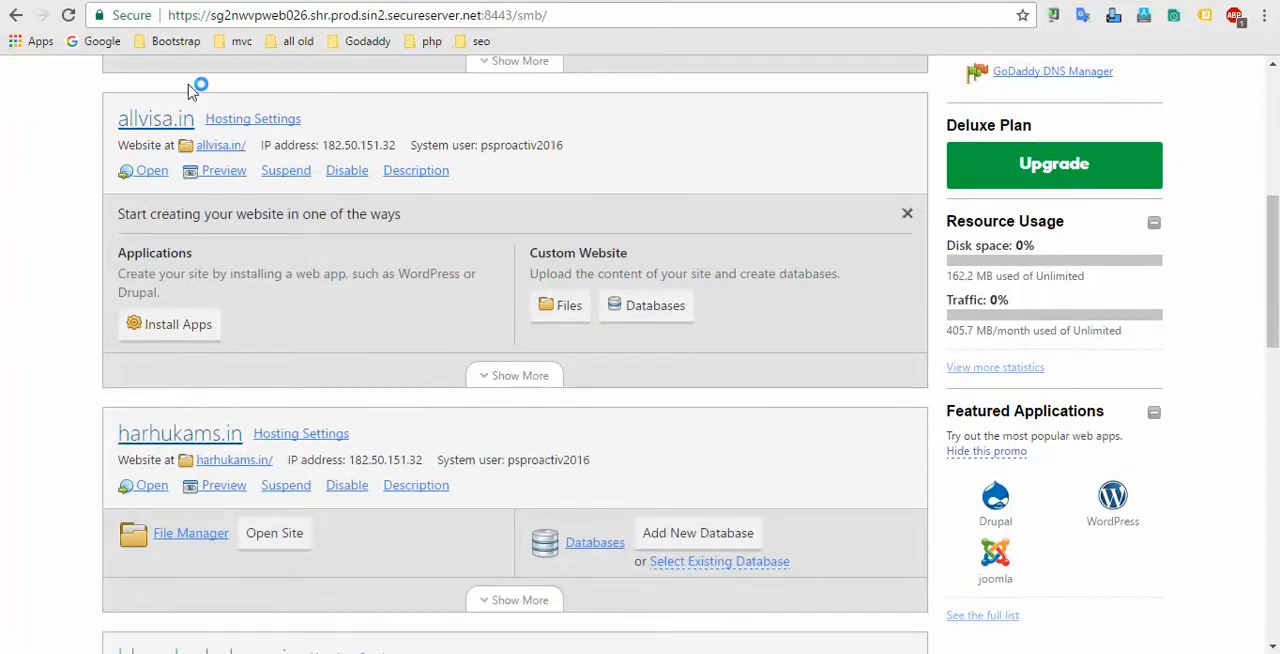
pyautogui.moveTo(24, 96)
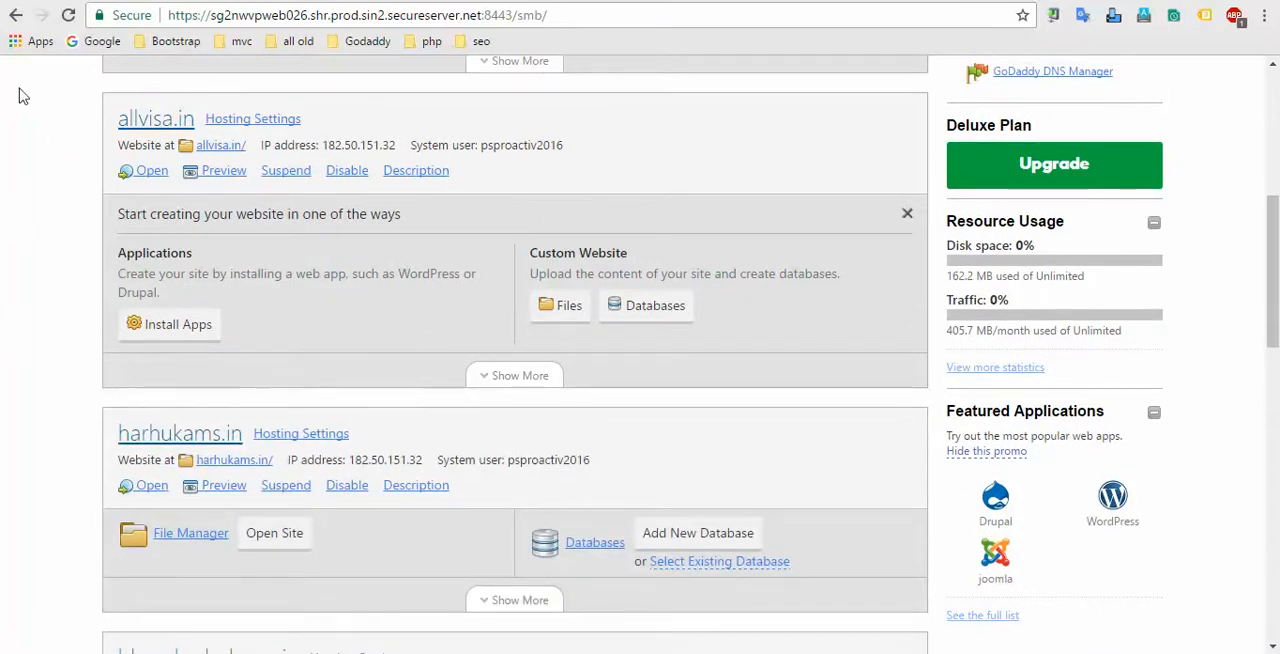
pyautogui.moveTo(58, 254)
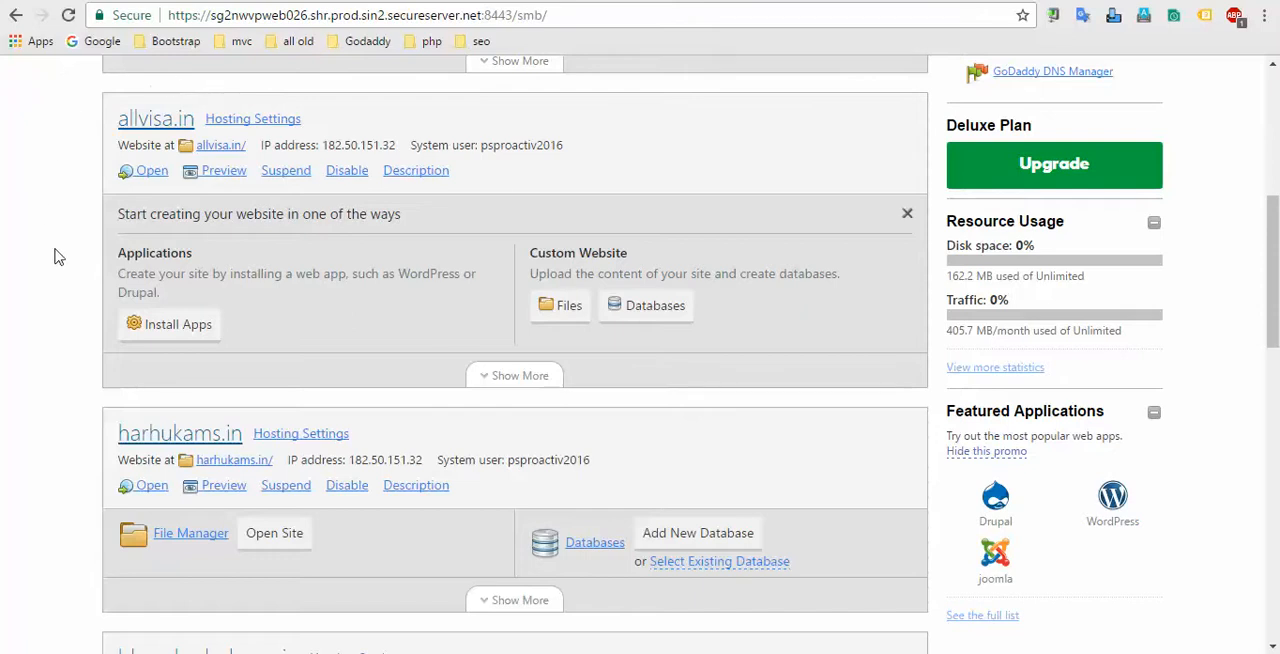
pyautogui.scroll(3)
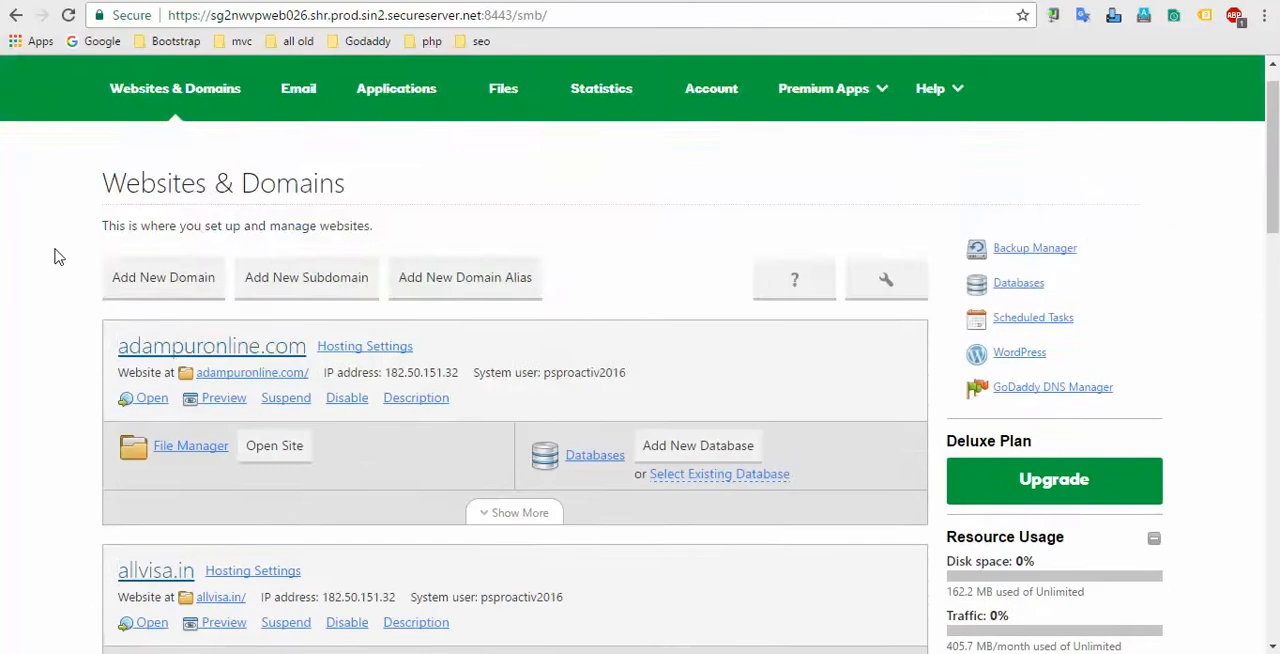
pyautogui.moveTo(70, 336)
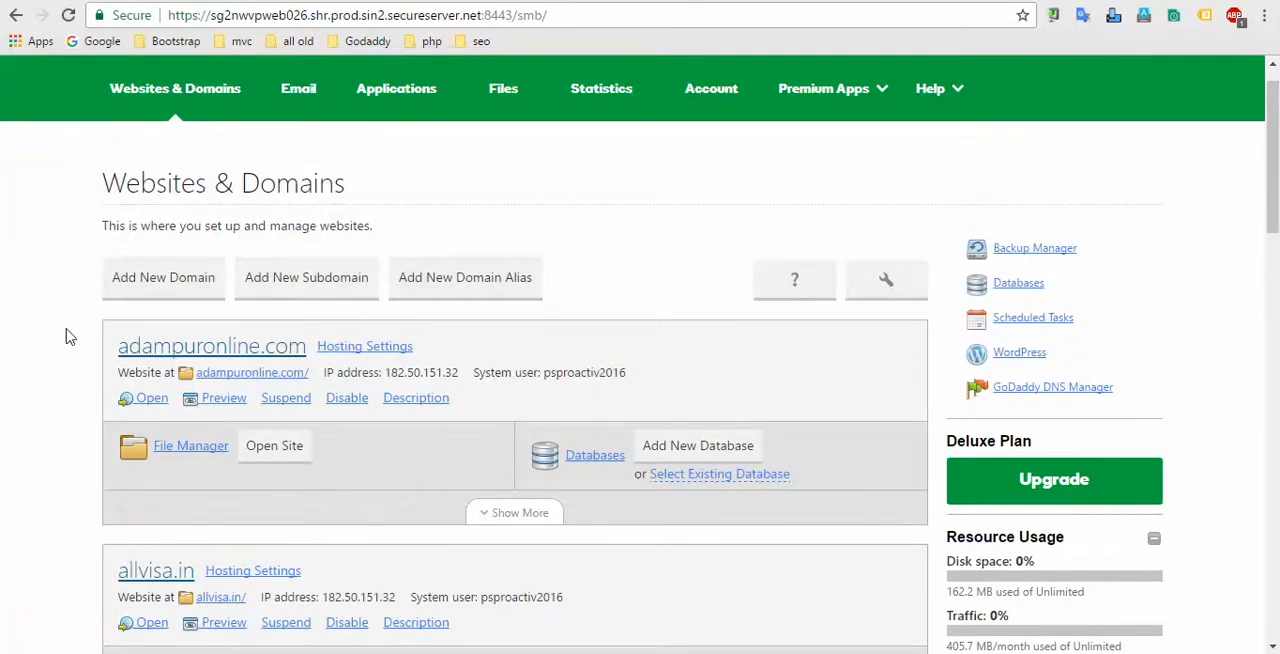
pyautogui.moveTo(140, 296)
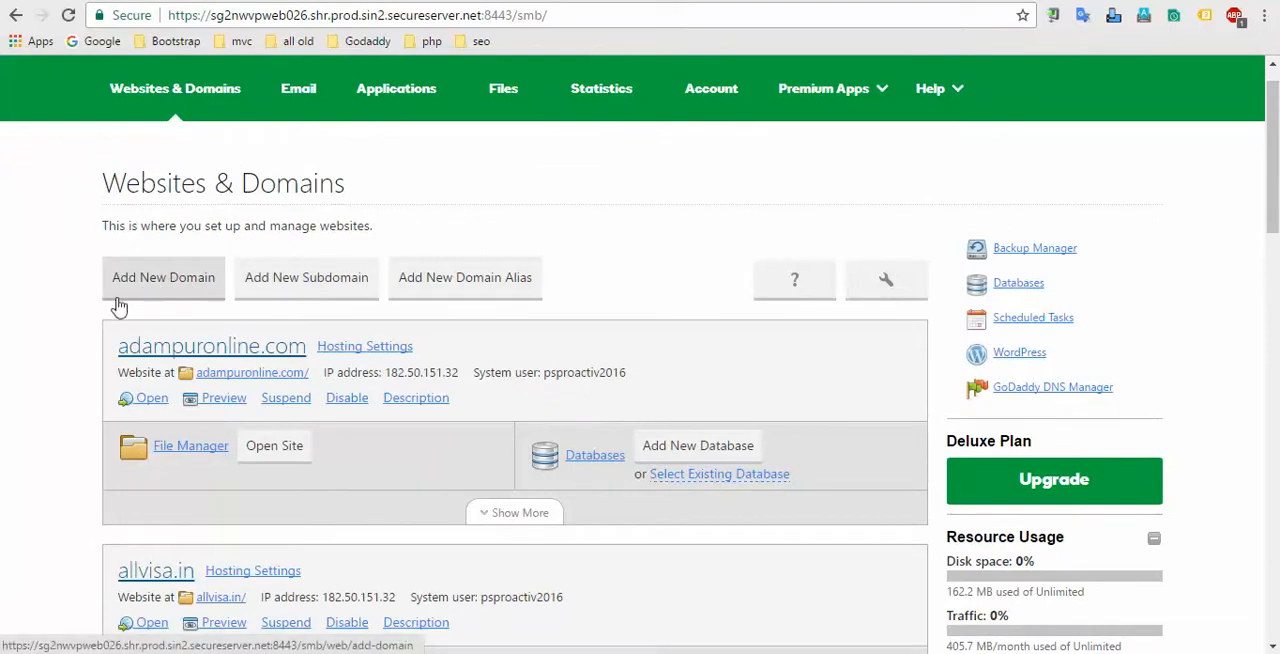
pyautogui.moveTo(72, 370)
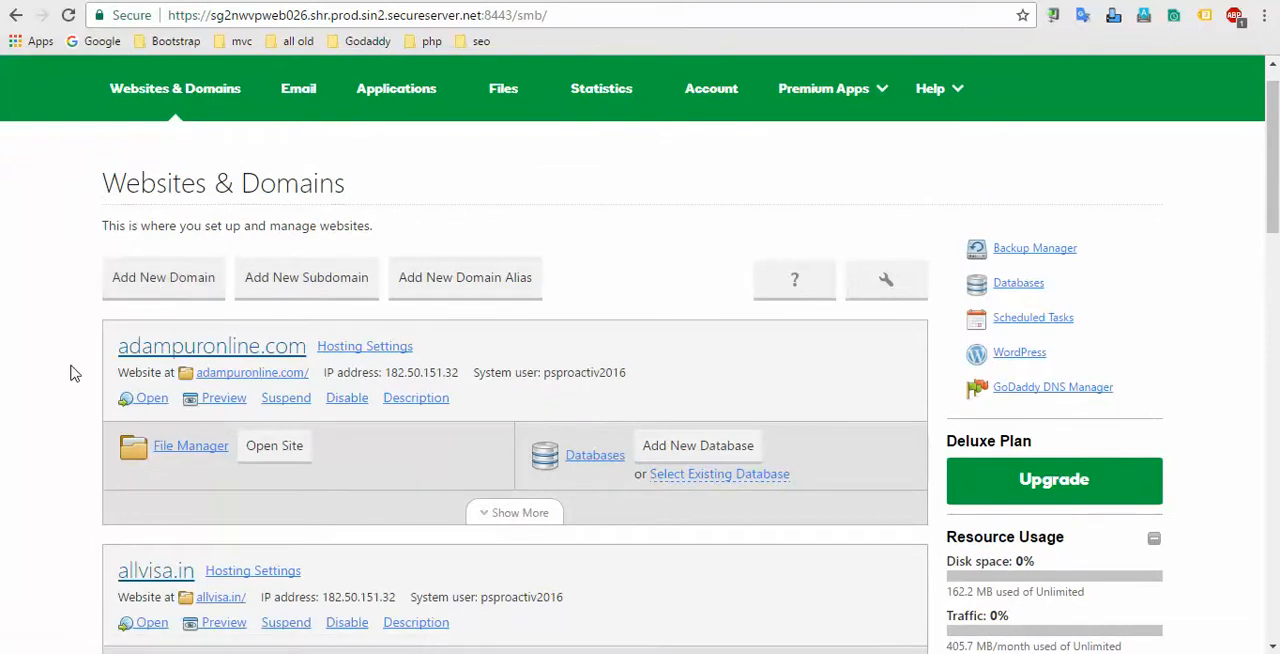
pyautogui.scroll(-3)
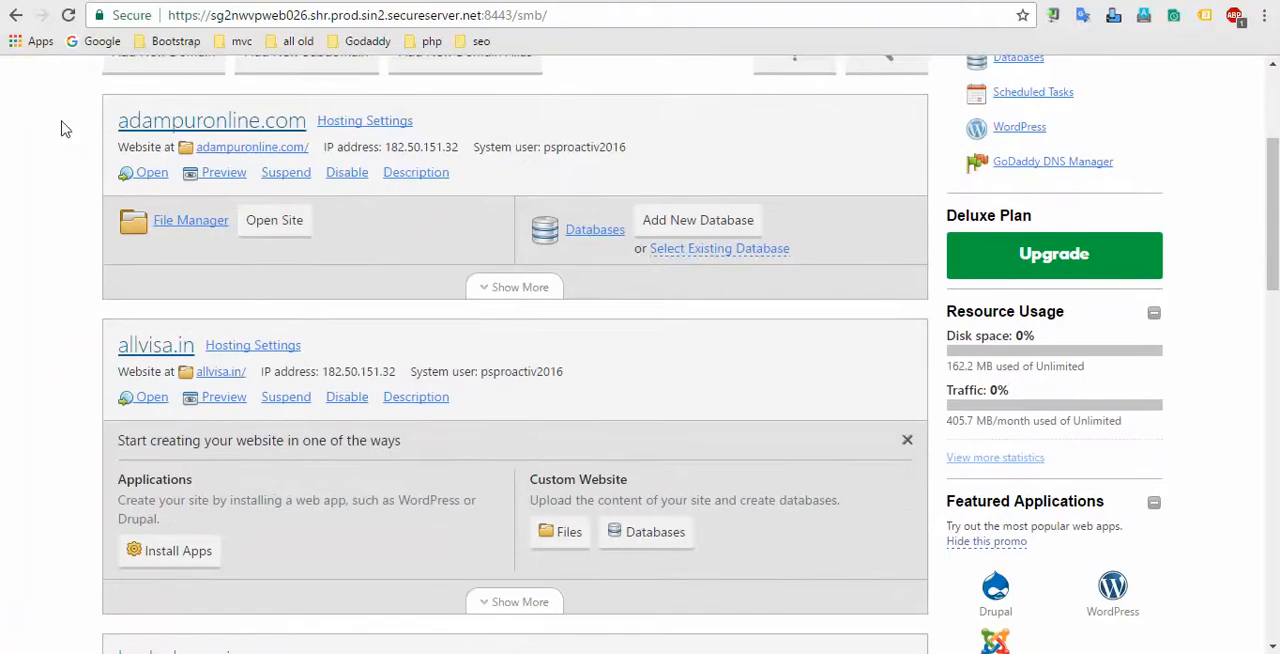
pyautogui.moveTo(28, 278)
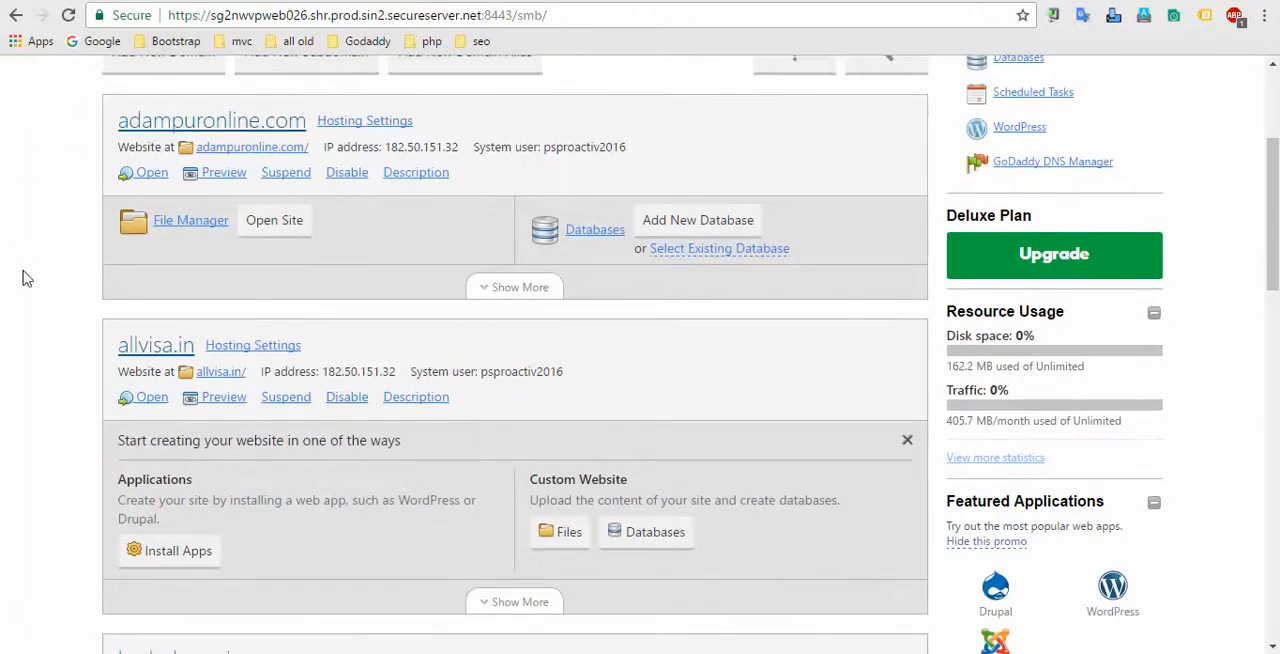
pyautogui.moveTo(264, 82)
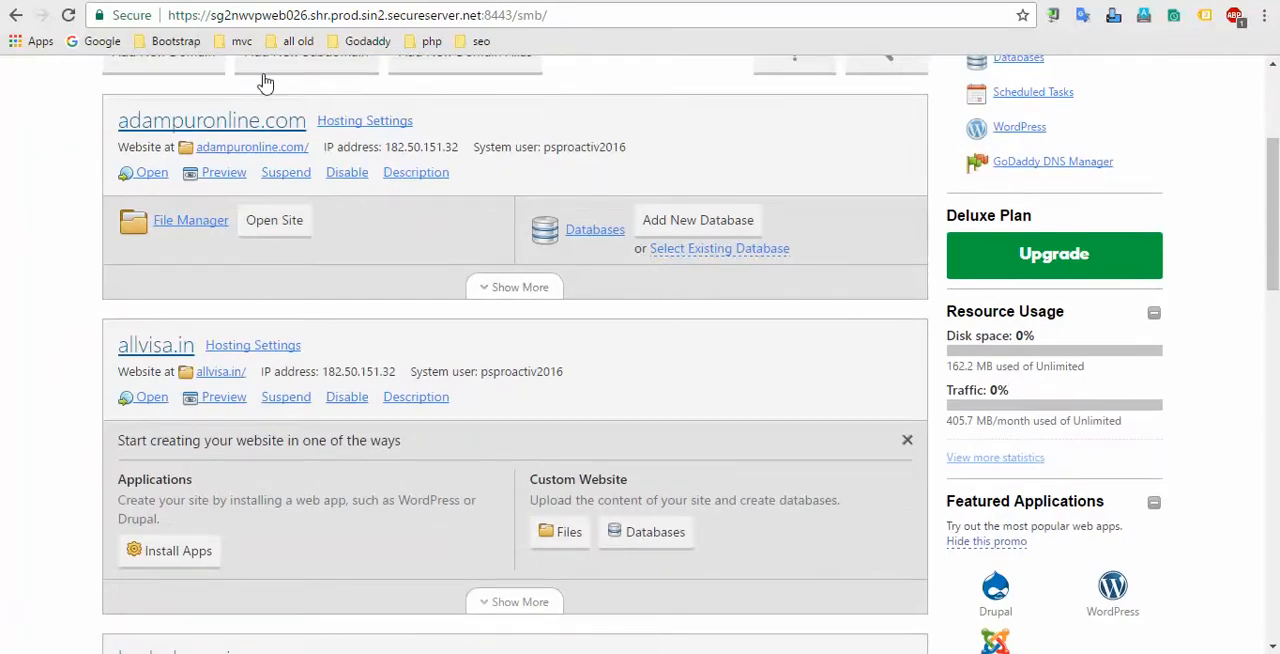
pyautogui.moveTo(52, 414)
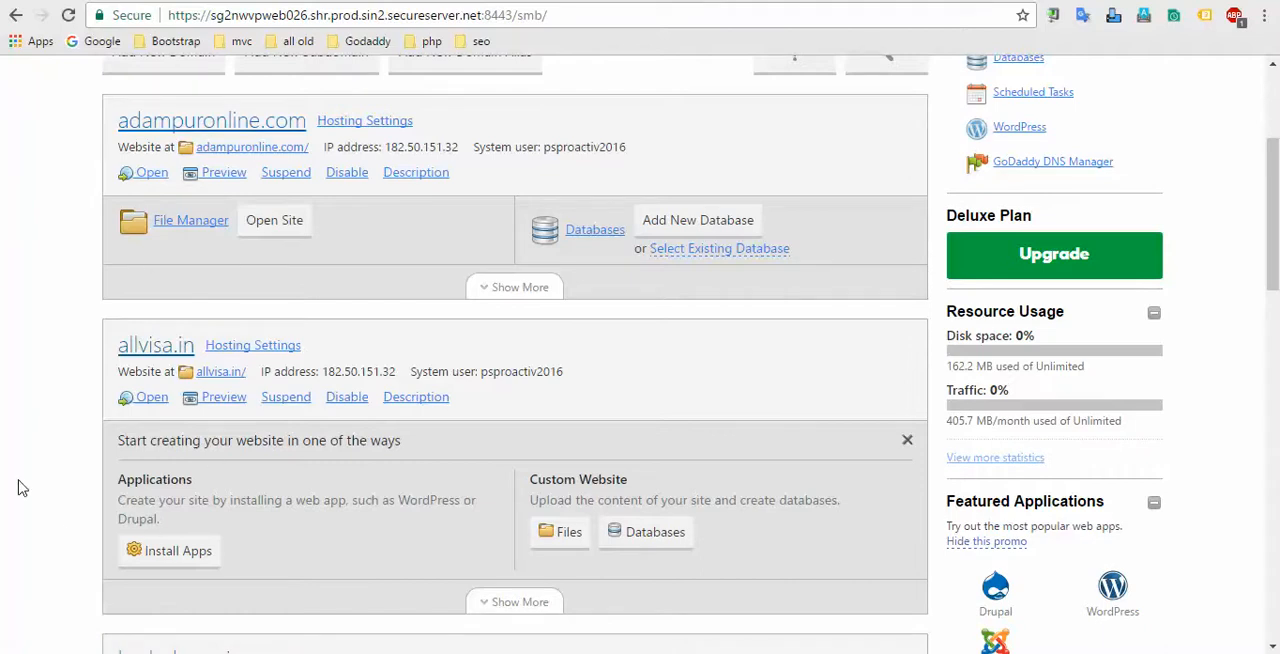
pyautogui.scroll(-3)
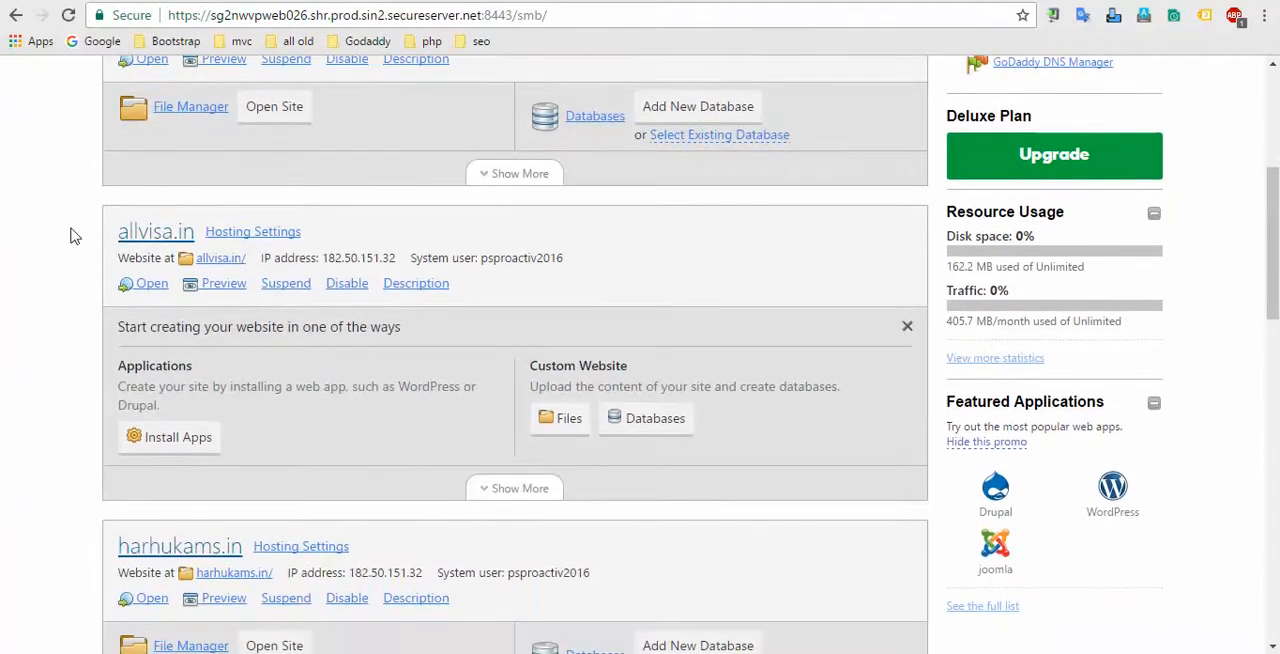
pyautogui.moveTo(224, 210)
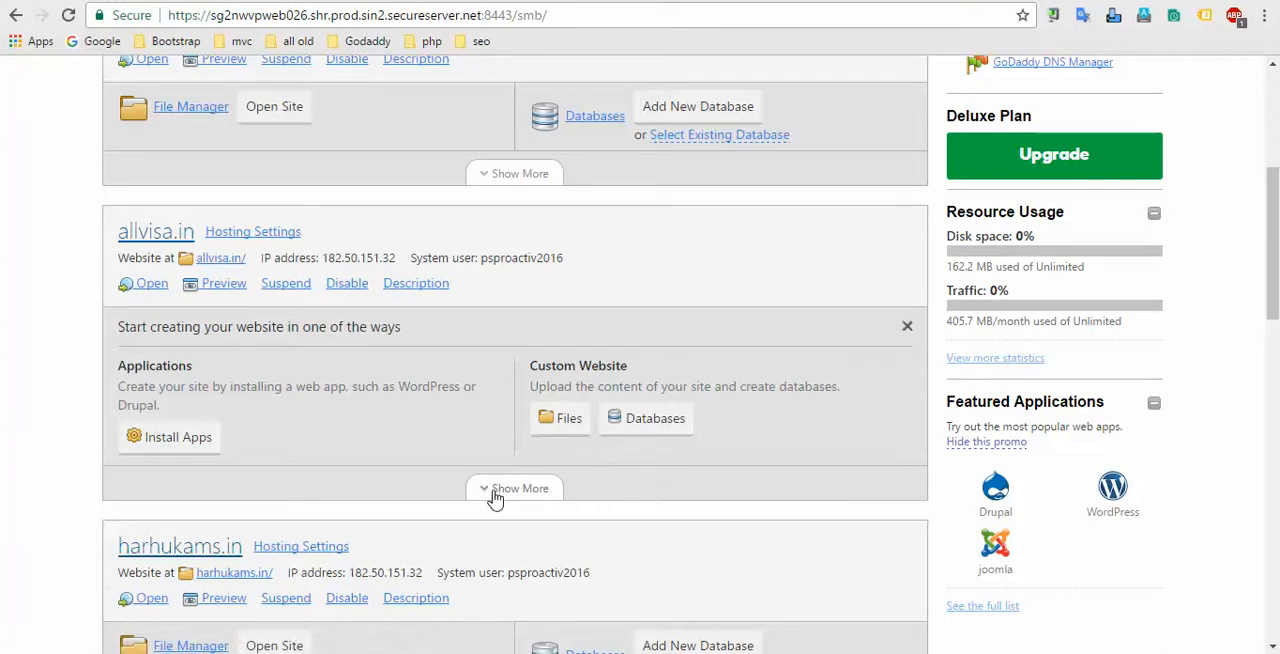
pyautogui.moveTo(496, 492)
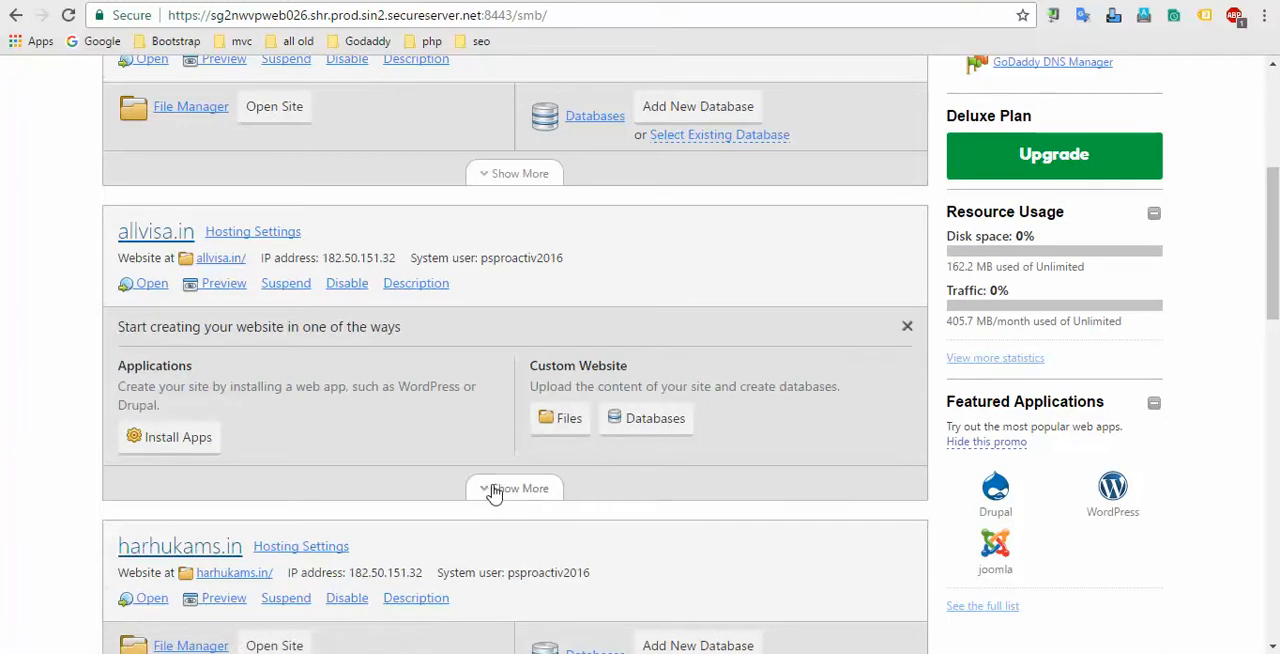
pyautogui.click(514, 488)
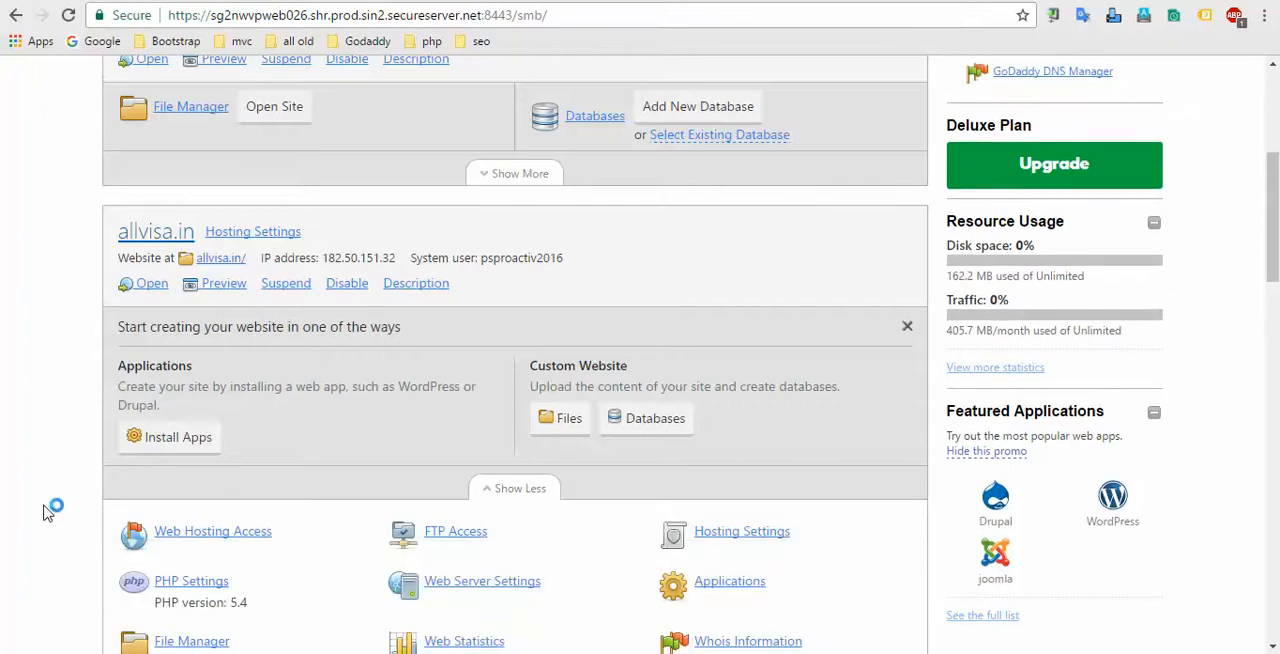
# Step: Launch the File Manager for allvisa.in from its Custom Website tools
pyautogui.scroll(-3)
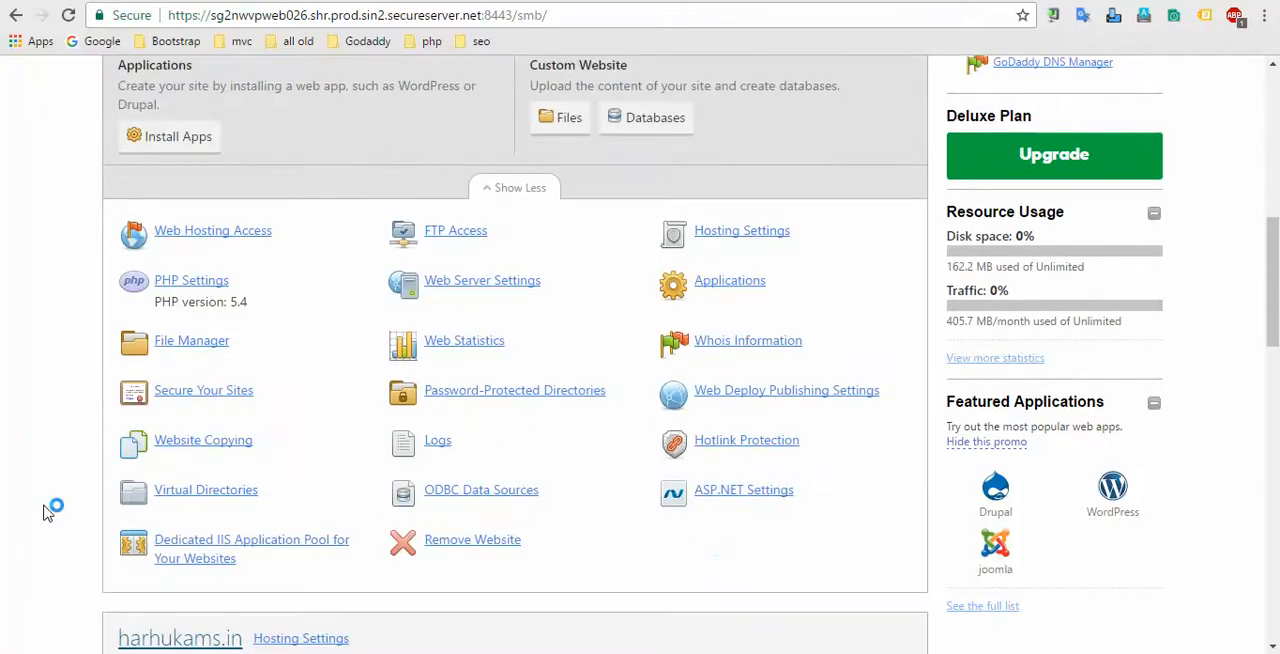
pyautogui.moveTo(500, 264)
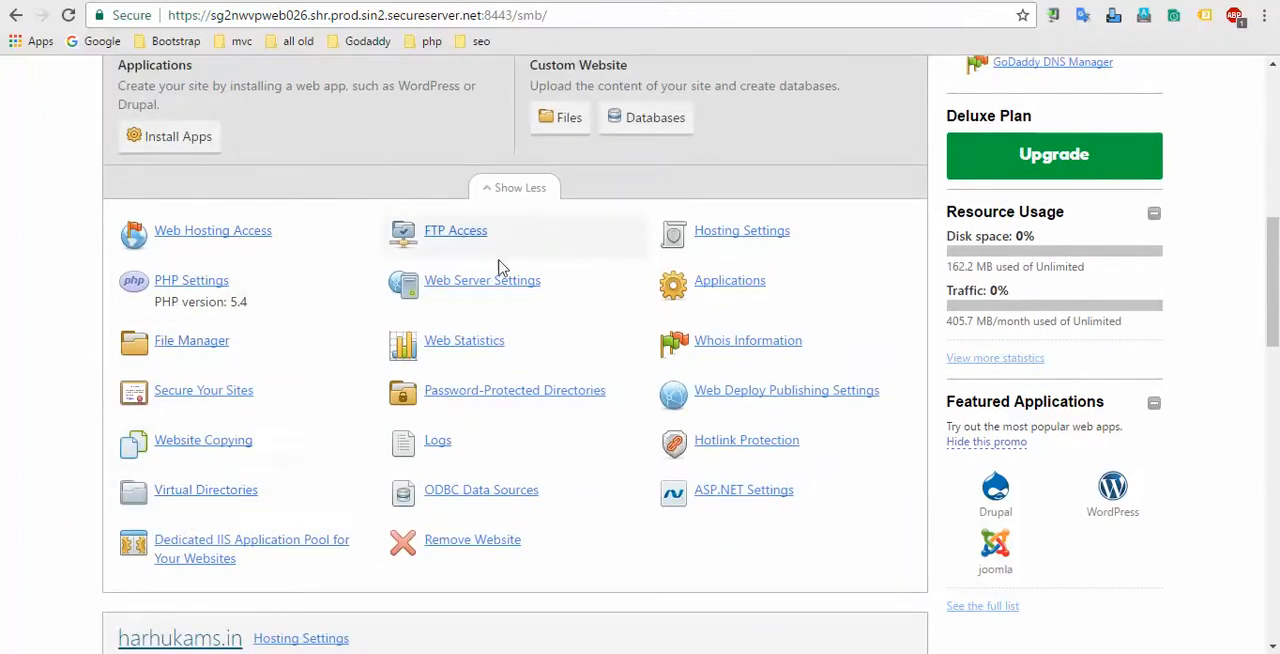
pyautogui.moveTo(192, 356)
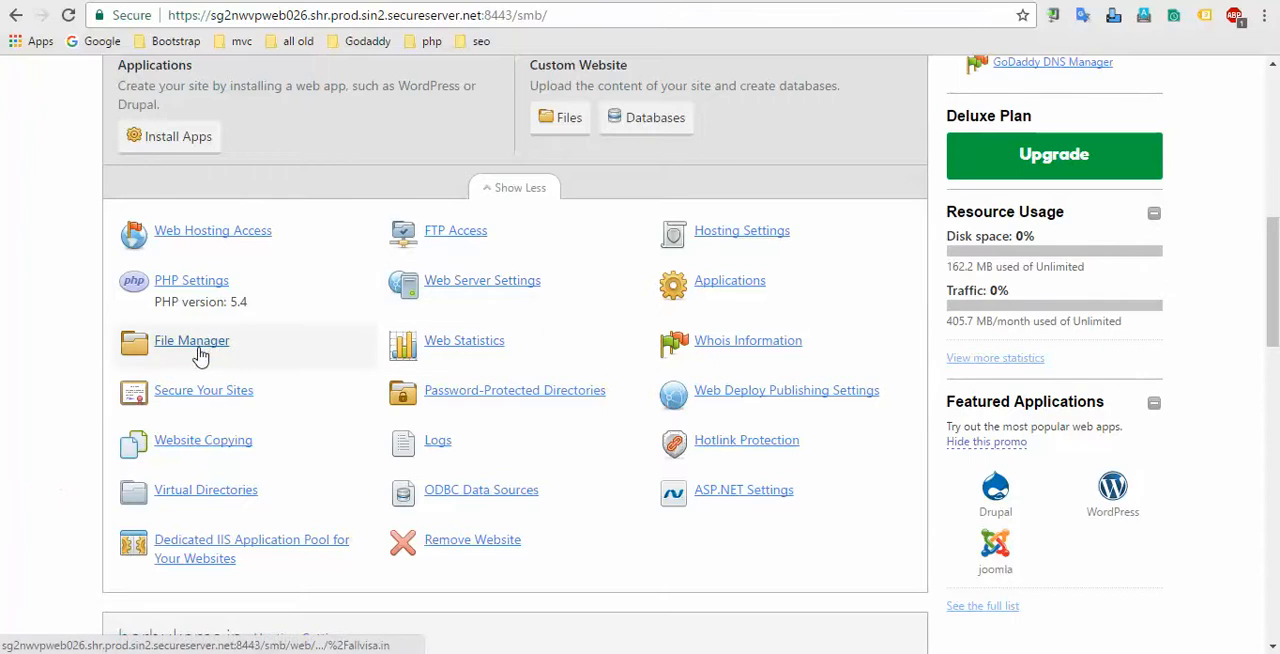
pyautogui.moveTo(248, 368)
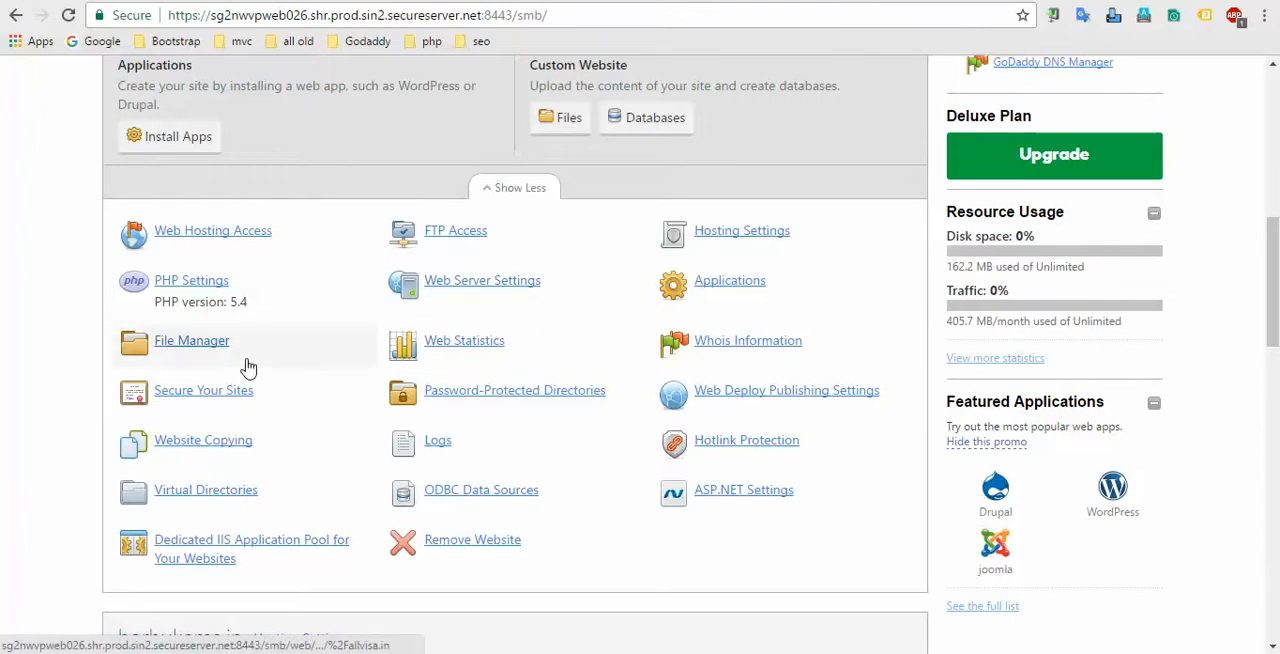
pyautogui.moveTo(402, 280)
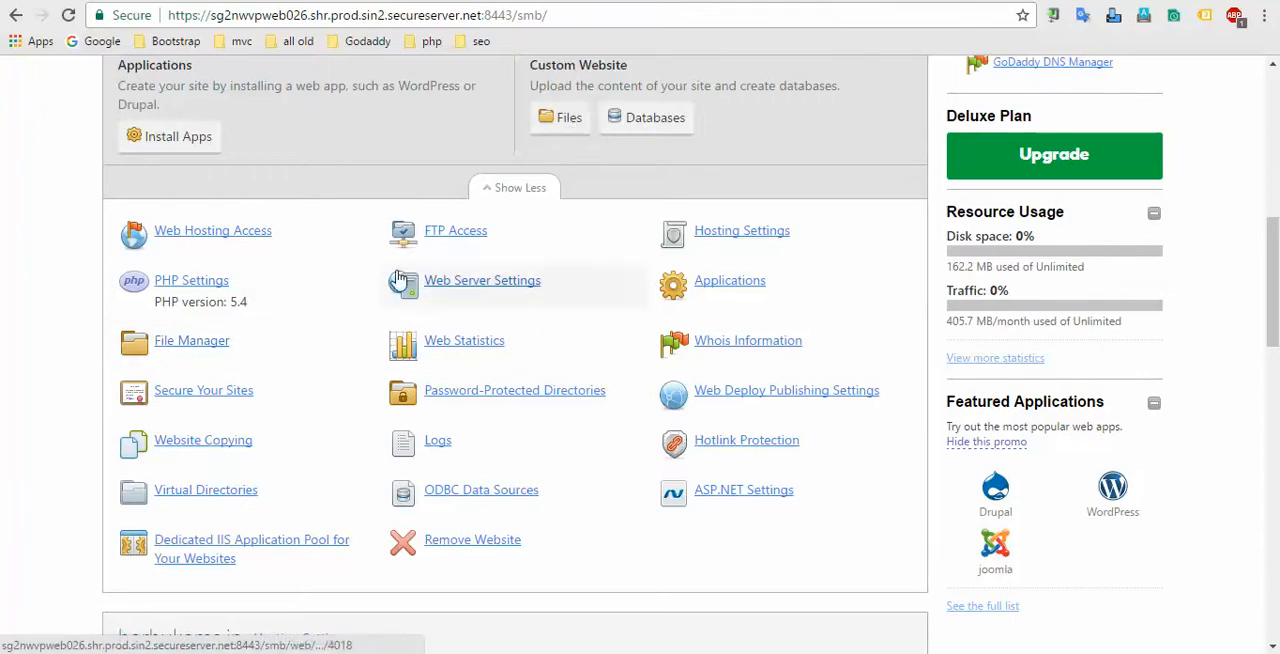
pyautogui.moveTo(562, 116)
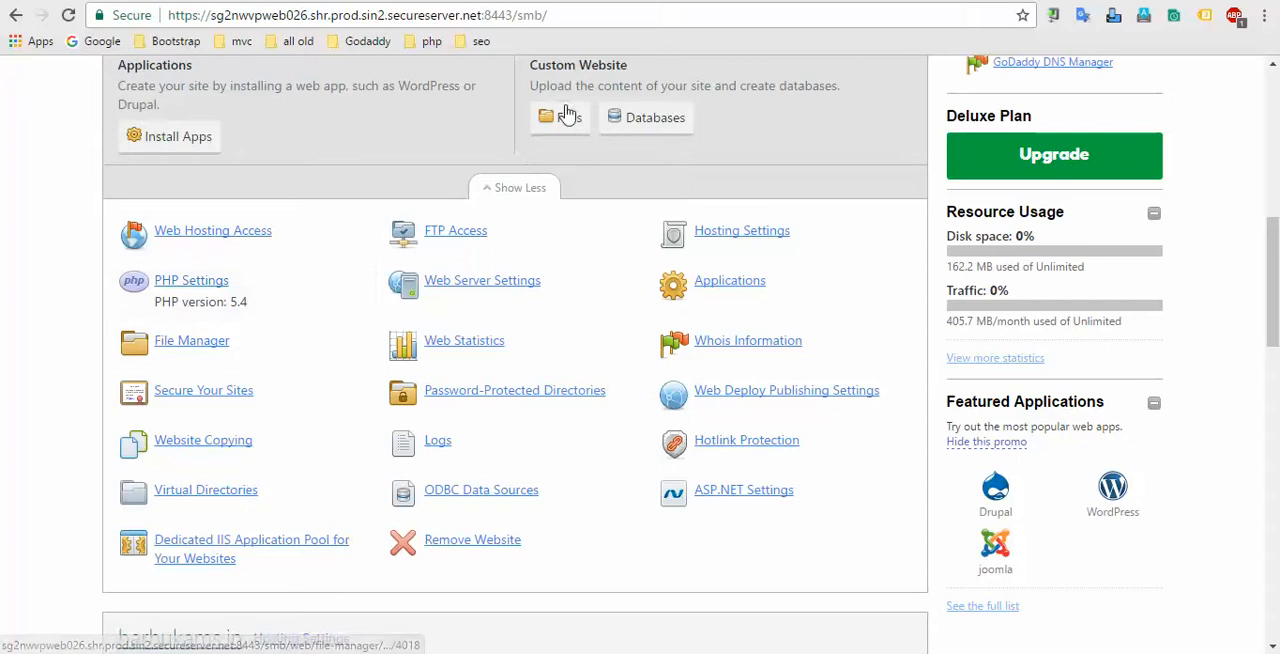
pyautogui.click(560, 118)
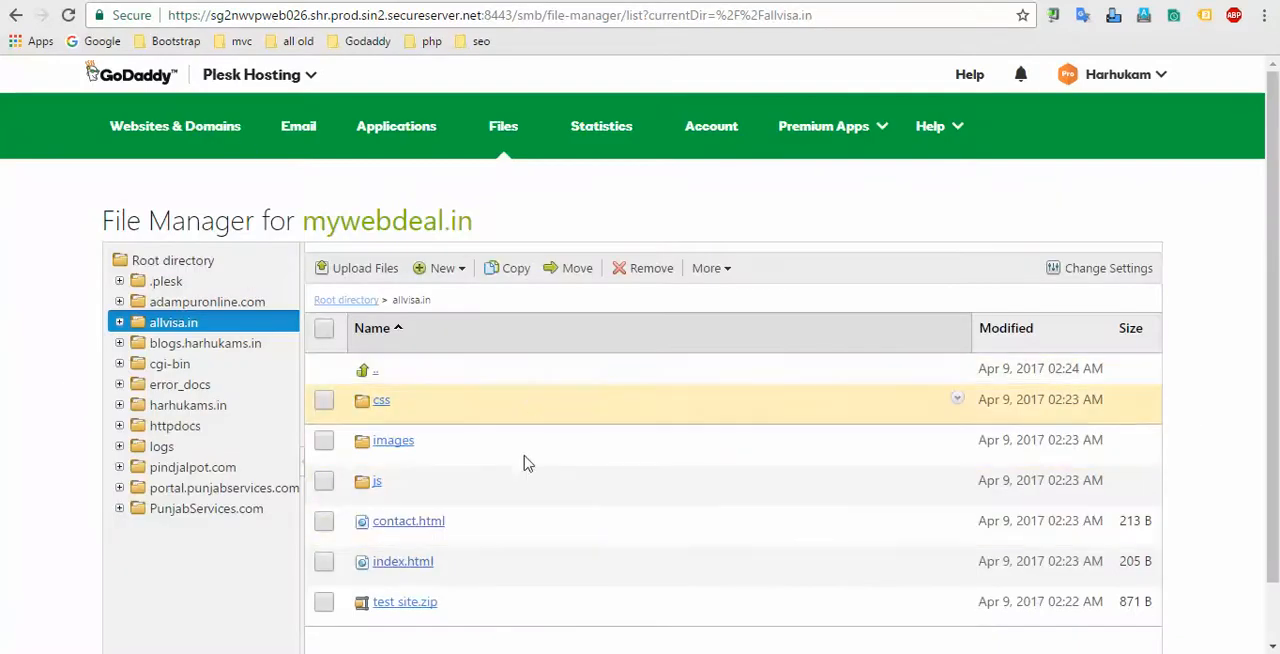
pyautogui.moveTo(458, 560)
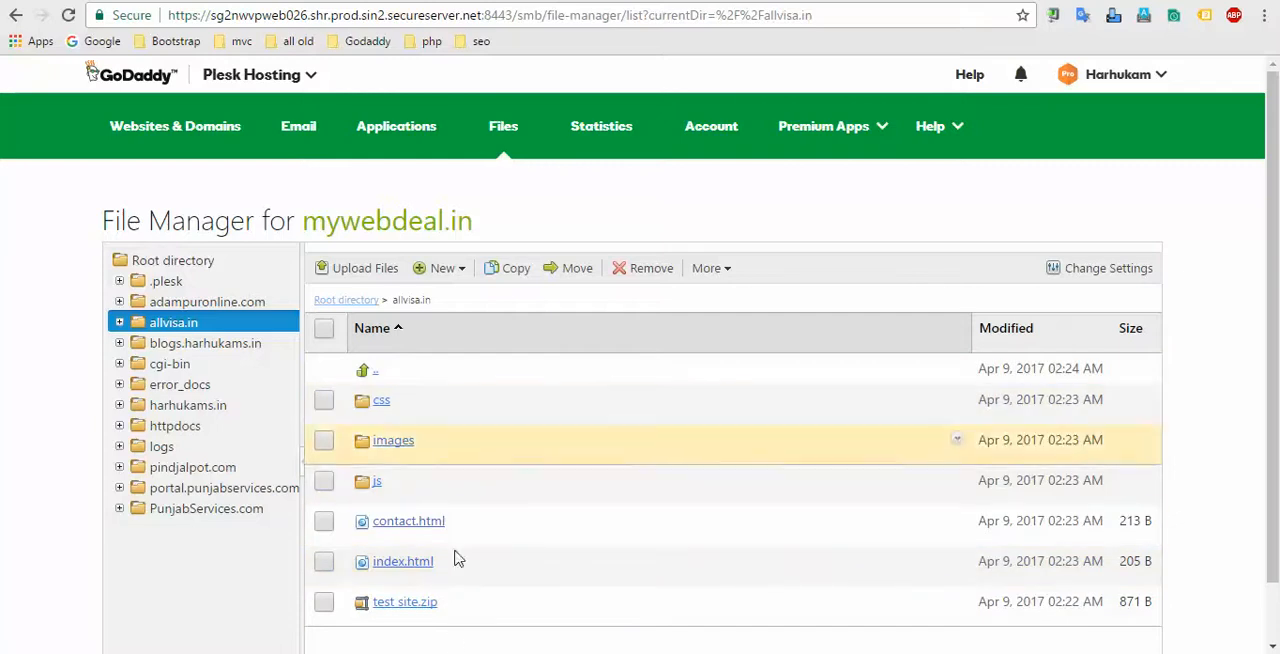
pyautogui.moveTo(464, 652)
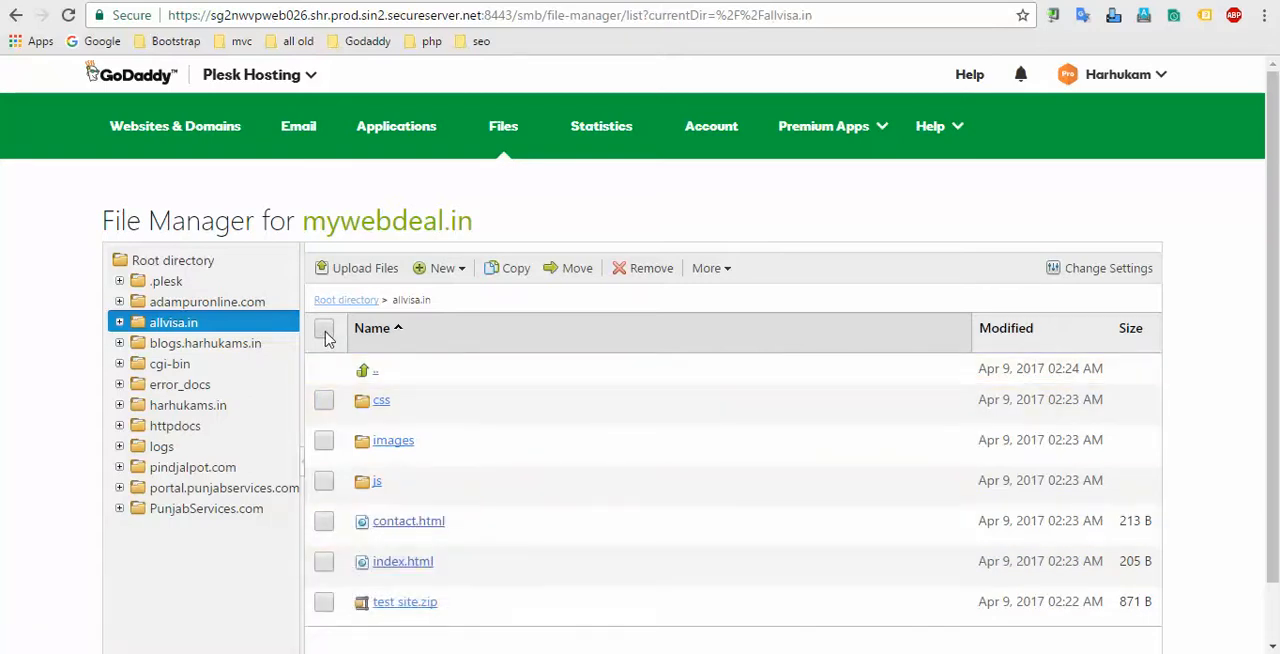
# Step: Select every item in the allvisa.in folder and remove them all
pyautogui.click(324, 328)
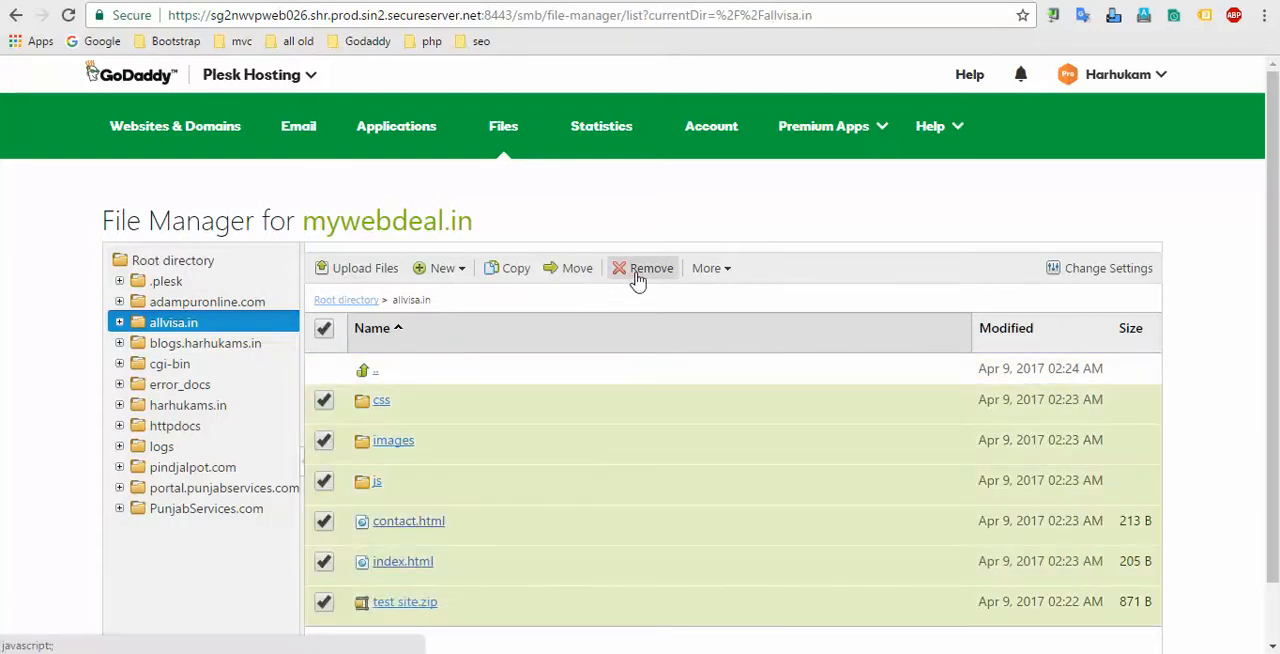
pyautogui.click(652, 268)
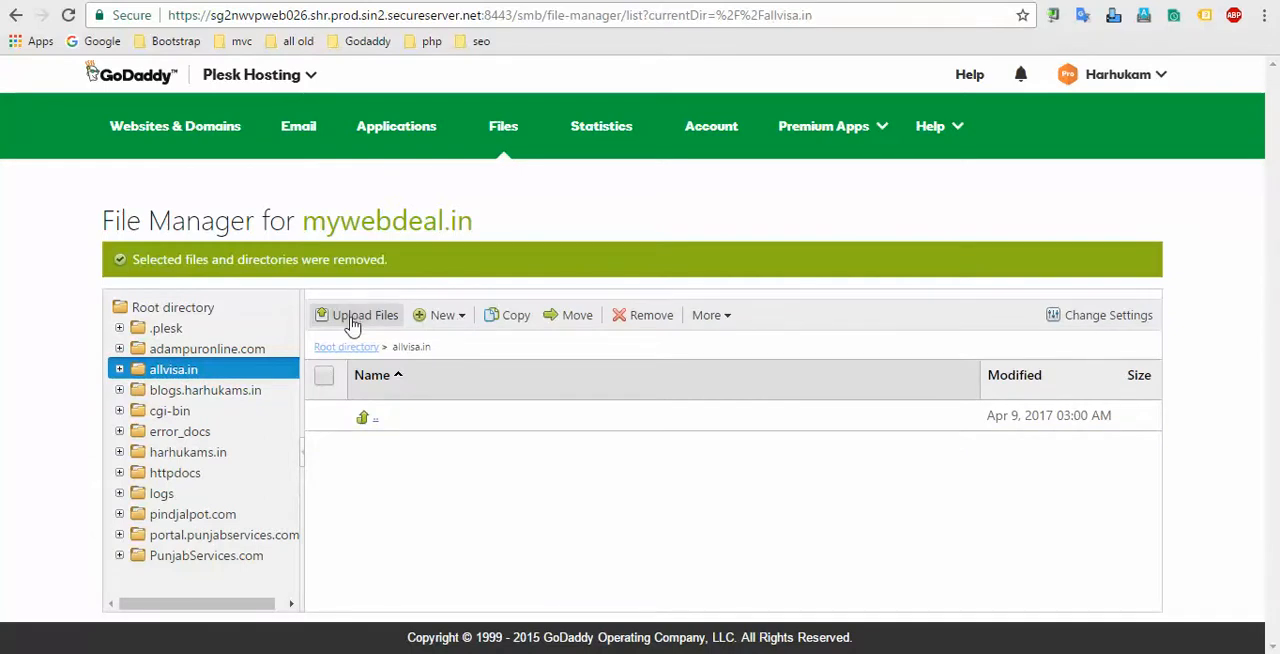
# Step: Upload the test site.zip archive from the Desktop into the allvisa.in directory
pyautogui.click(356, 316)
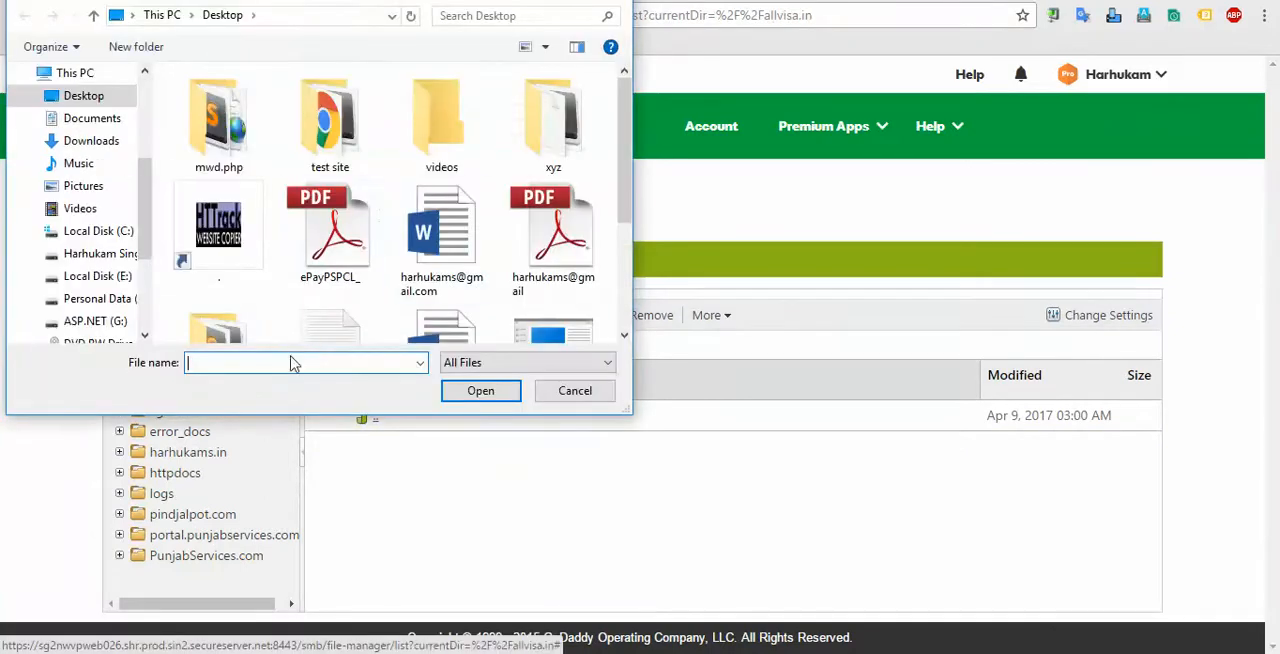
pyautogui.scroll(-3)
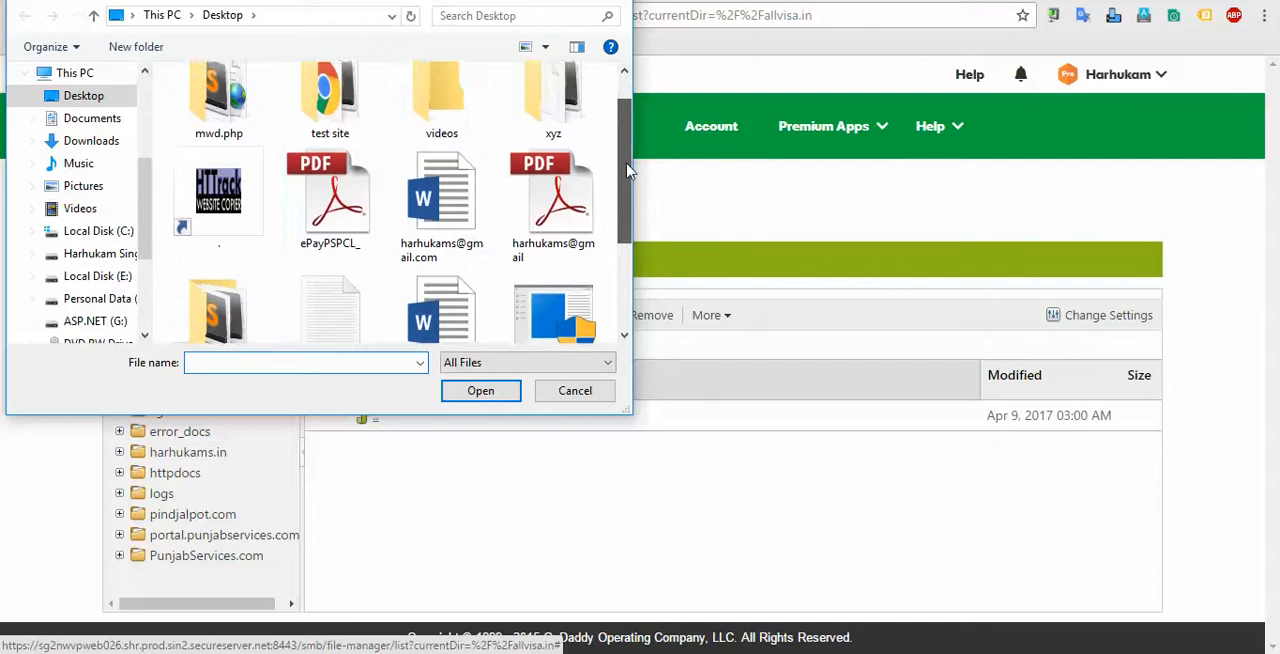
pyautogui.scroll(-3)
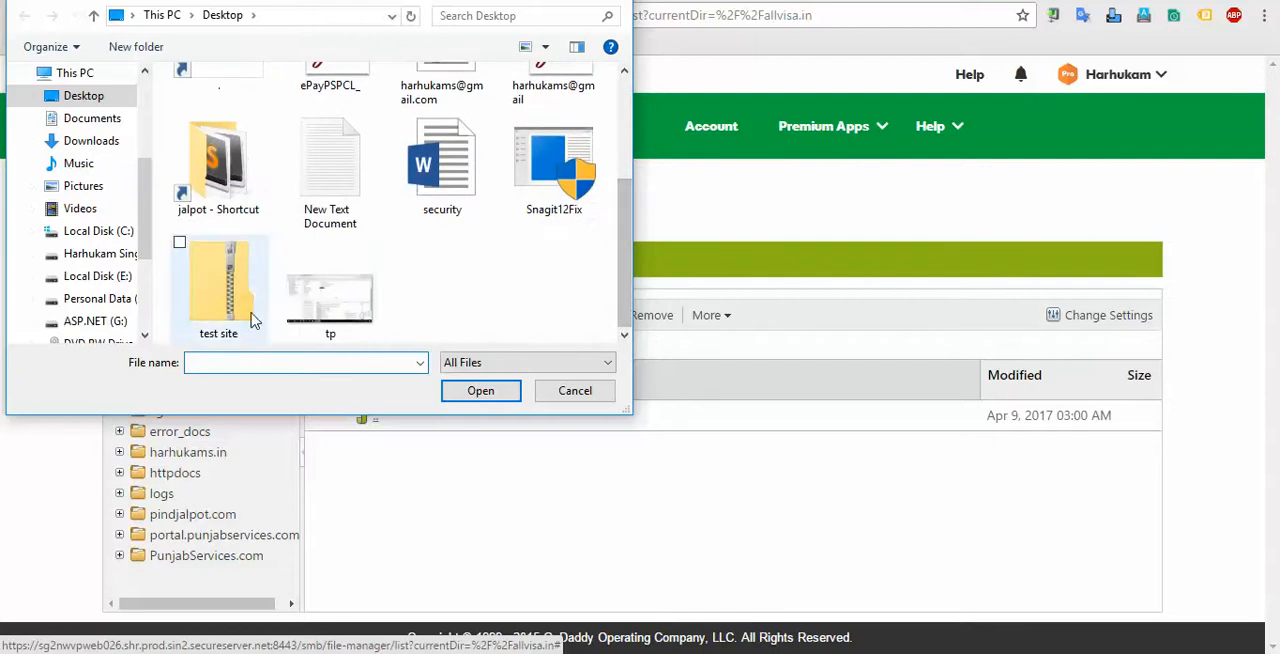
pyautogui.click(218, 284)
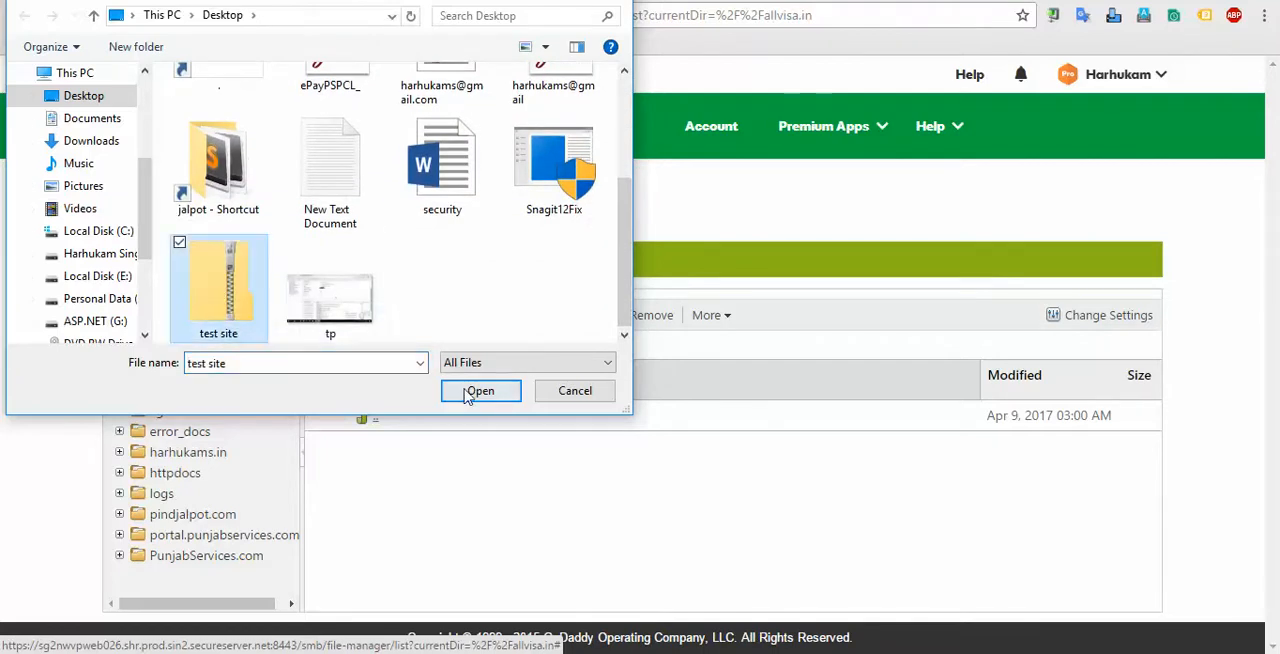
pyautogui.click(480, 392)
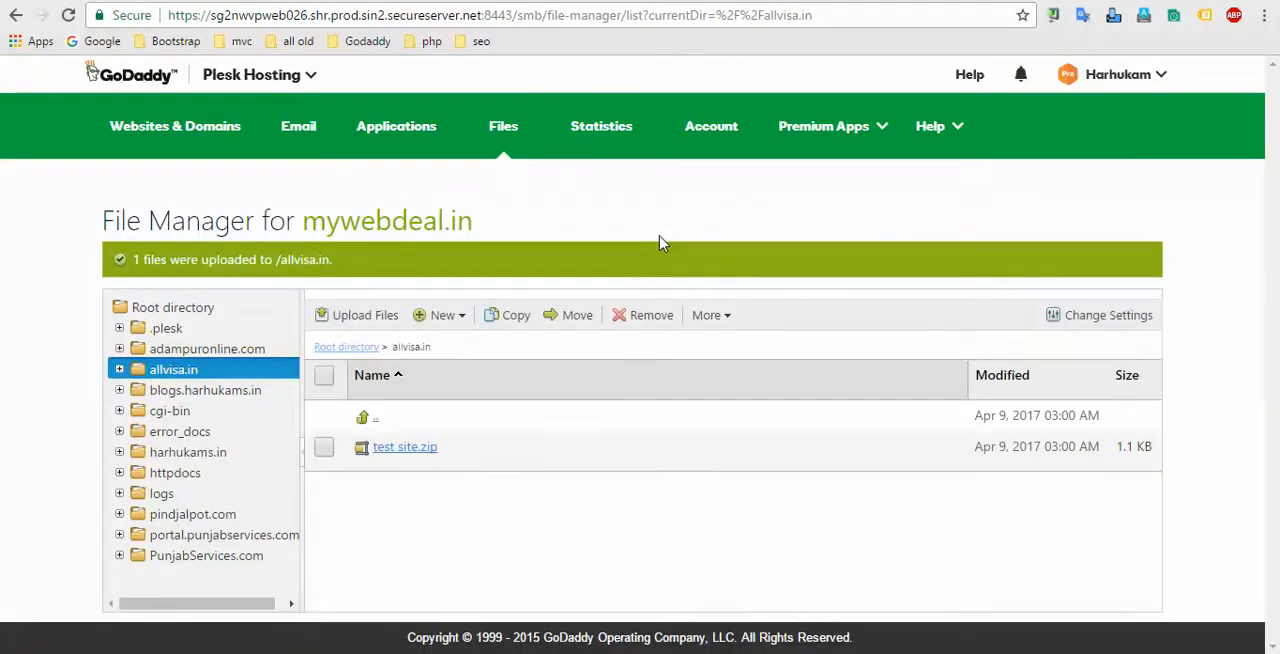
pyautogui.moveTo(290, 520)
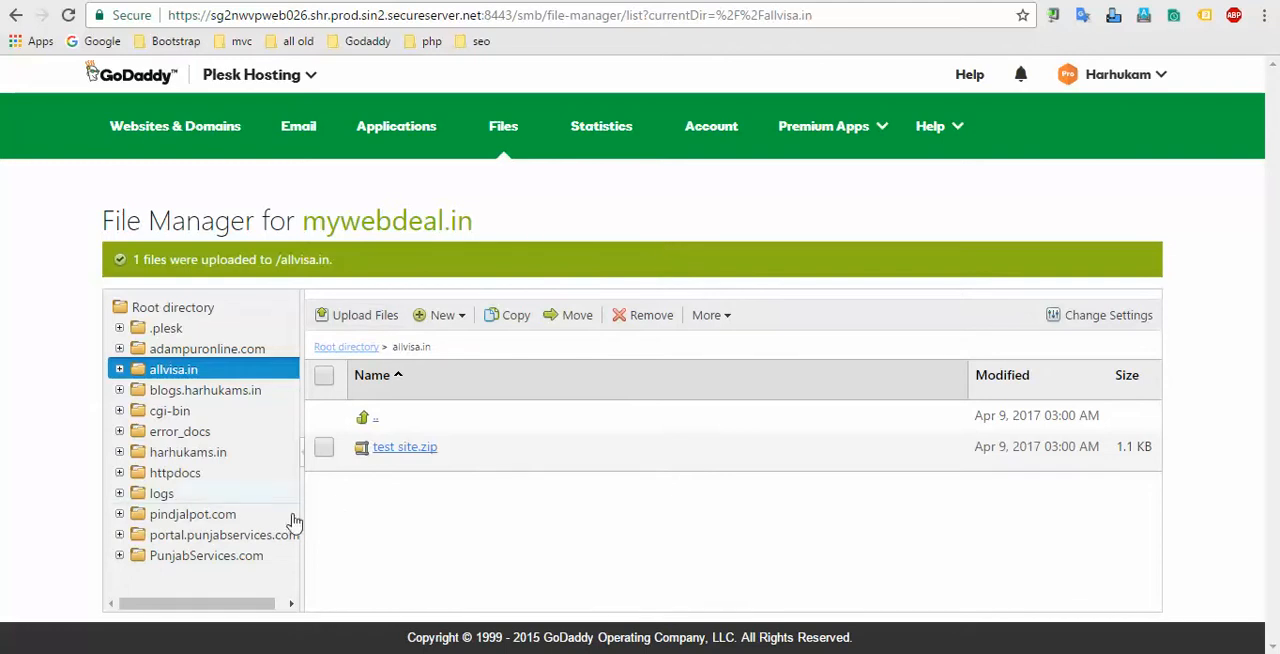
# Step: Extract test site.zip into allvisa.in using More > Extract Files, creating a test site folder
pyautogui.click(324, 448)
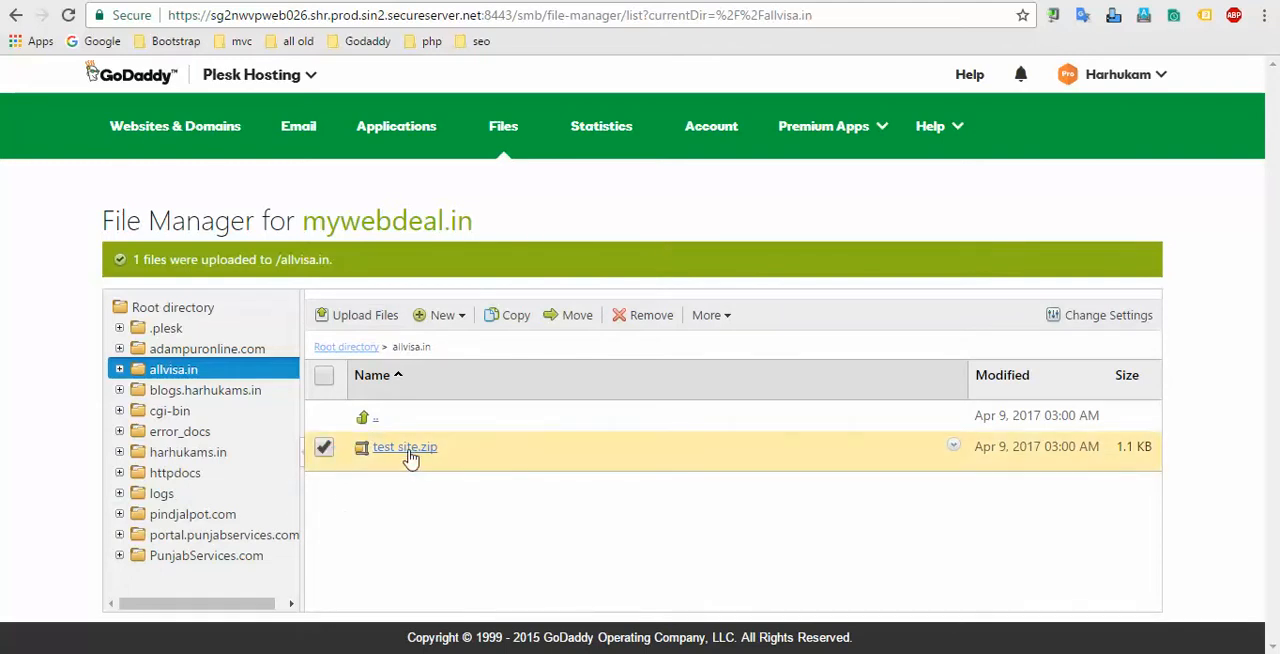
pyautogui.moveTo(692, 368)
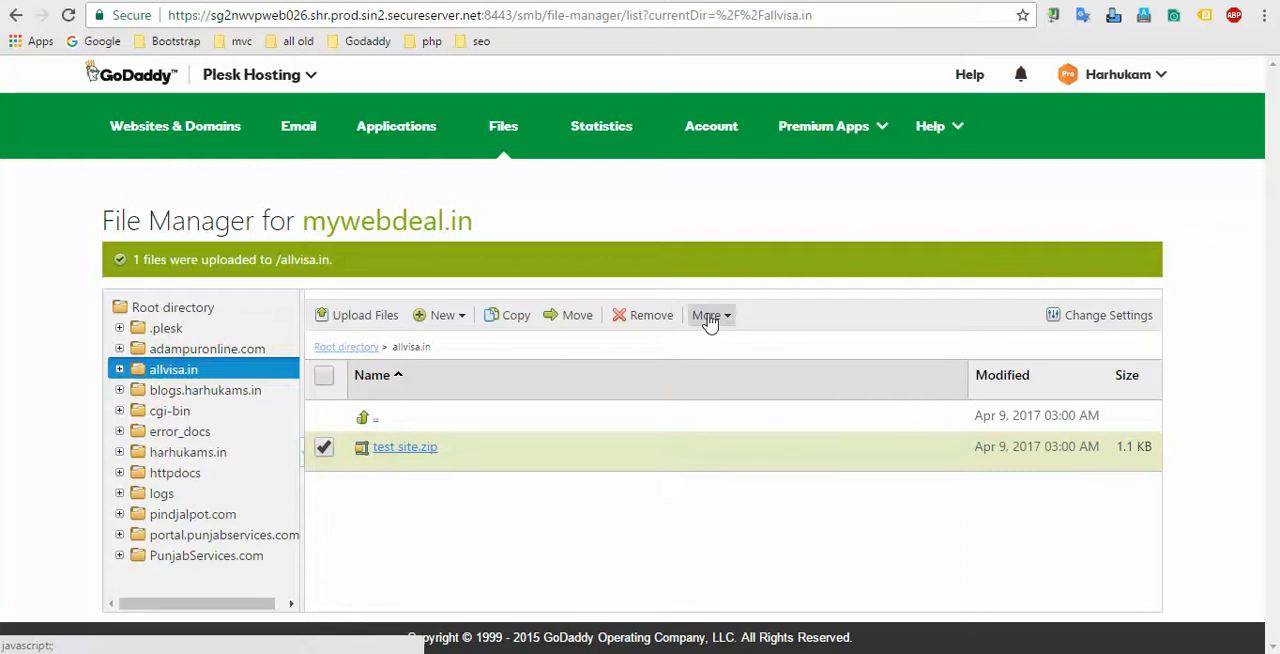
pyautogui.click(708, 316)
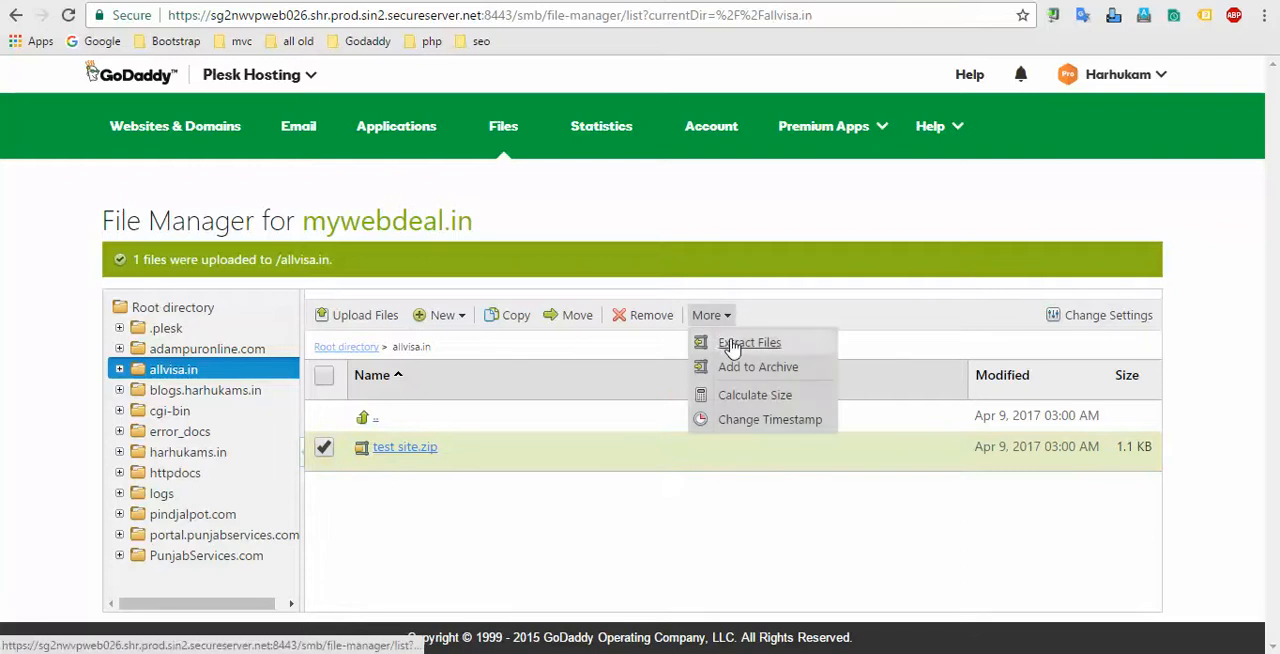
pyautogui.click(748, 342)
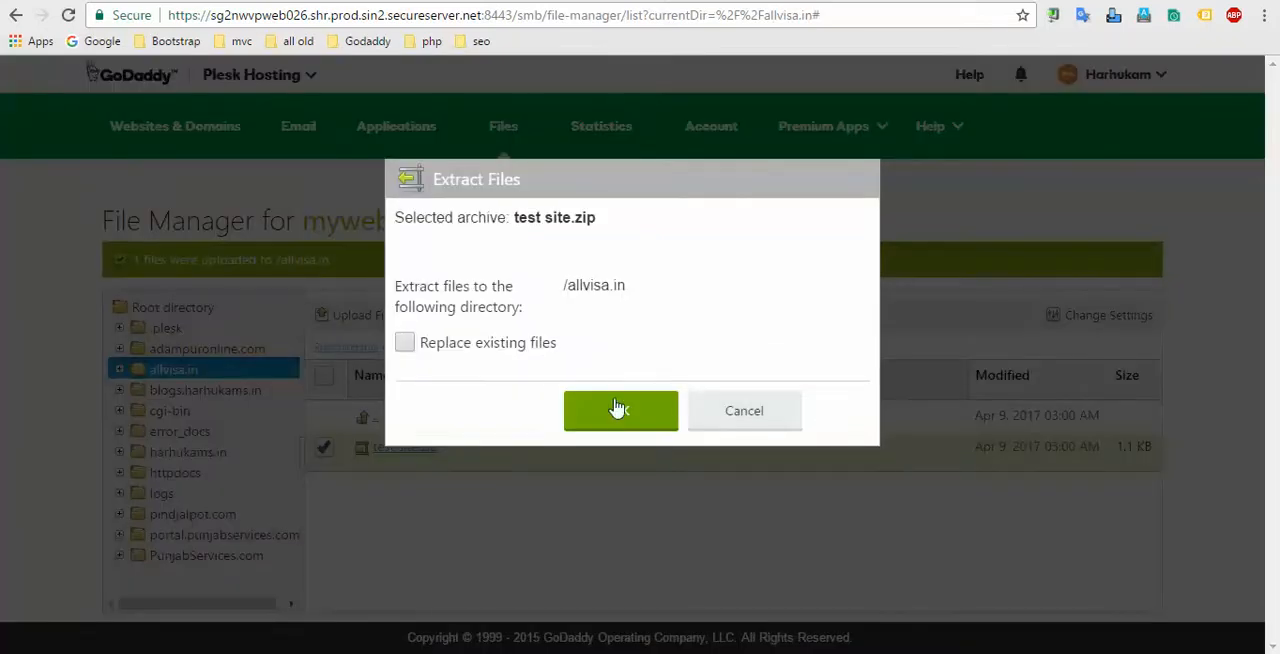
pyautogui.click(620, 412)
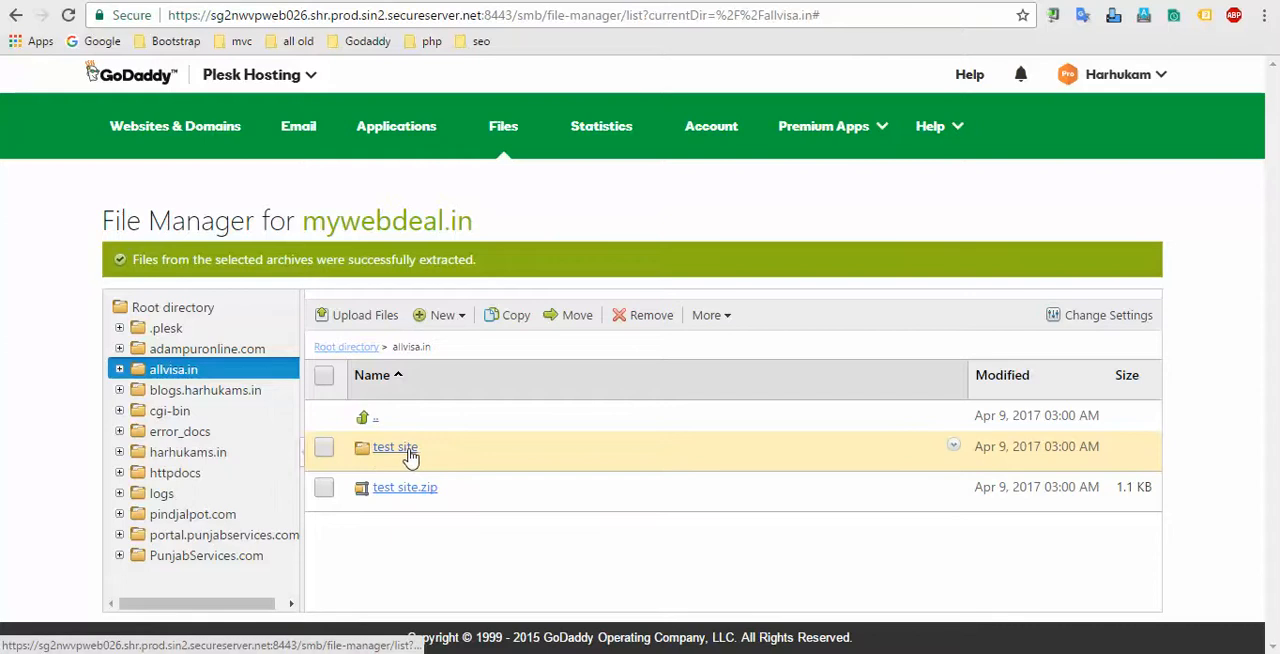
pyautogui.moveTo(360, 456)
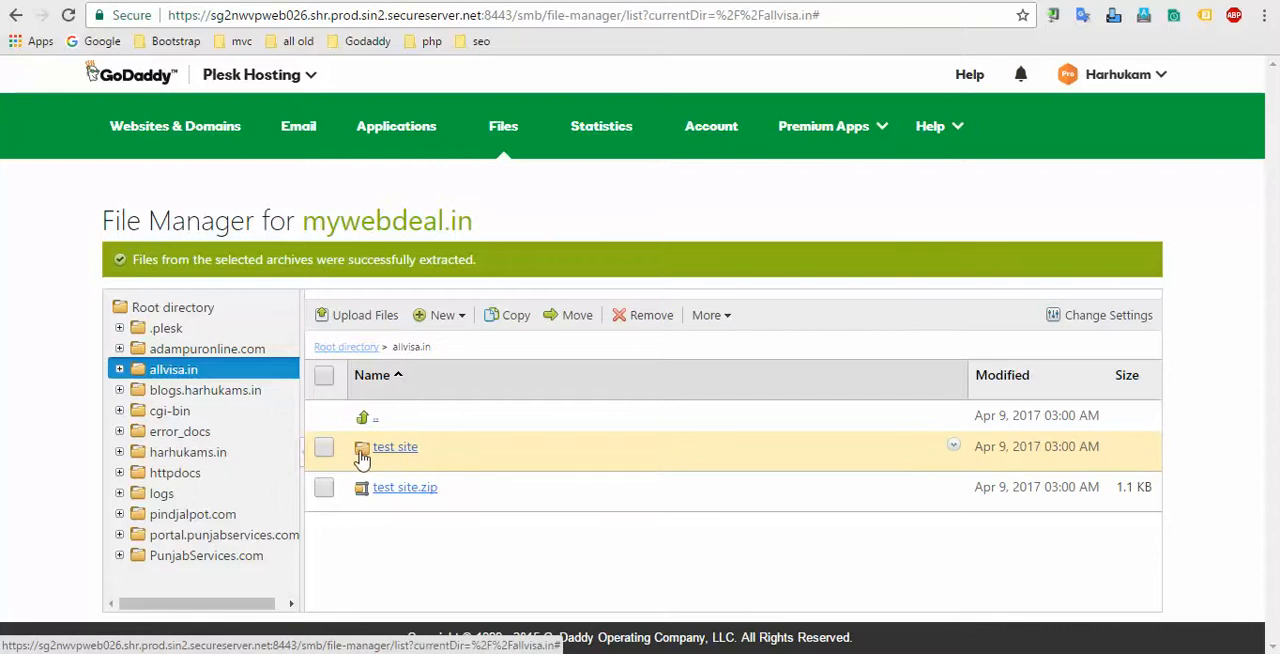
pyautogui.moveTo(392, 460)
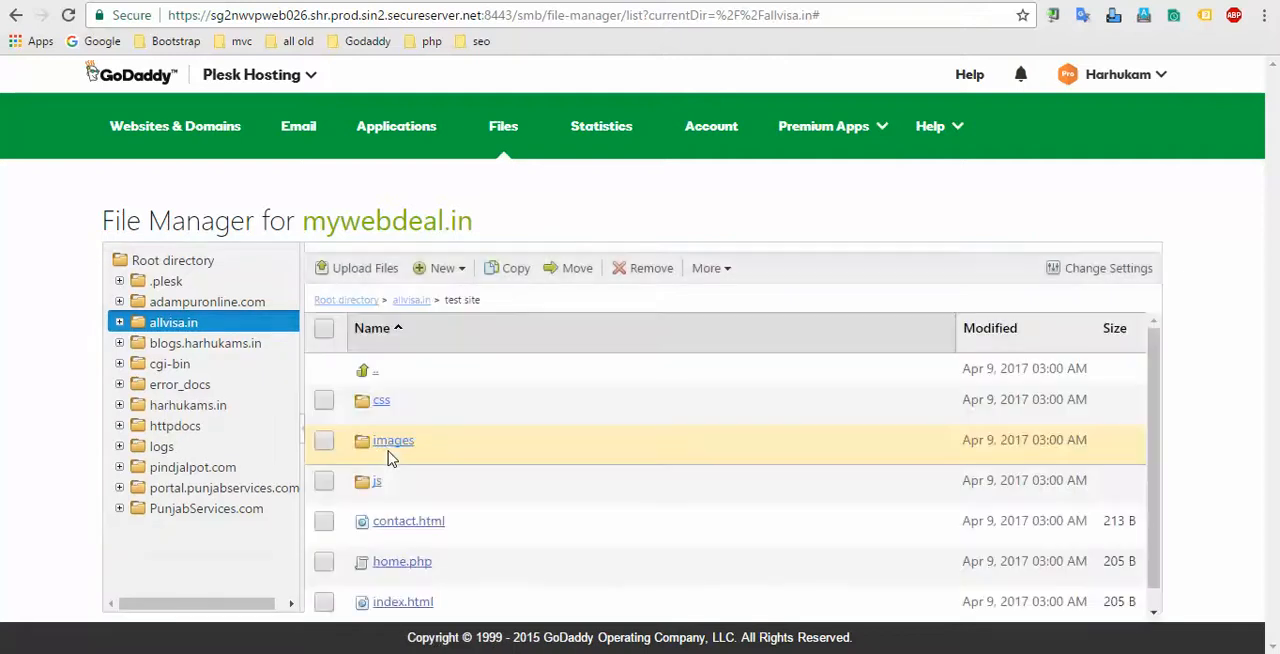
# Step: Move all six items from the test site folder into allvisa.in as the destination
pyautogui.click(324, 328)
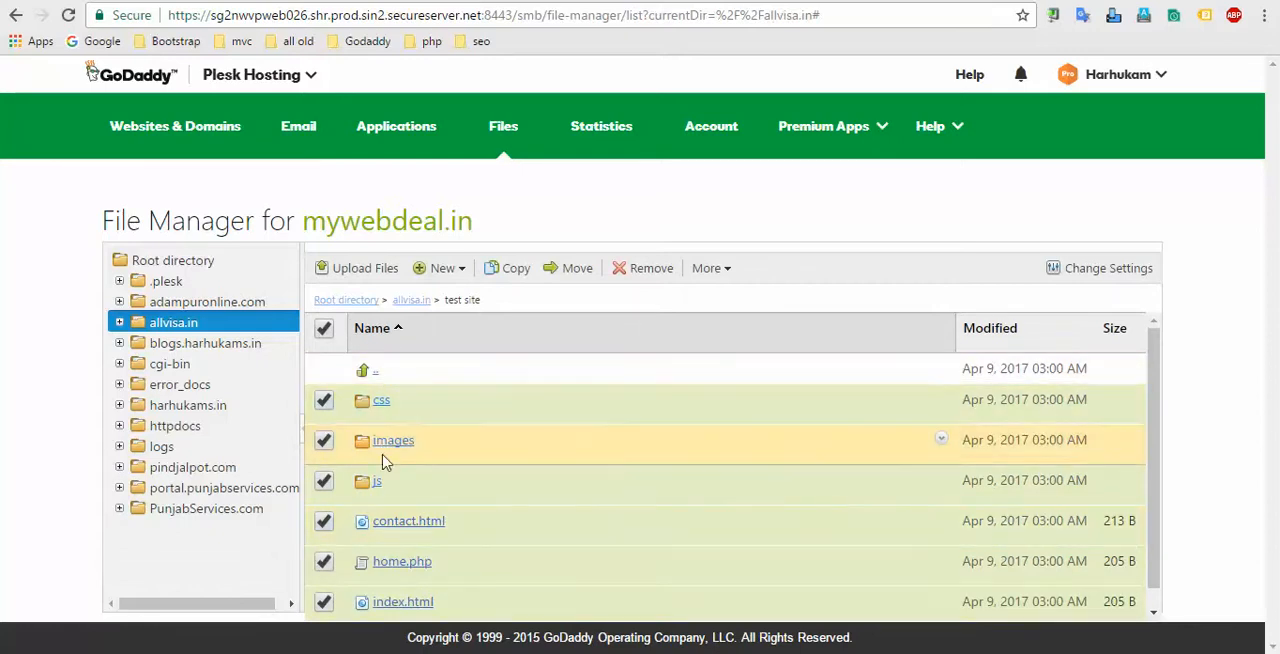
pyautogui.moveTo(568, 272)
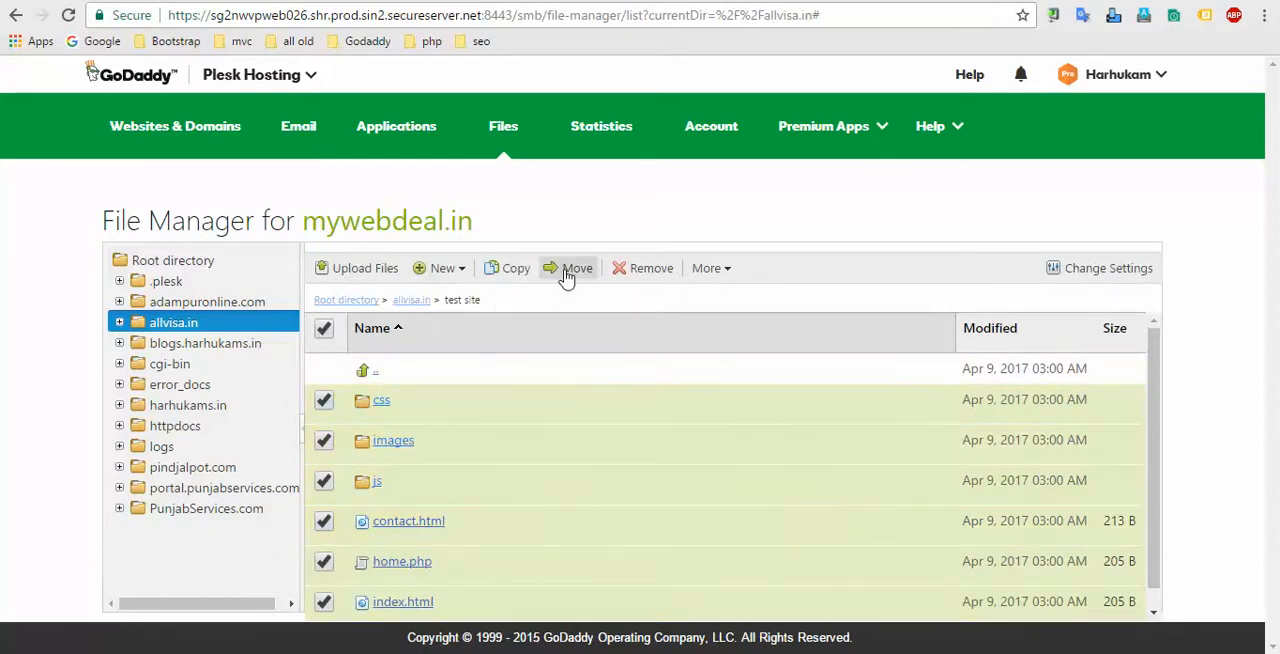
pyautogui.click(576, 268)
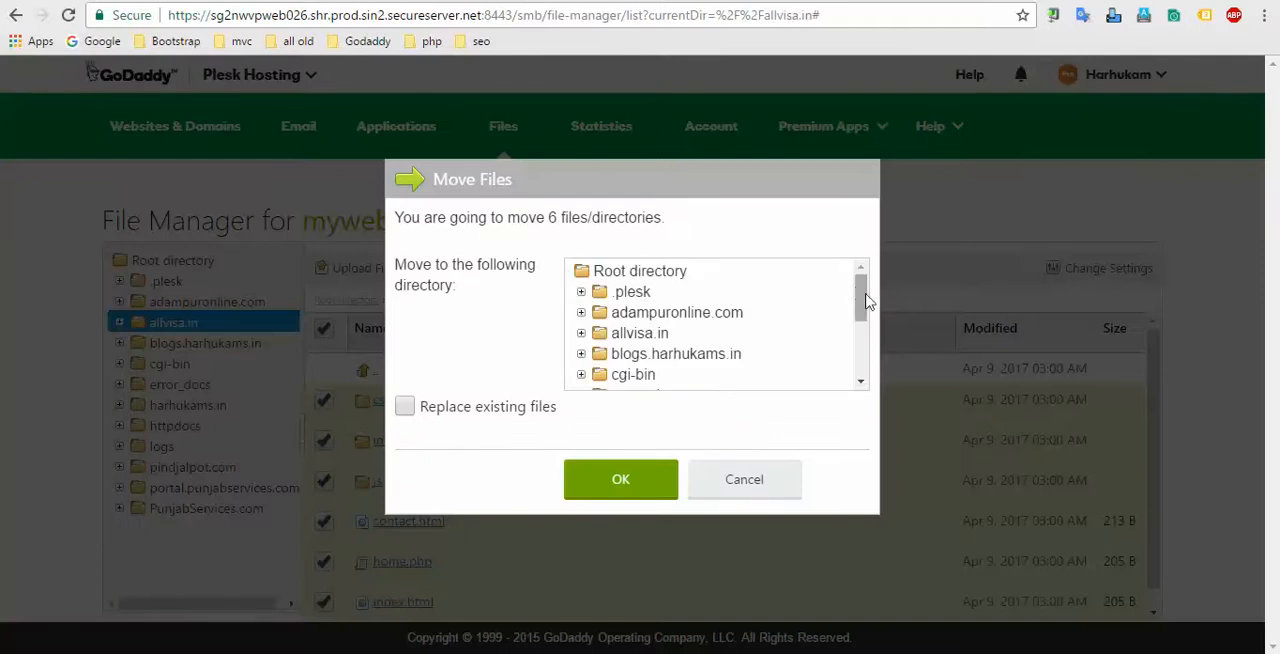
pyautogui.moveTo(856, 304)
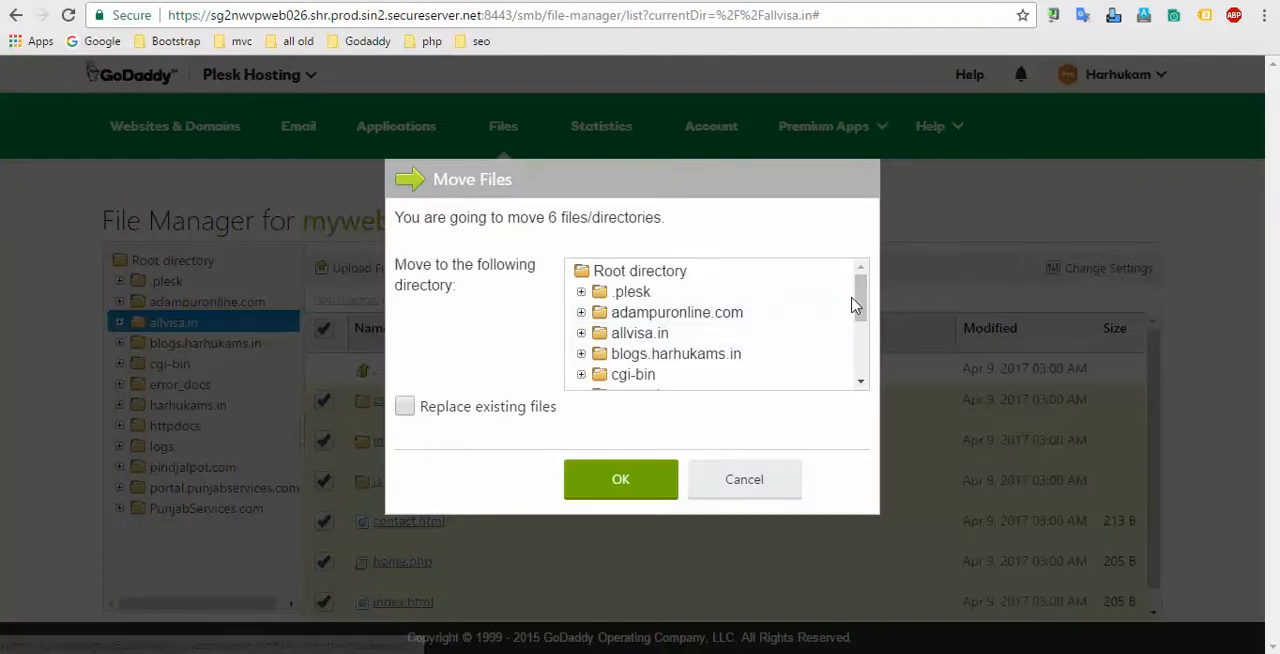
pyautogui.scroll(-3)
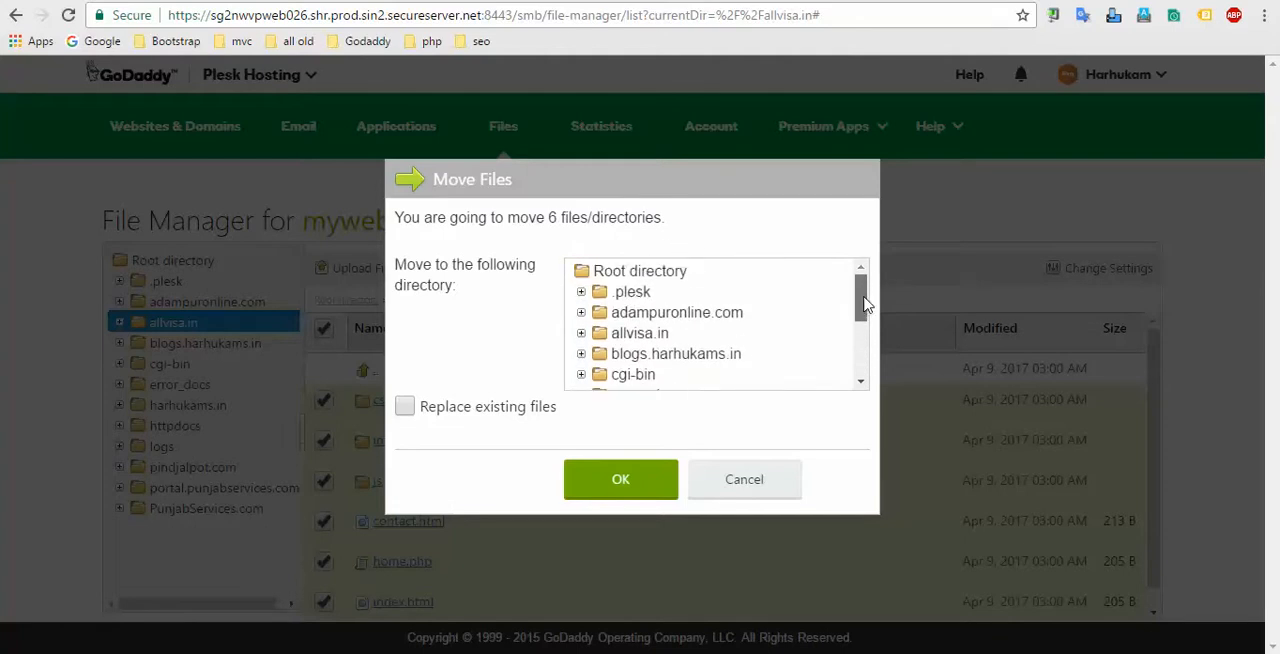
pyautogui.moveTo(640, 332)
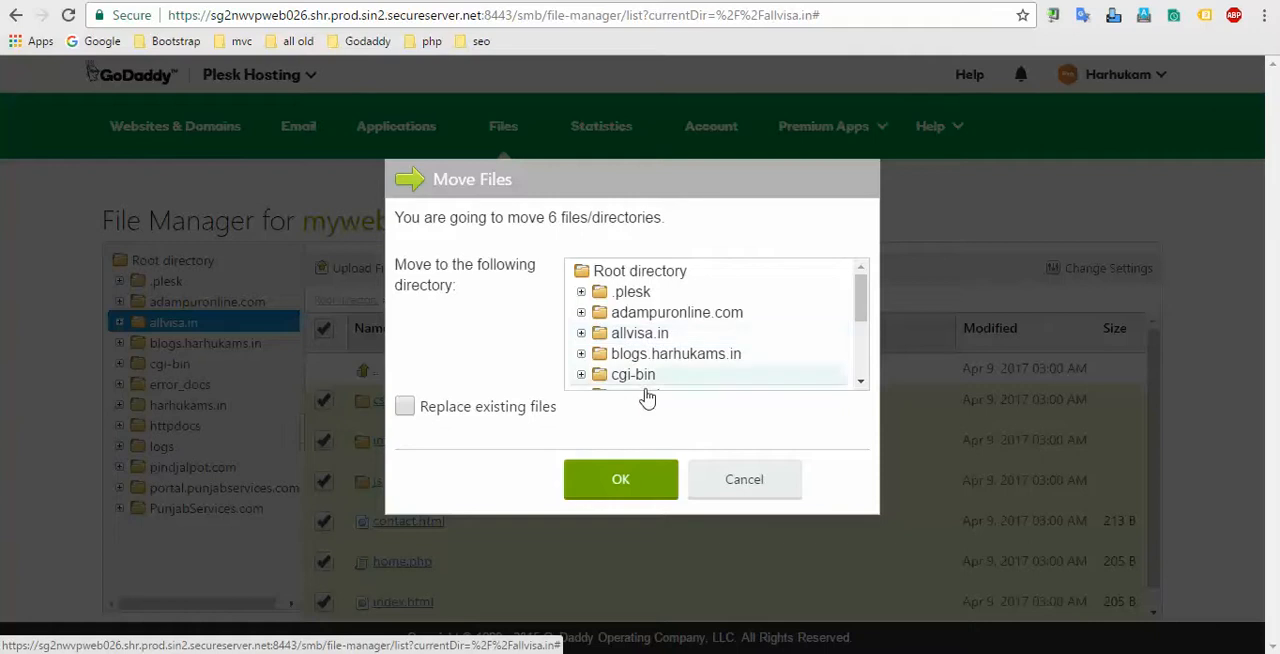
pyautogui.click(620, 480)
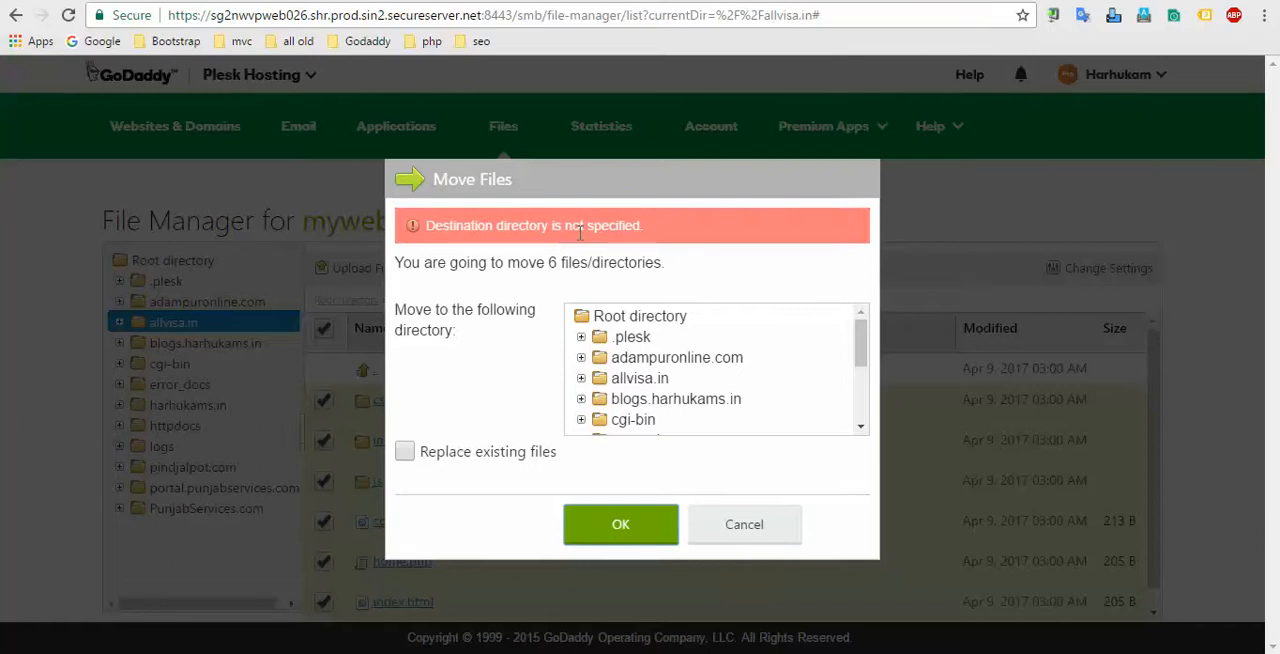
pyautogui.click(636, 376)
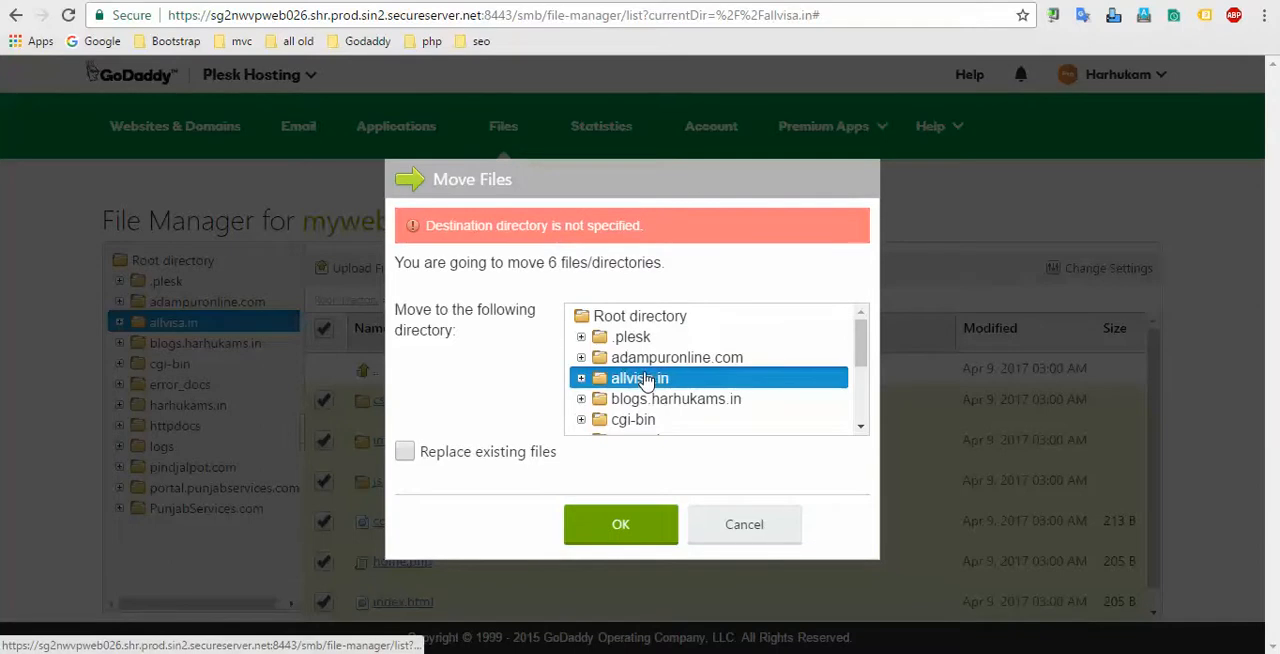
pyautogui.click(620, 524)
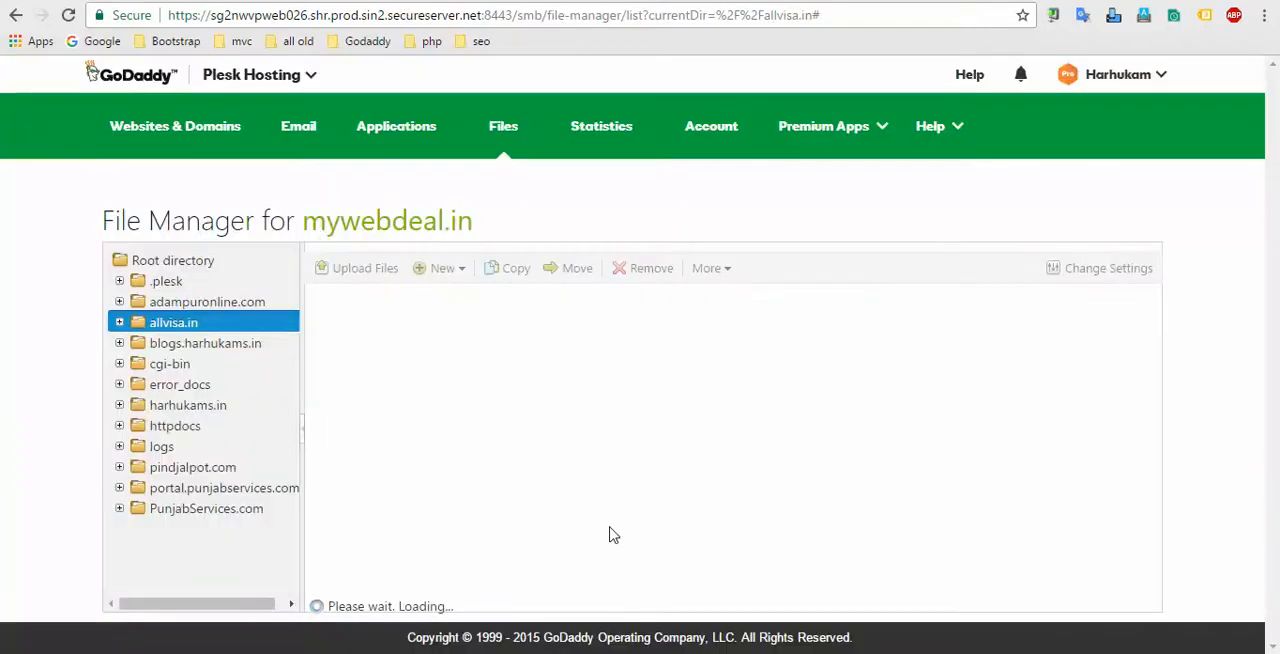
pyautogui.moveTo(532, 412)
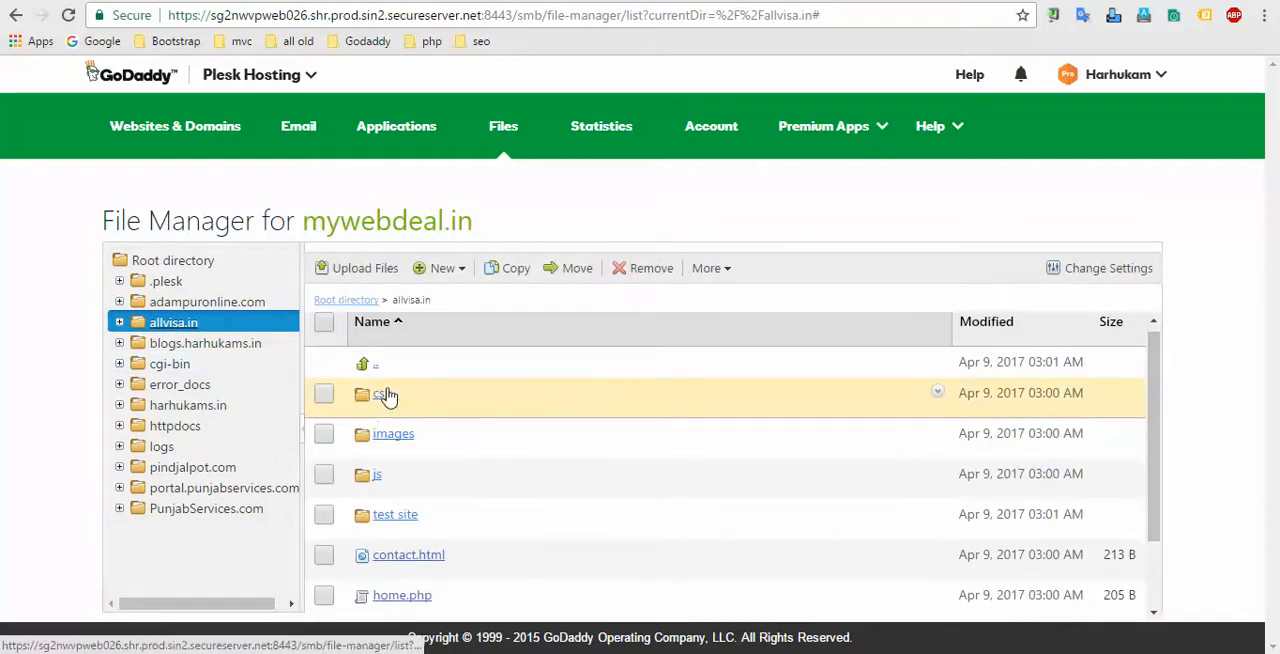
pyautogui.moveTo(378, 412)
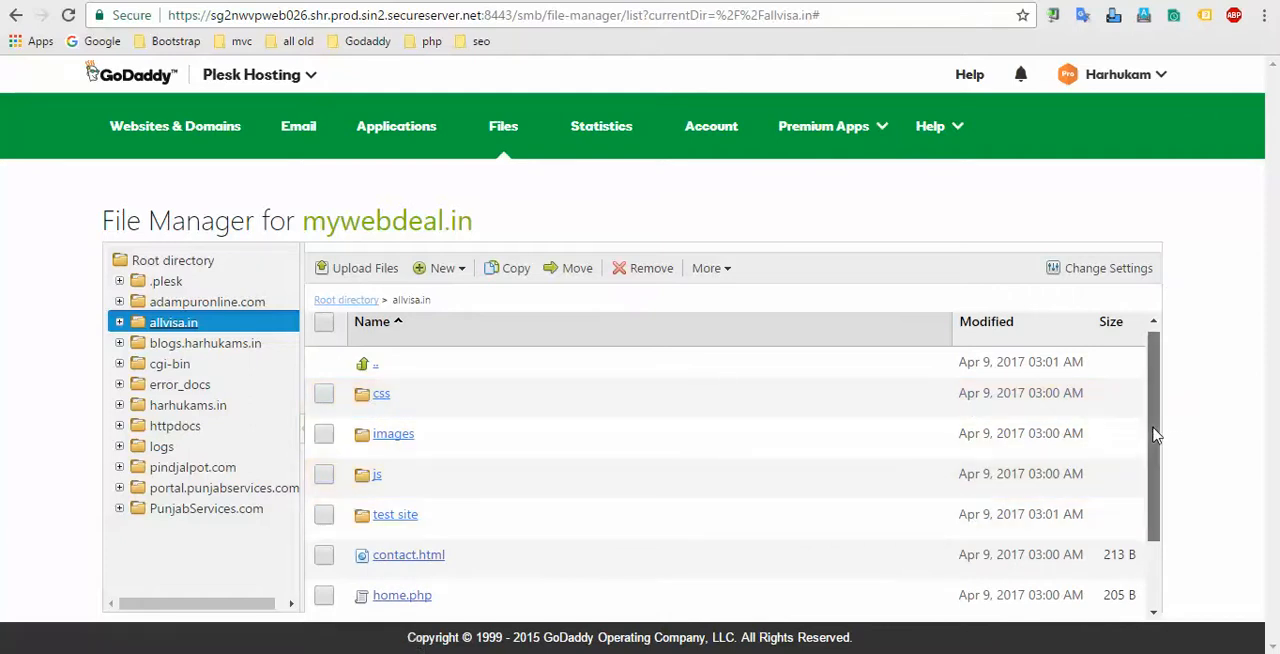
# Step: Remove the emptied test site folder from allvisa.in, keeping the site files and test site.zip
pyautogui.scroll(-3)
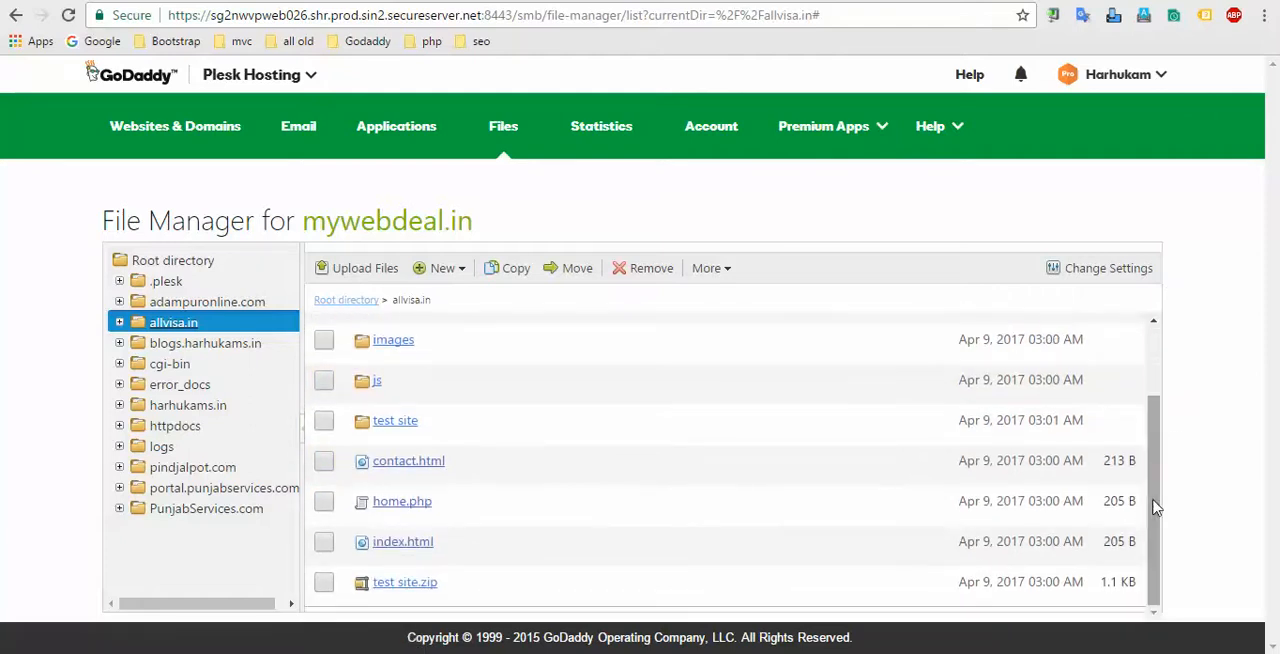
pyautogui.moveTo(364, 588)
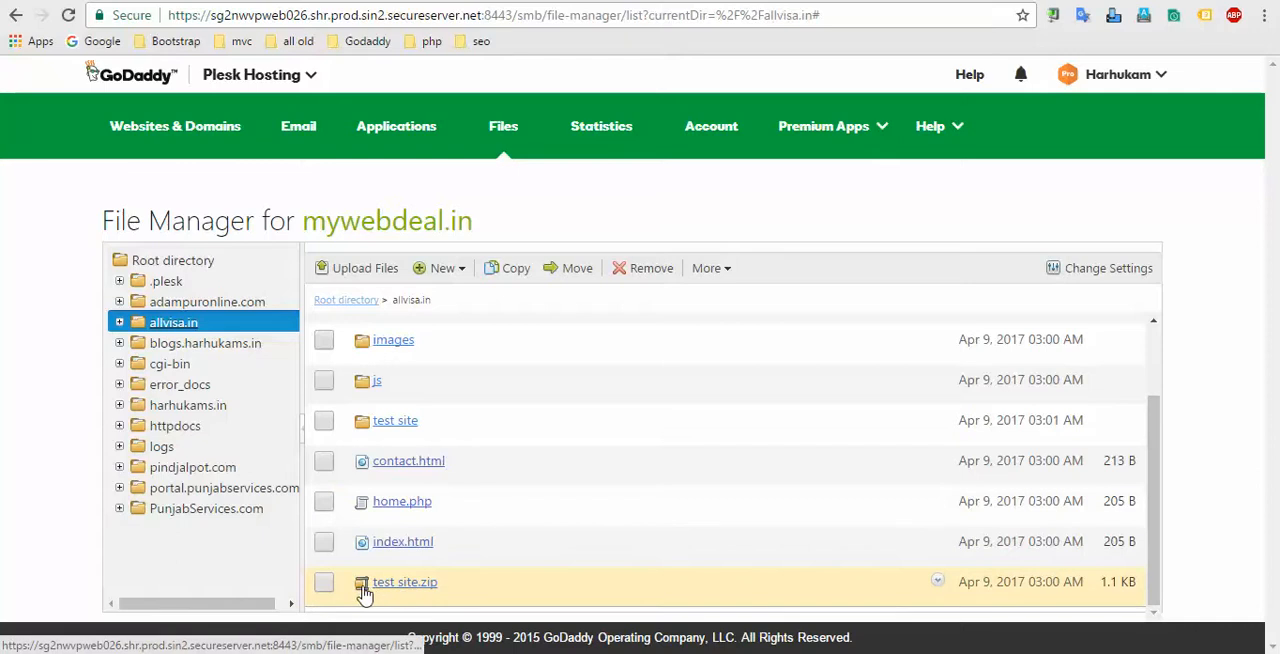
pyautogui.moveTo(360, 440)
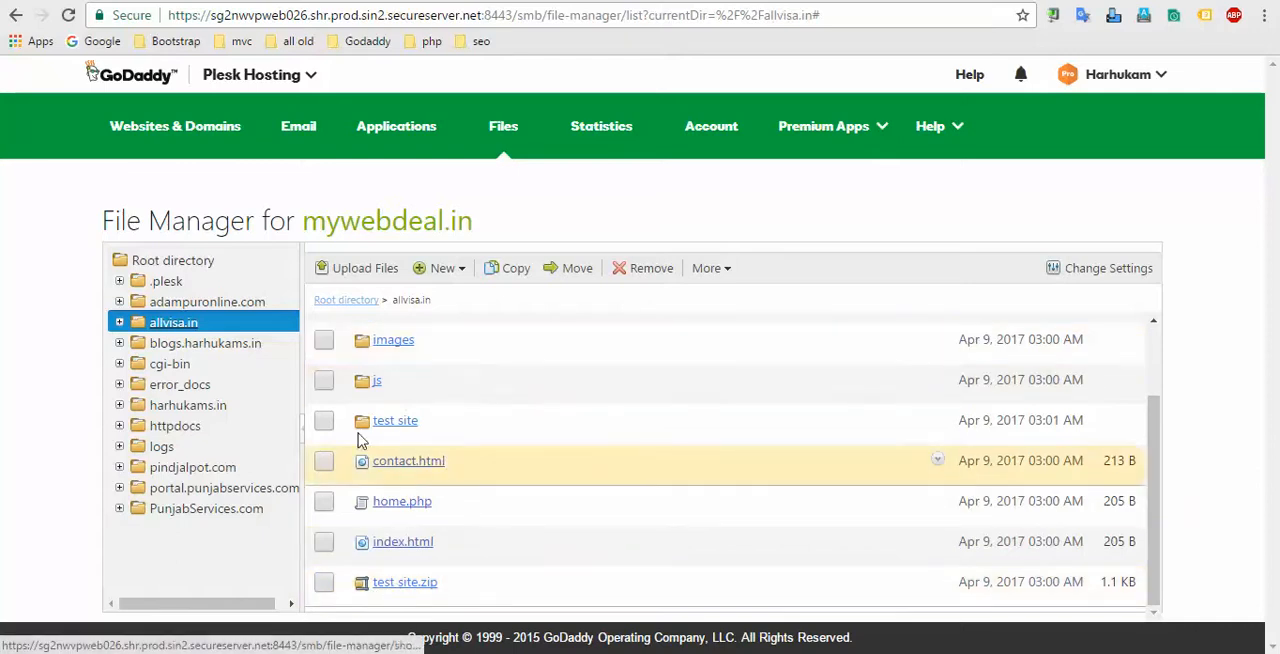
pyautogui.click(324, 420)
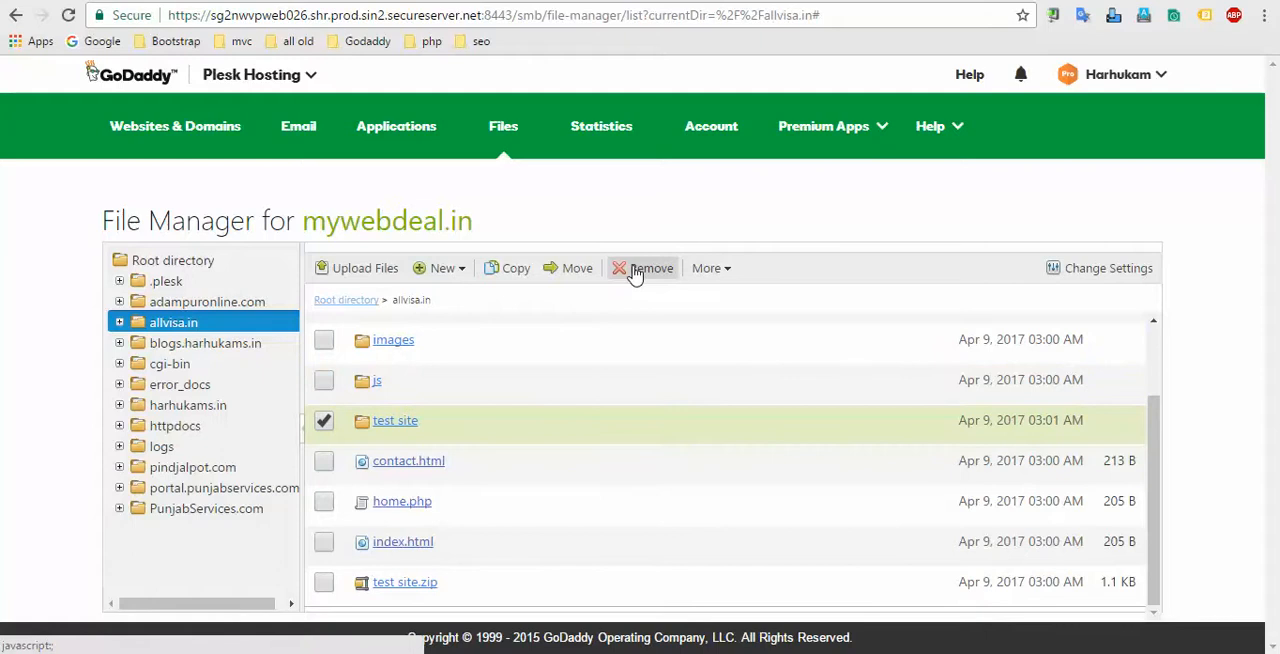
pyautogui.click(652, 268)
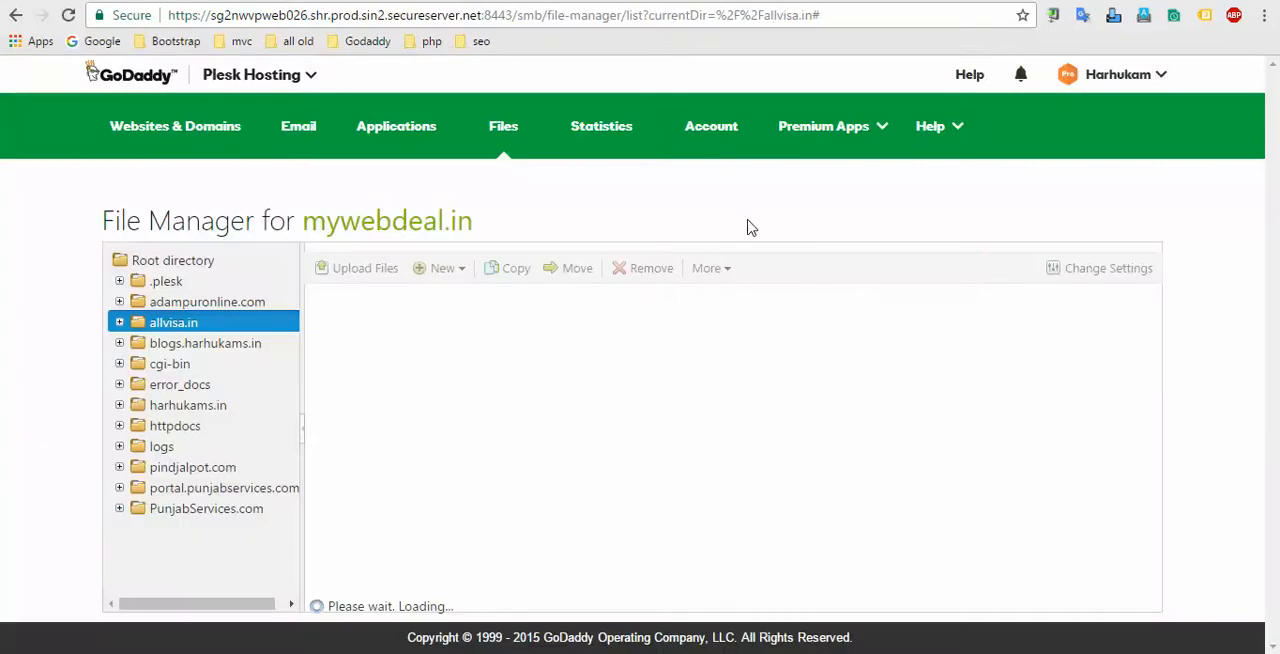
pyautogui.moveTo(1176, 380)
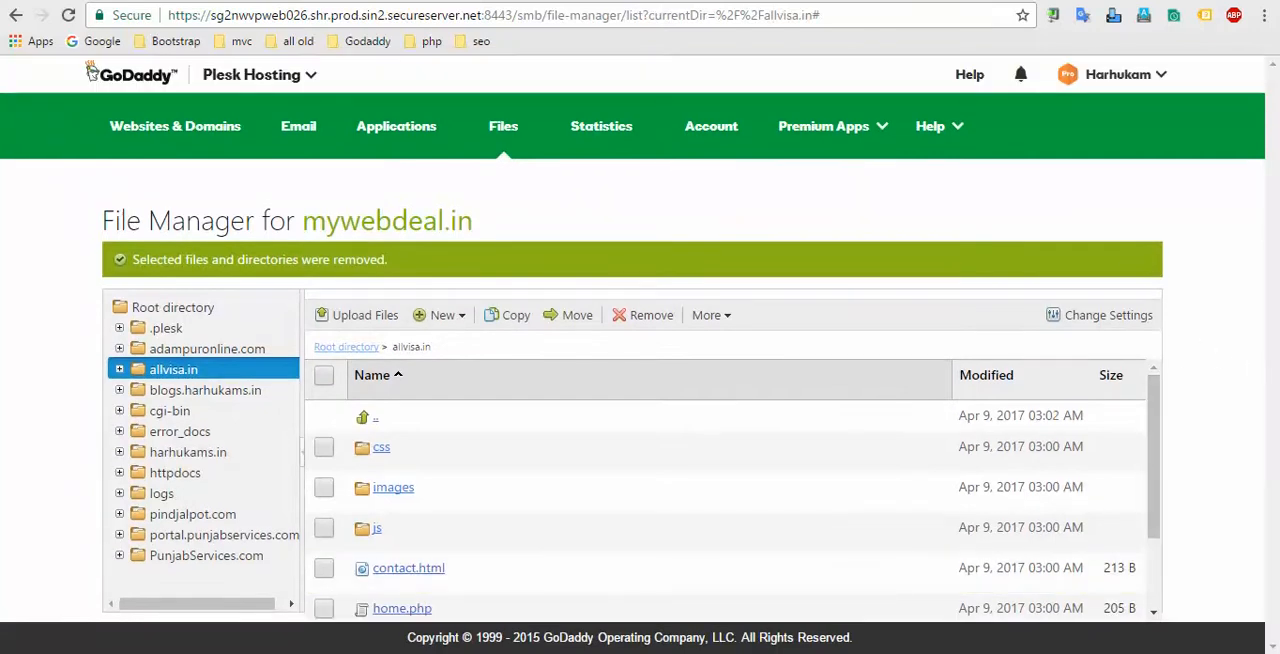
pyautogui.scroll(-3)
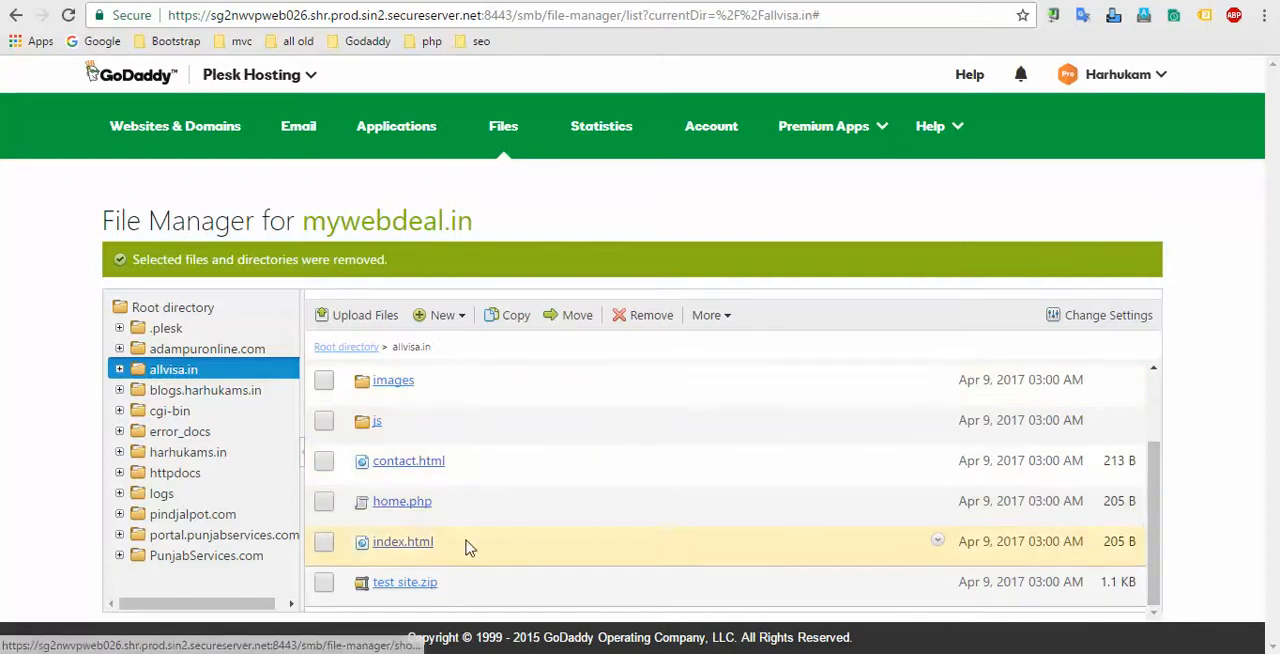
pyautogui.moveTo(372, 568)
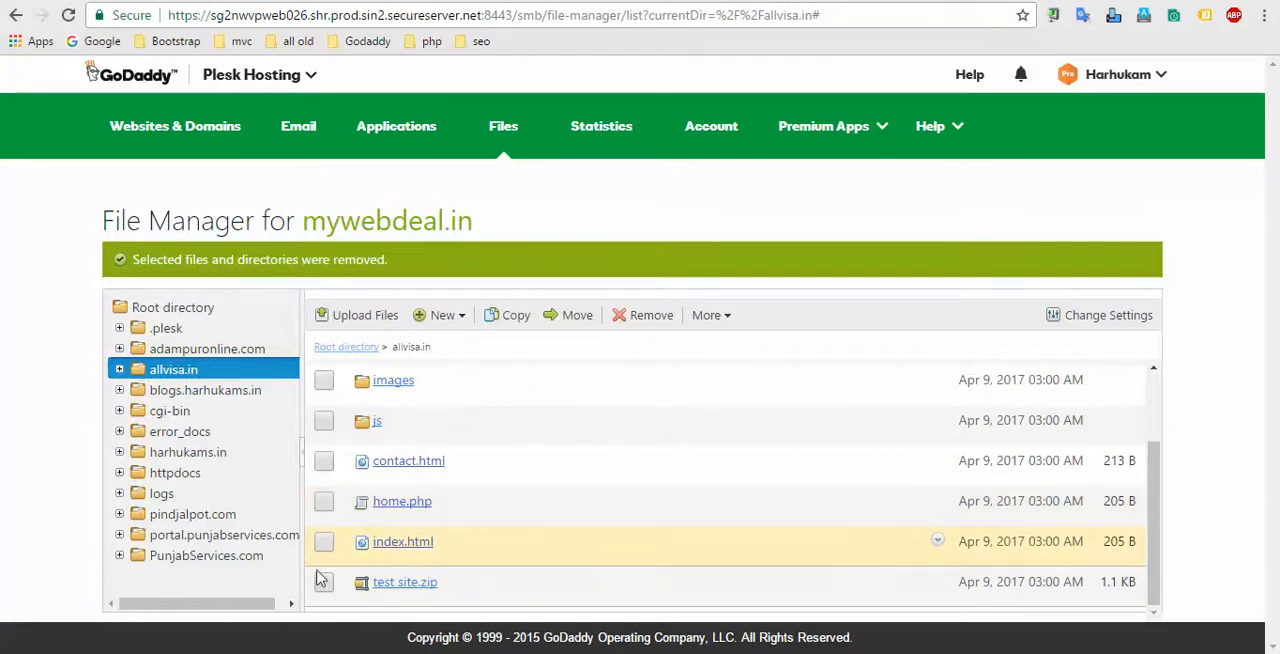
pyautogui.moveTo(450, 582)
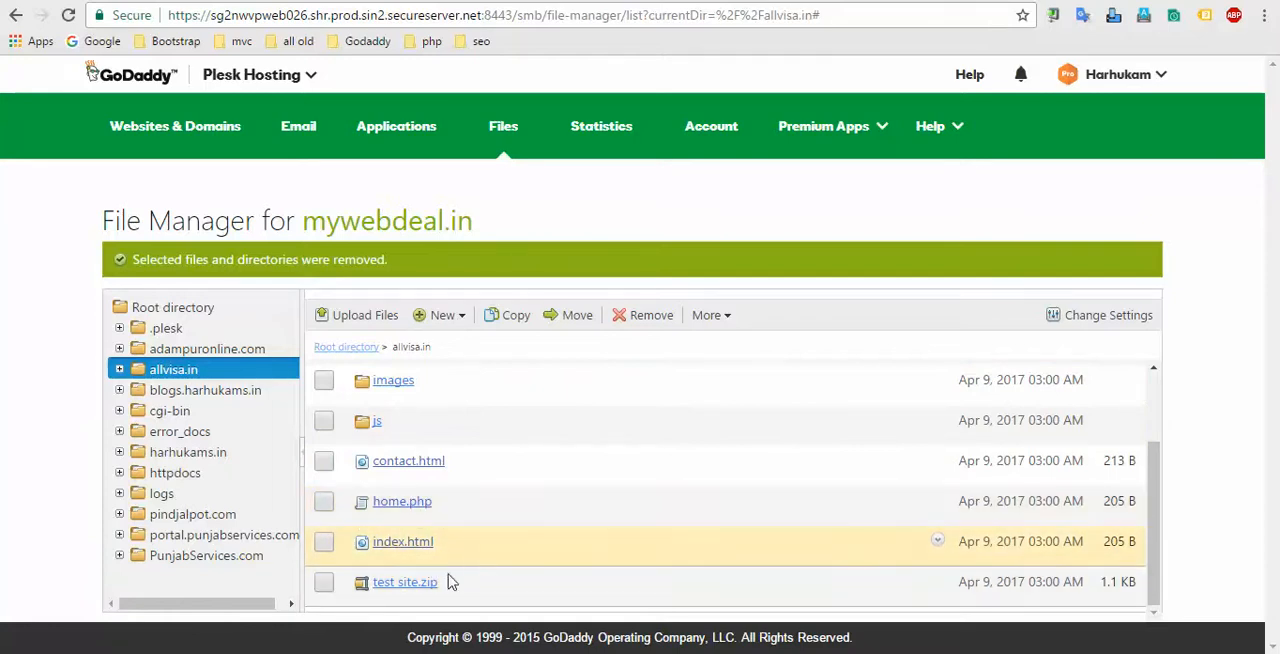
pyautogui.moveTo(334, 554)
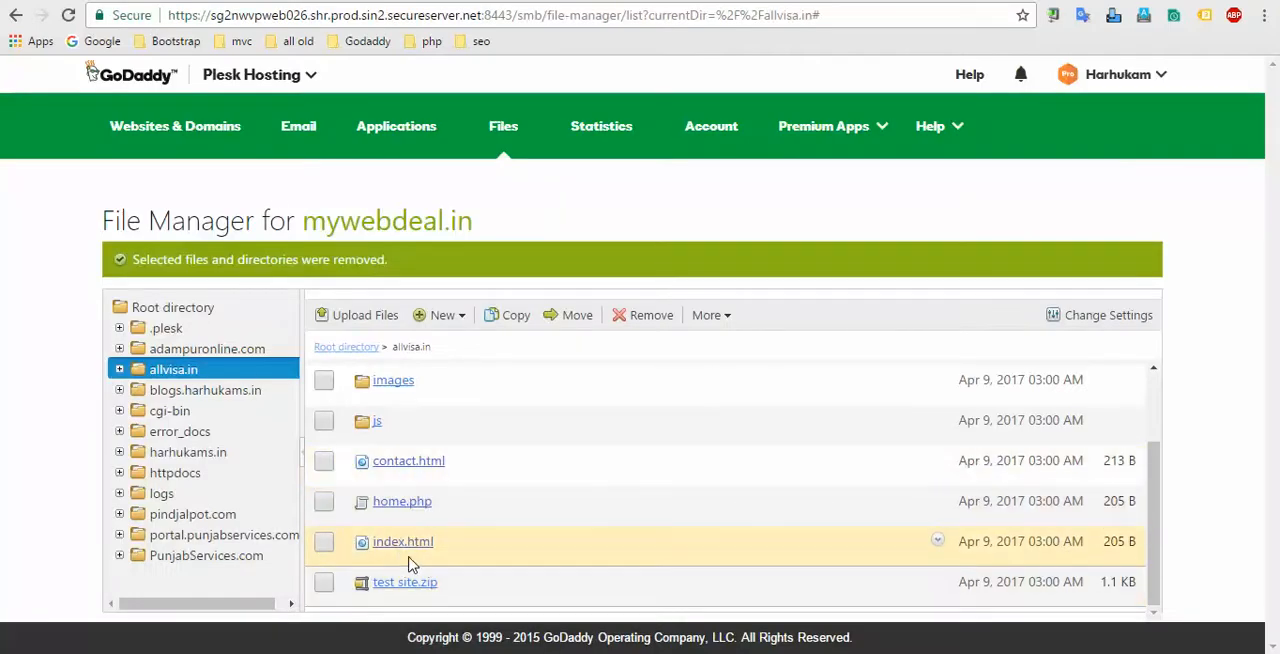
pyautogui.moveTo(468, 556)
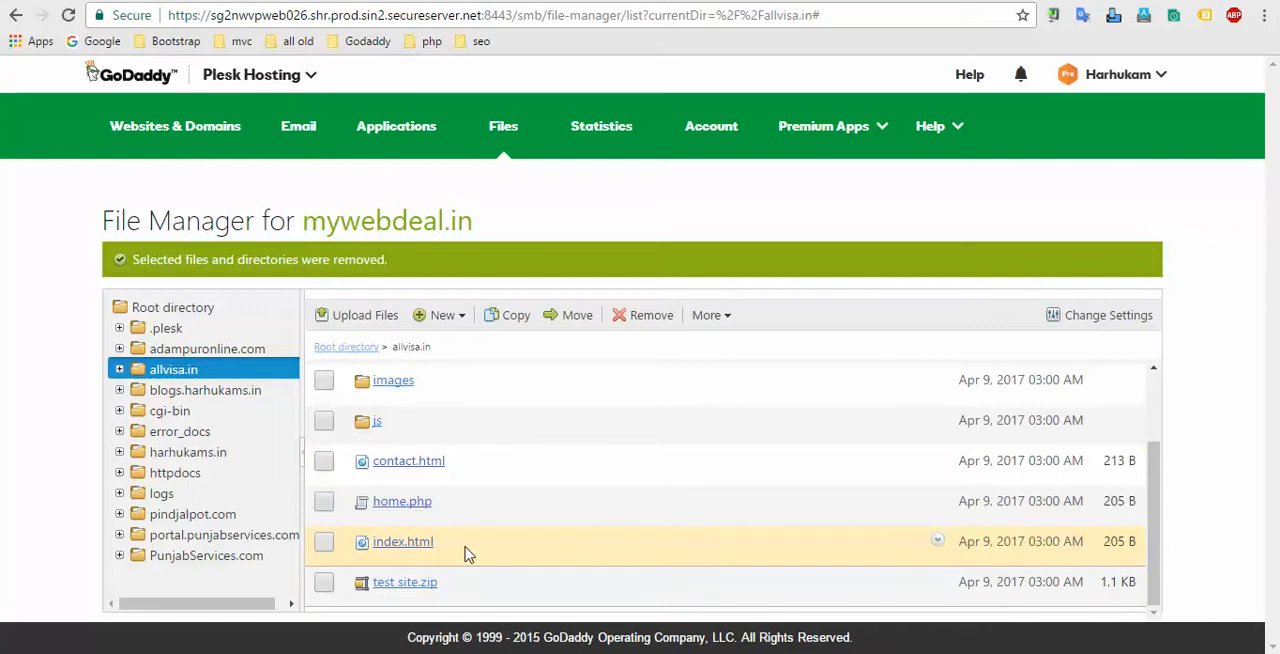
pyautogui.moveTo(1156, 552)
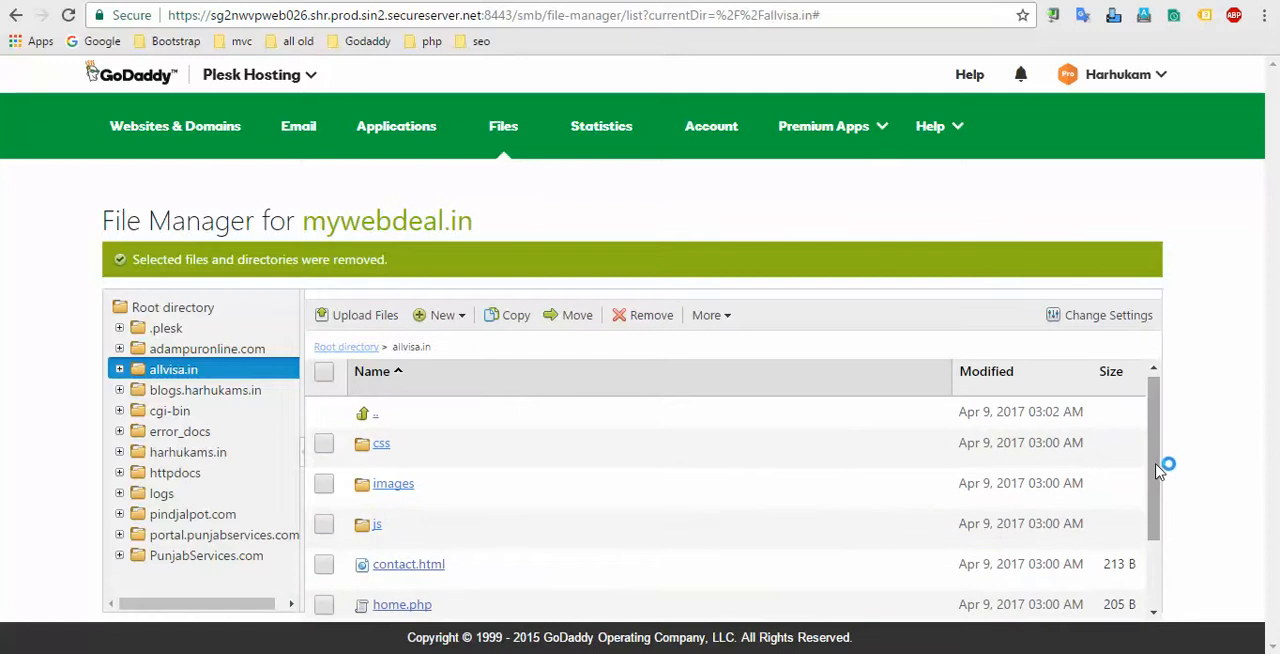
pyautogui.scroll(-3)
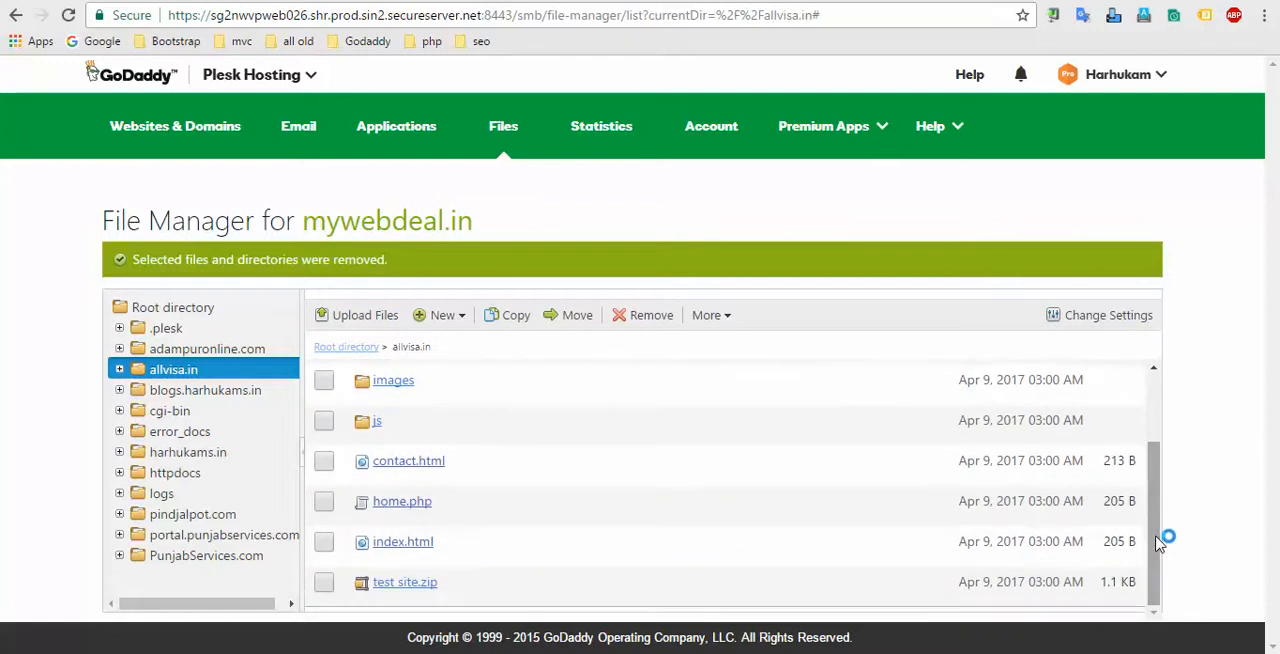
pyautogui.moveTo(464, 512)
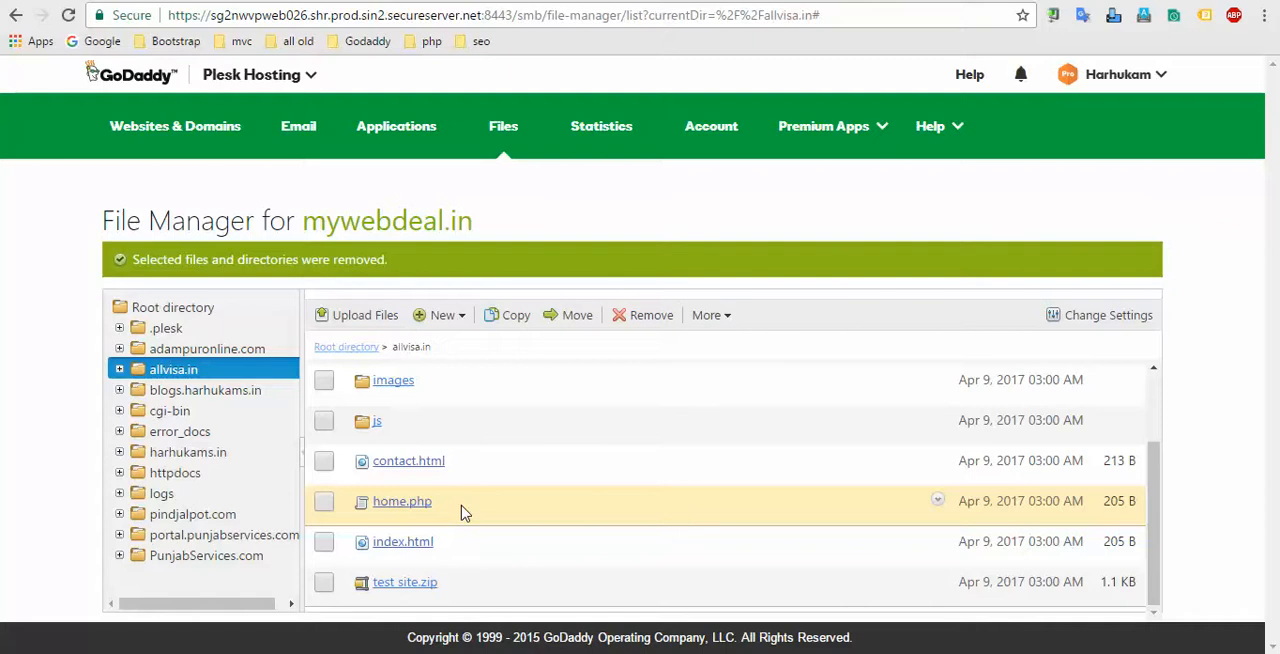
pyautogui.moveTo(416, 504)
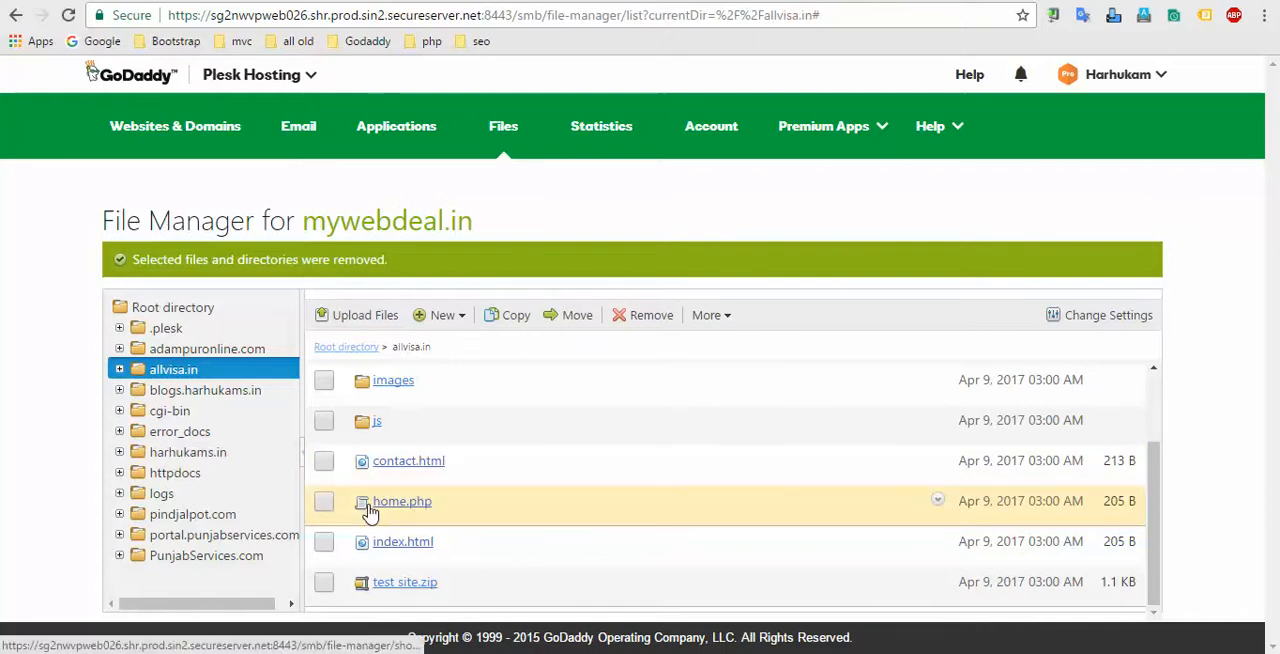
pyautogui.moveTo(430, 552)
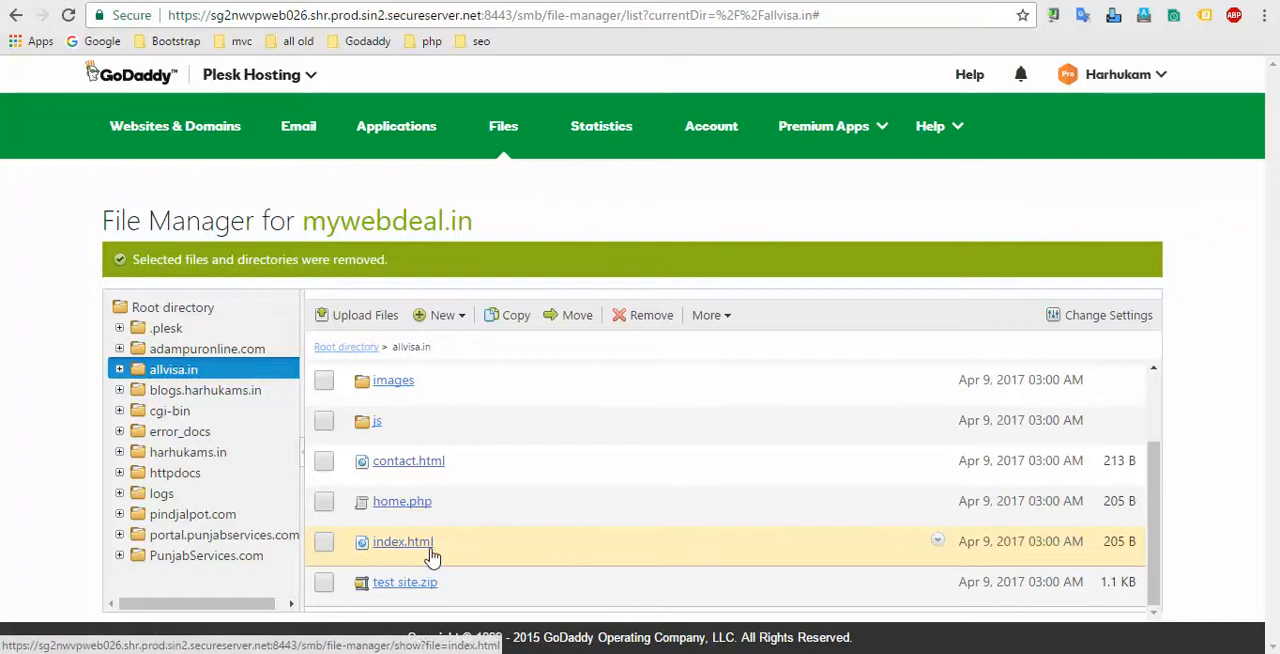
pyautogui.moveTo(448, 552)
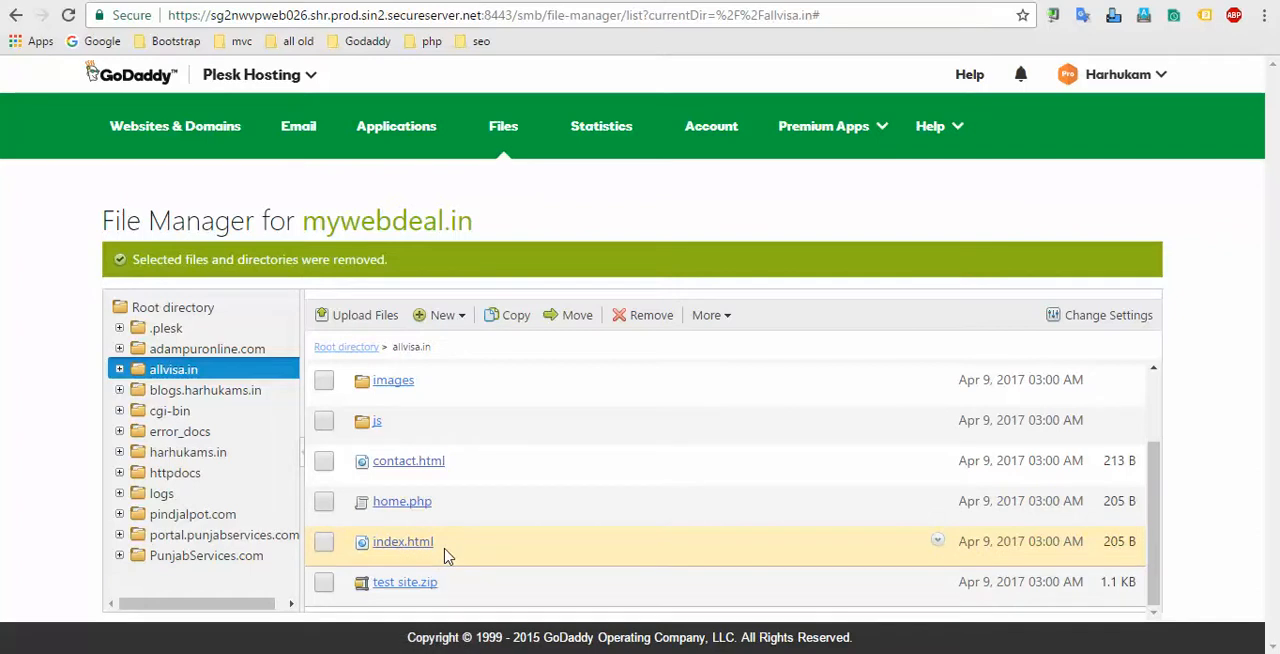
pyautogui.moveTo(170, 136)
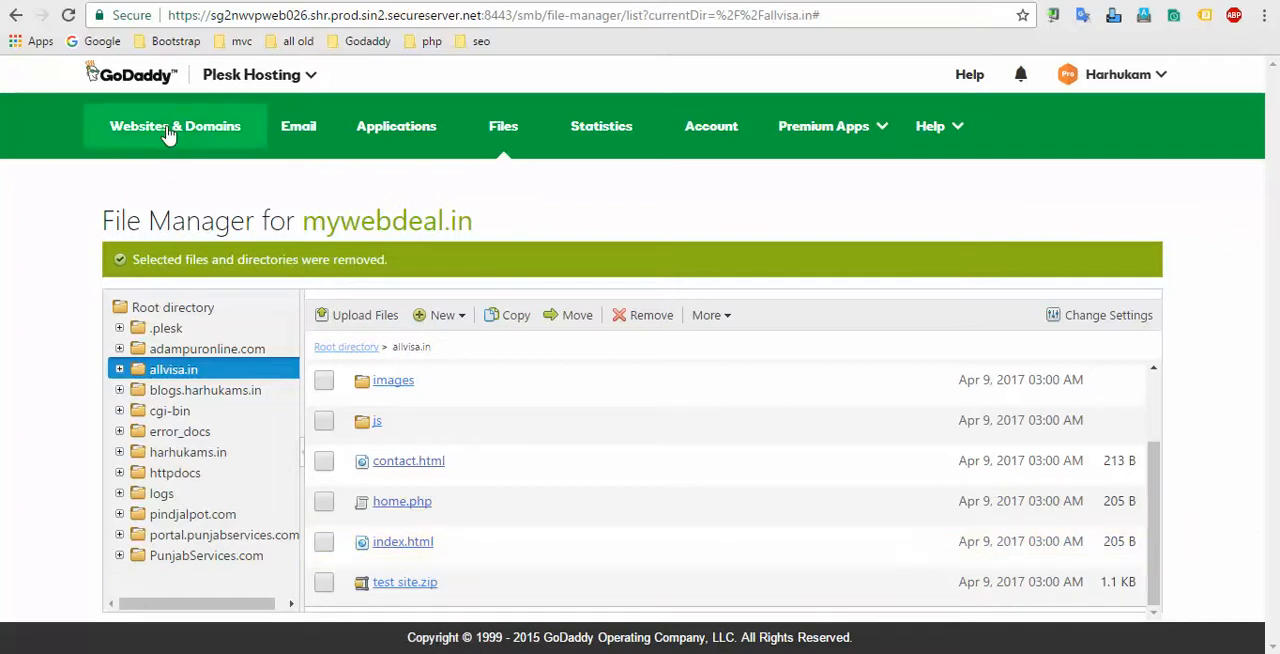
# Step: Return to the Websites & Domains overview and reveal all hosting tools for allvisa.in
pyautogui.click(176, 124)
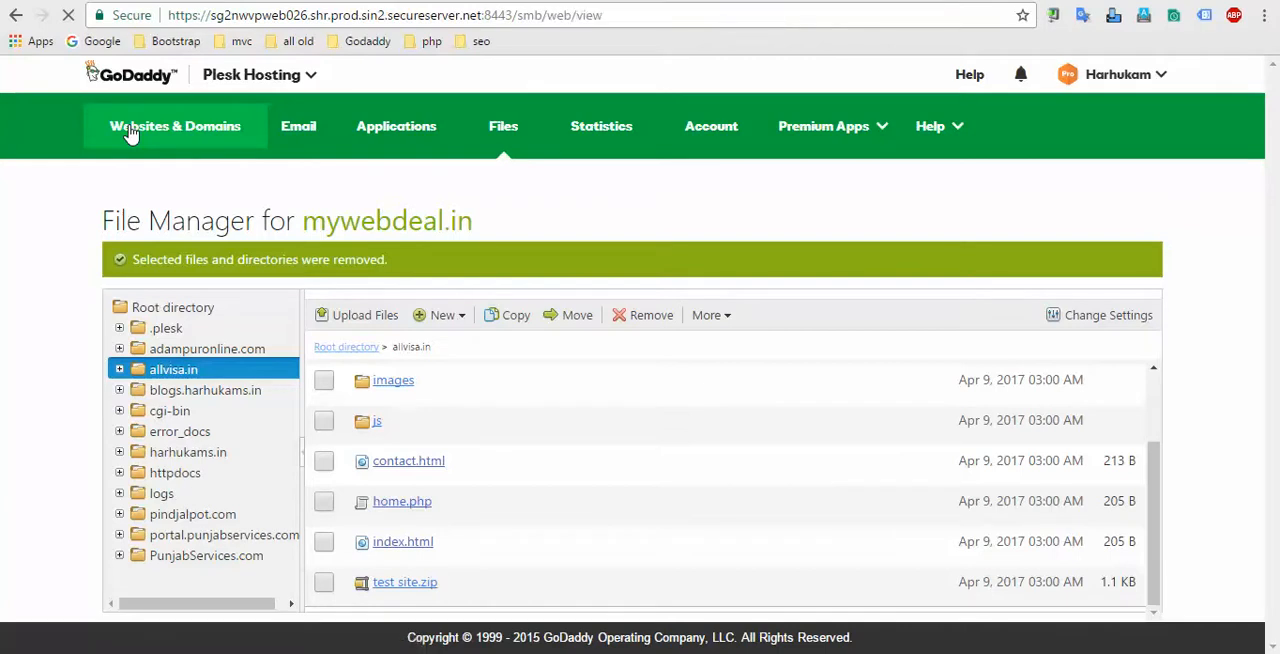
pyautogui.click(176, 126)
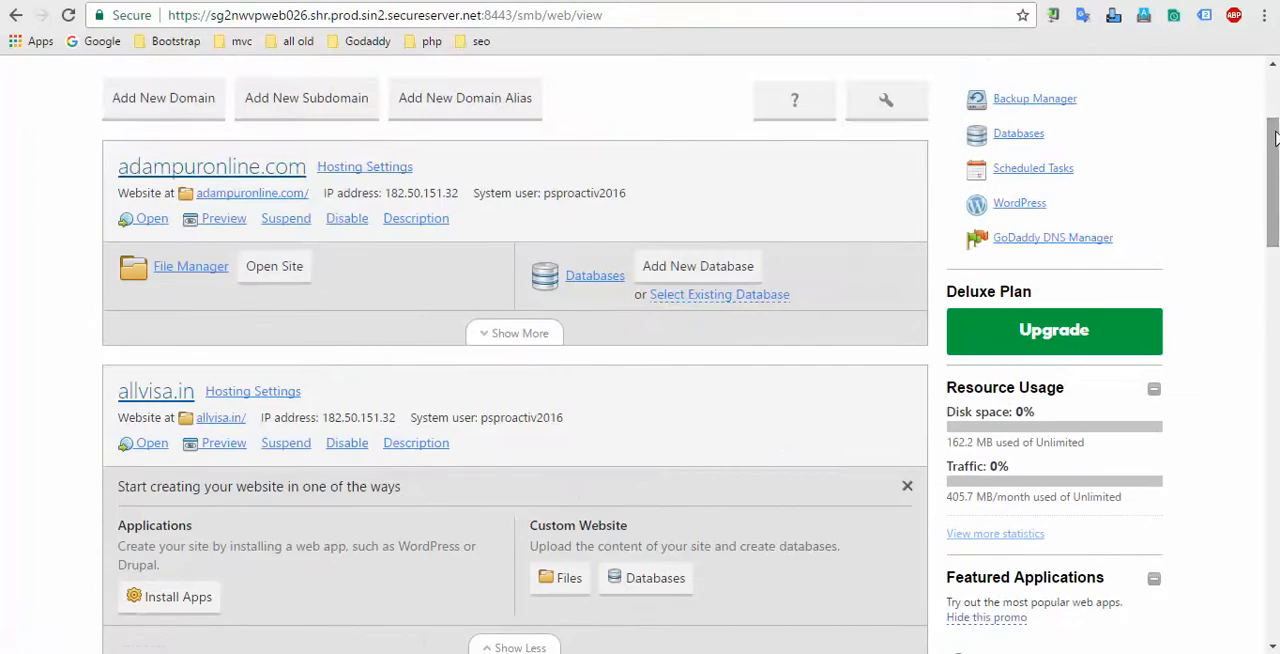
pyautogui.scroll(-3)
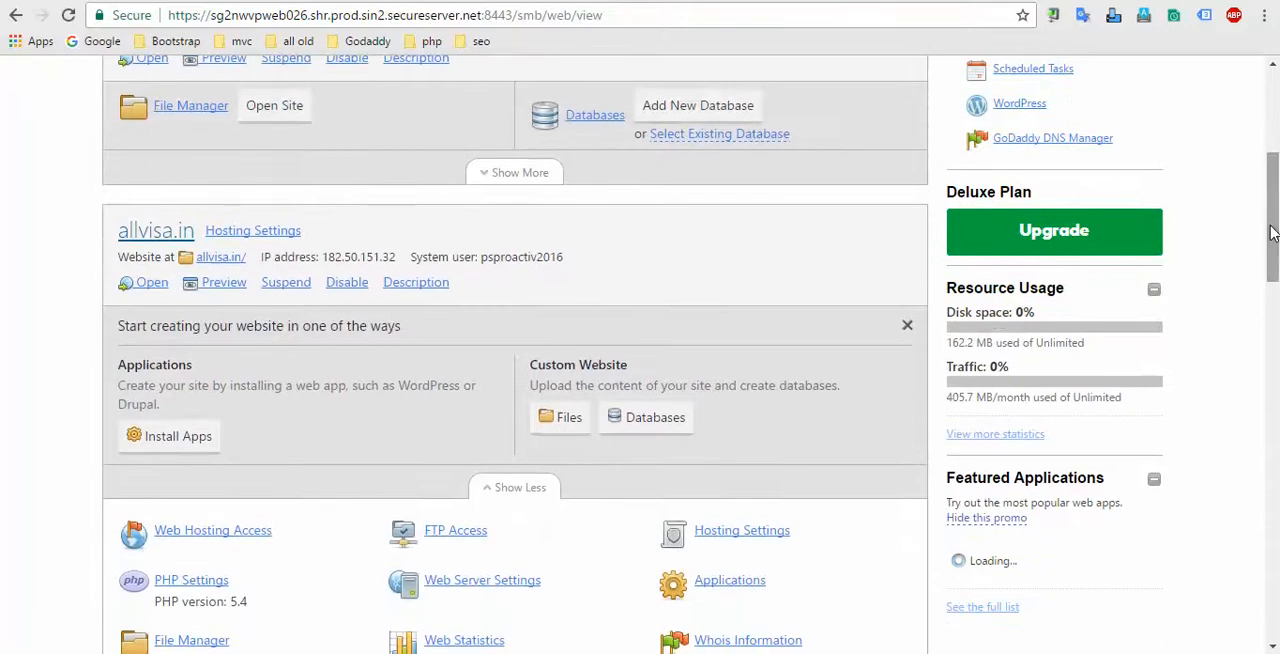
pyautogui.scroll(-3)
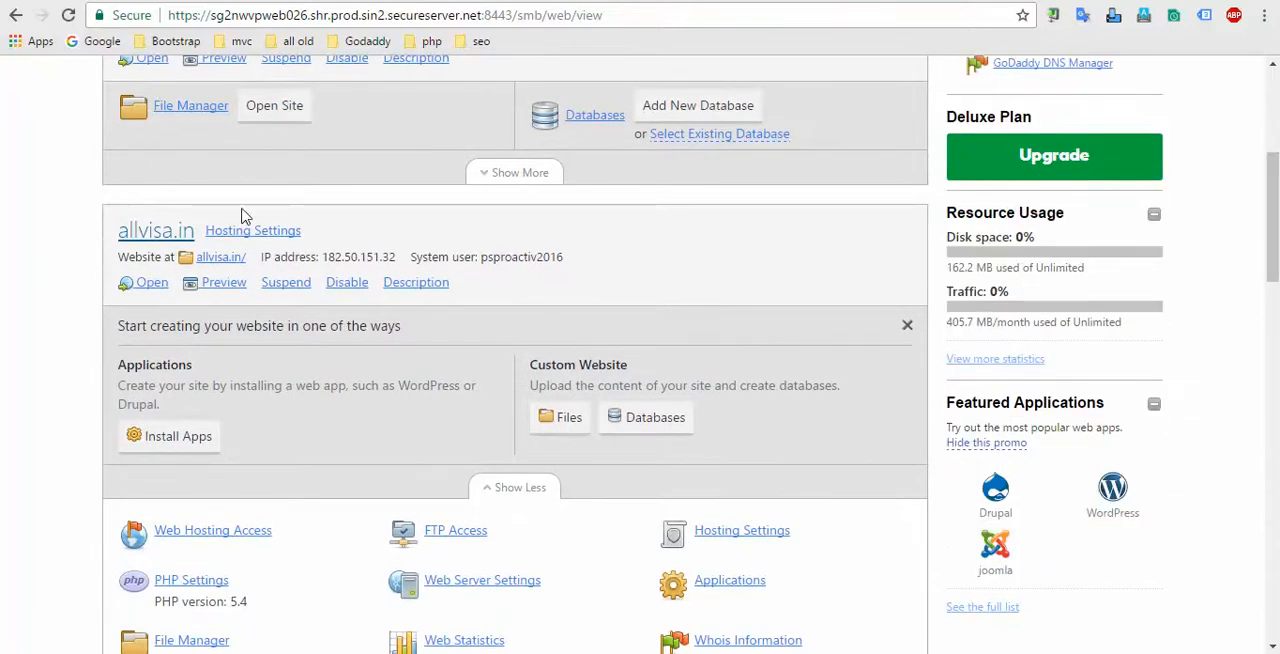
pyautogui.moveTo(170, 392)
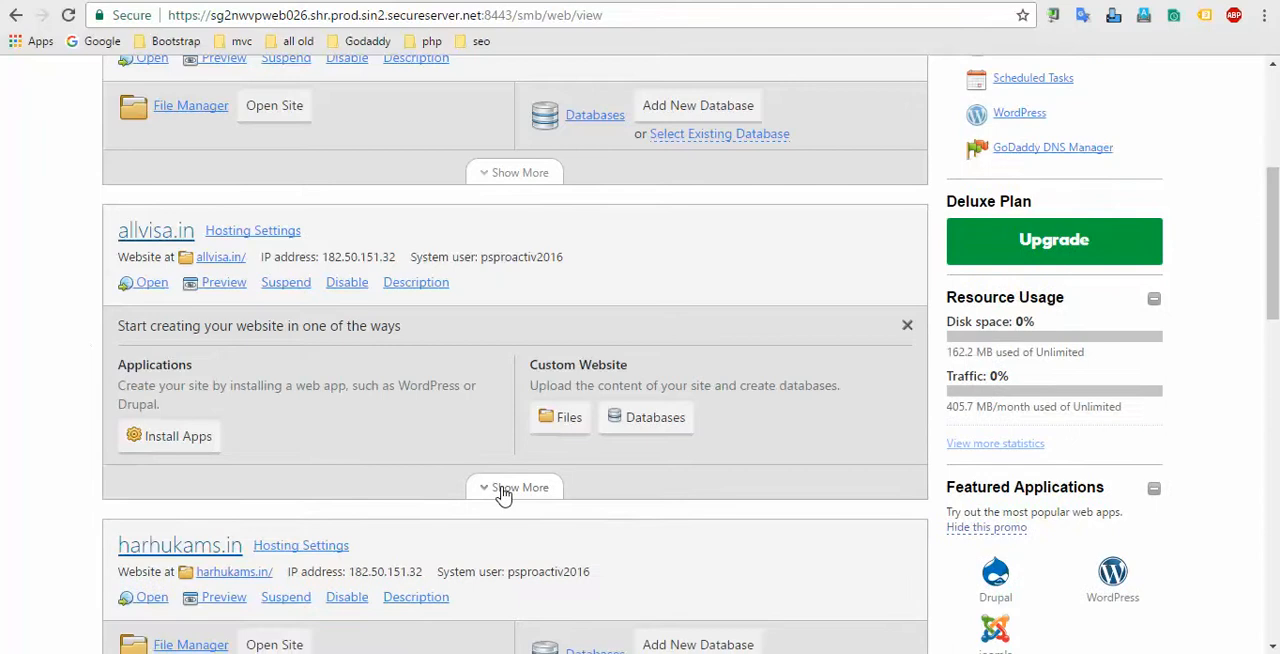
pyautogui.click(514, 488)
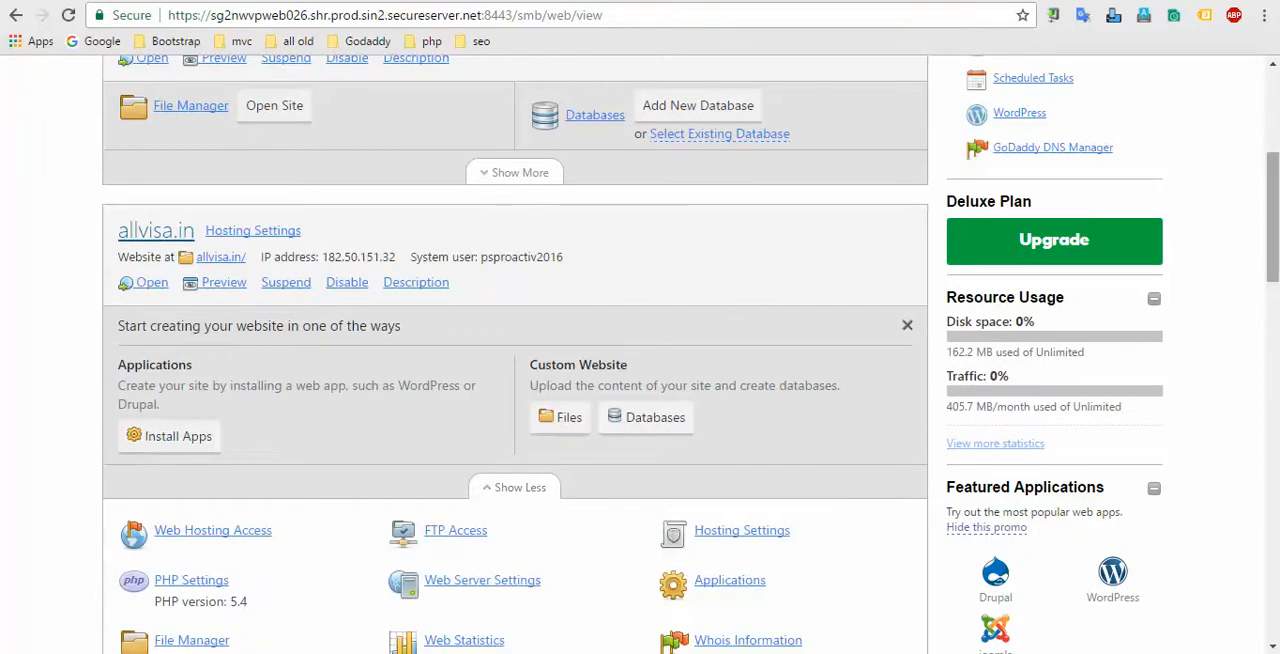
# Step: Go to the Web Server Settings for allvisa.in
pyautogui.scroll(-3)
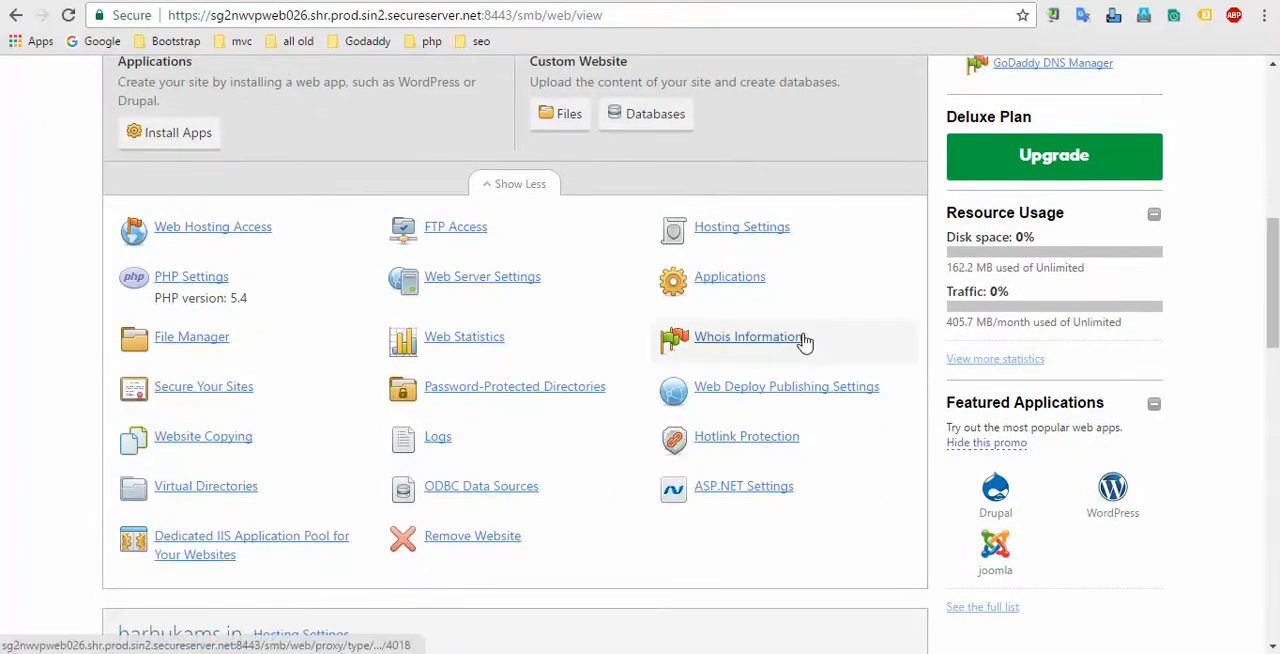
pyautogui.moveTo(516, 290)
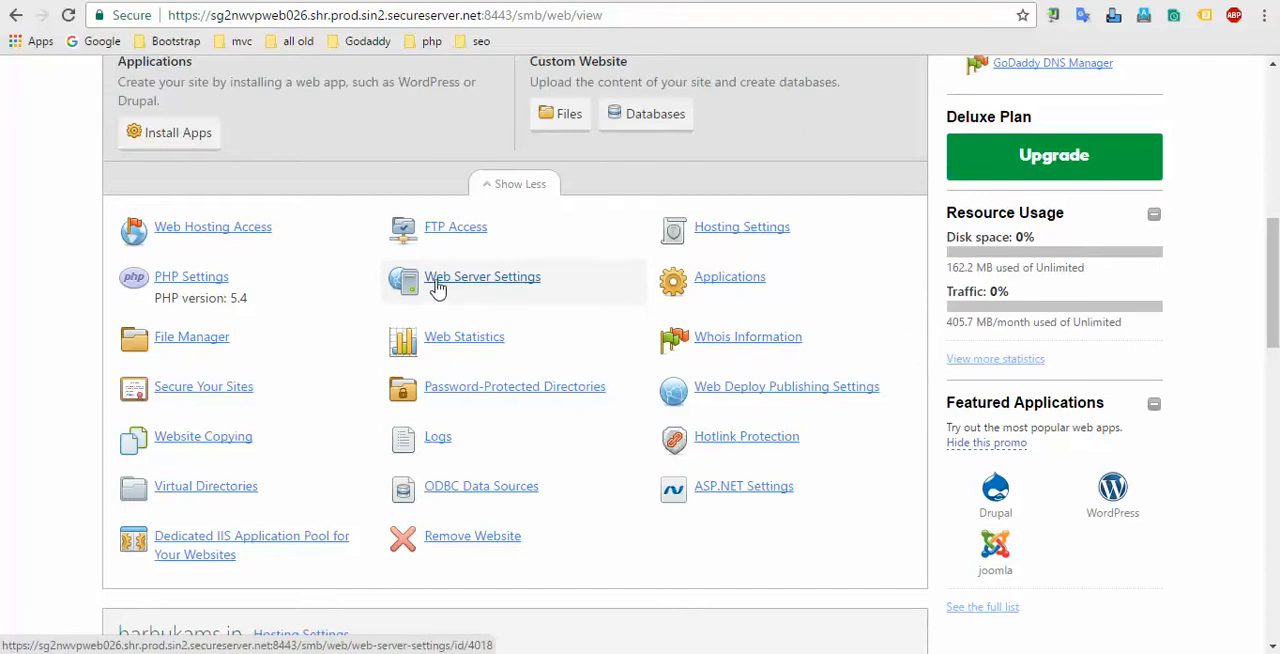
pyautogui.click(482, 276)
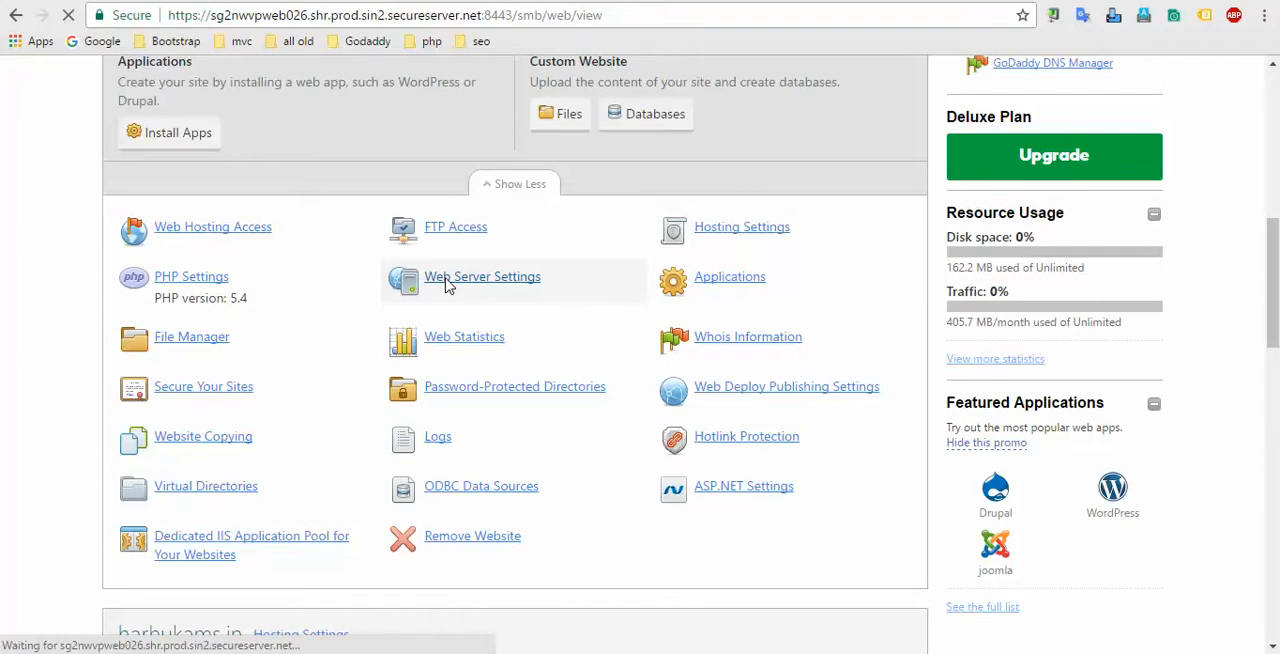
# Step: Under Default documents, replace index.html with the custom value home.php
pyautogui.click(482, 276)
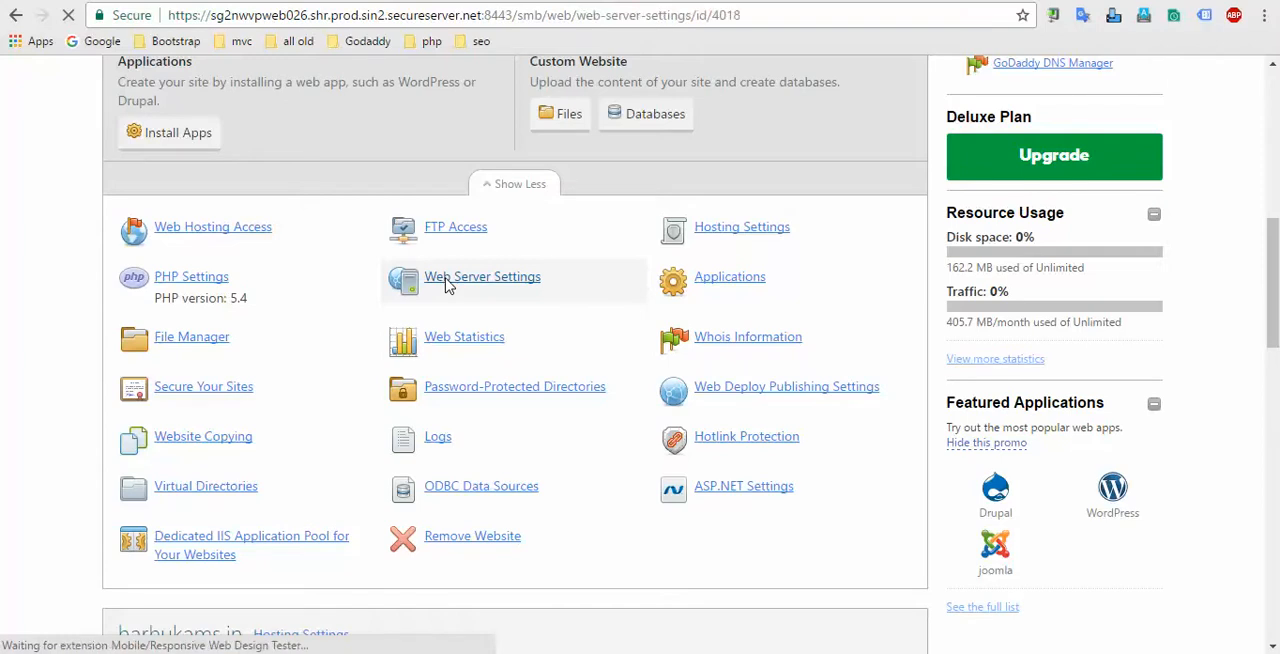
pyautogui.click(482, 276)
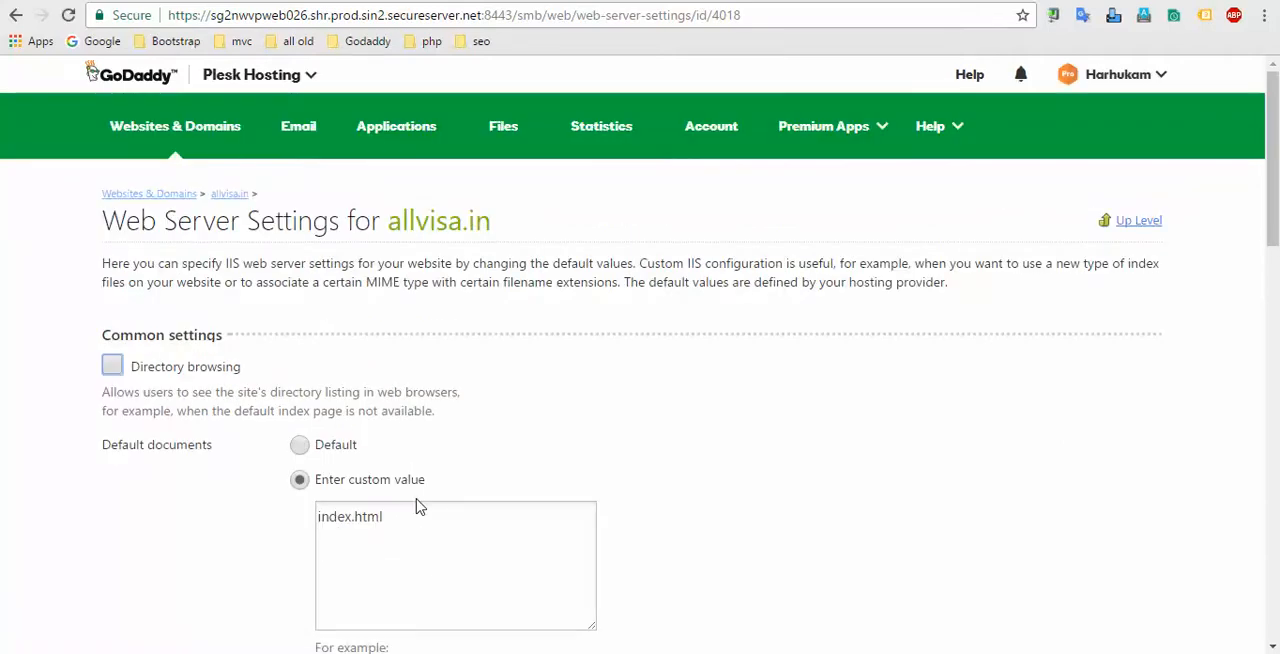
pyautogui.scroll(-3)
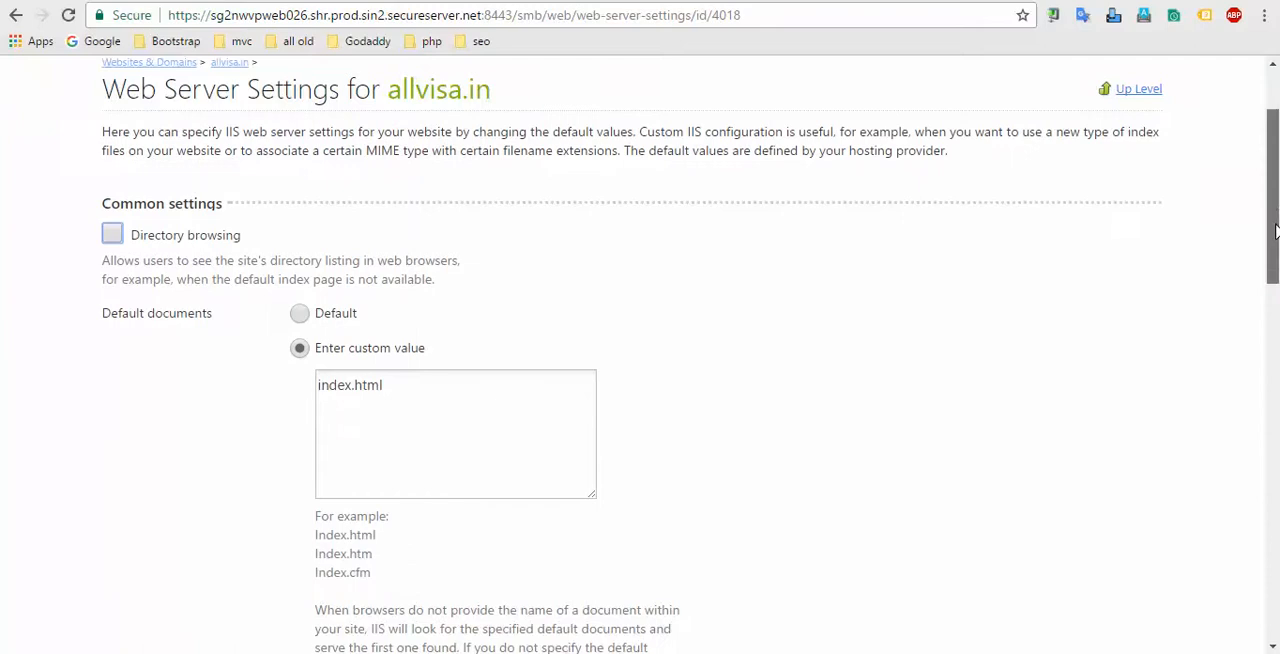
pyautogui.scroll(-3)
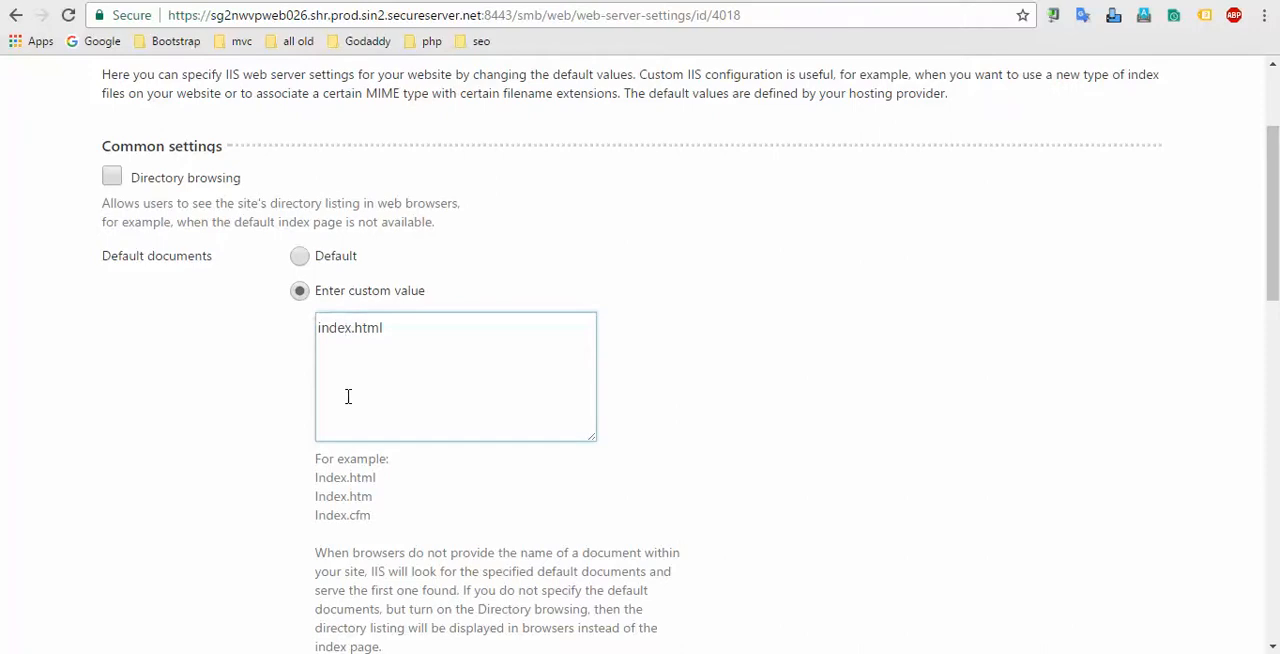
pyautogui.press('Backspace')
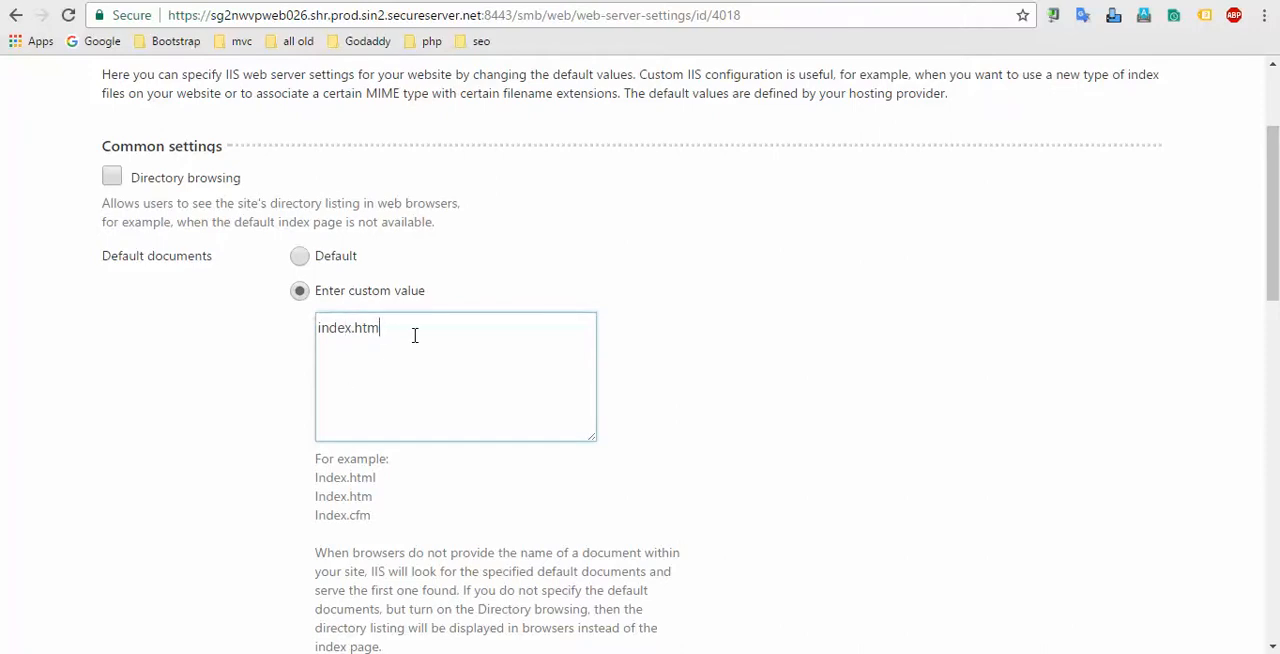
pyautogui.press('ctrl+a')
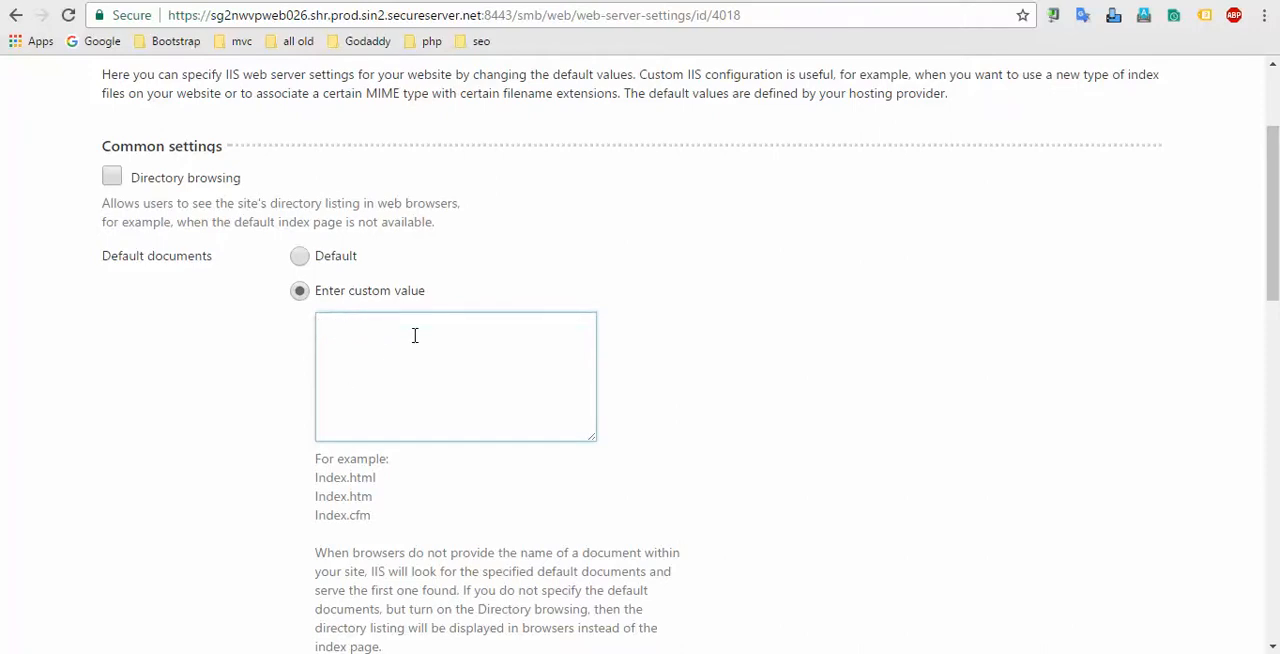
pyautogui.click(416, 344)
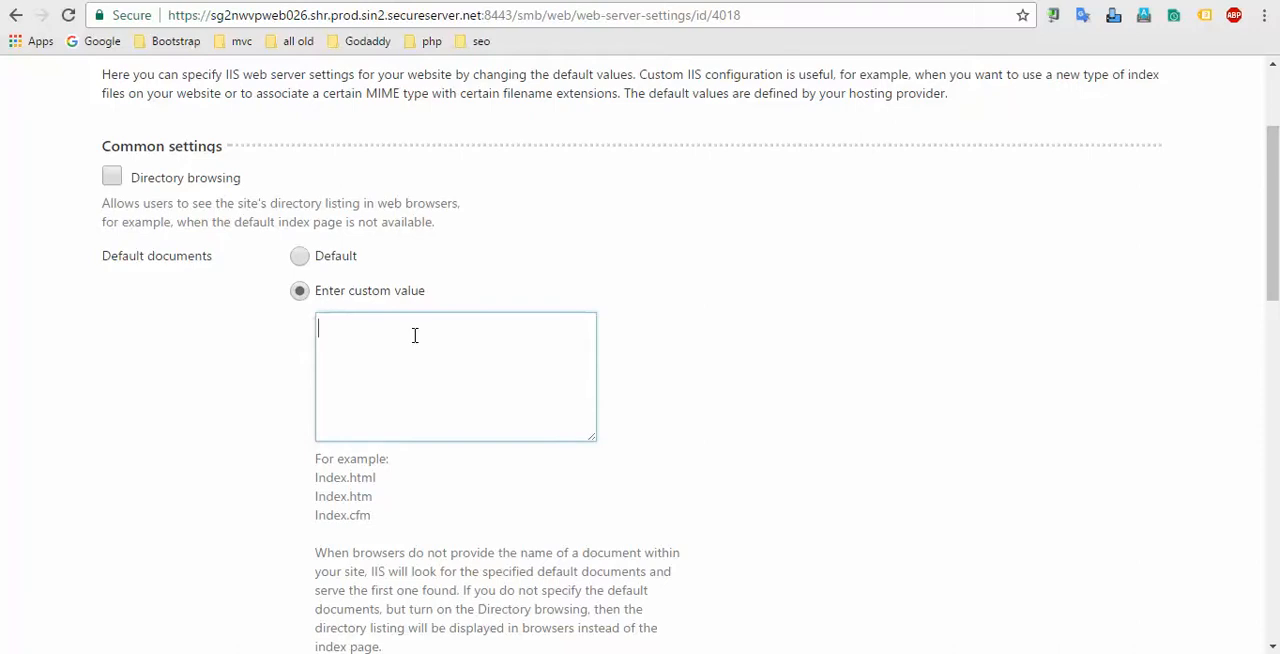
pyautogui.write('home')
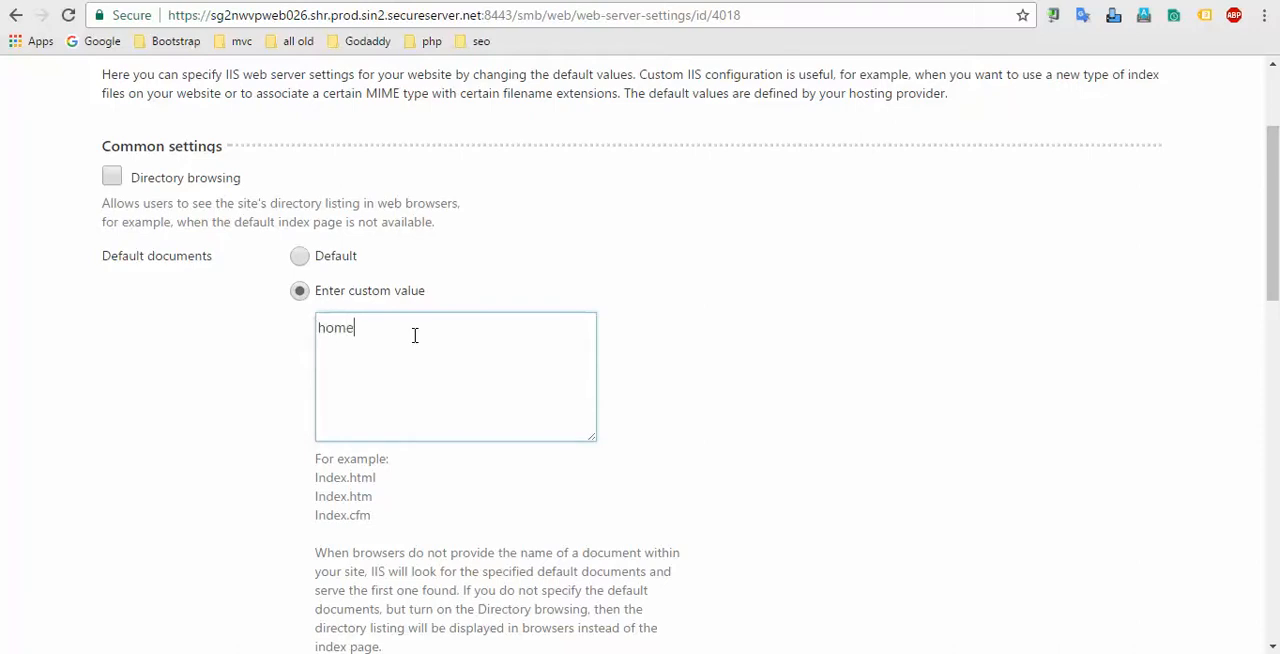
pyautogui.write('.php')
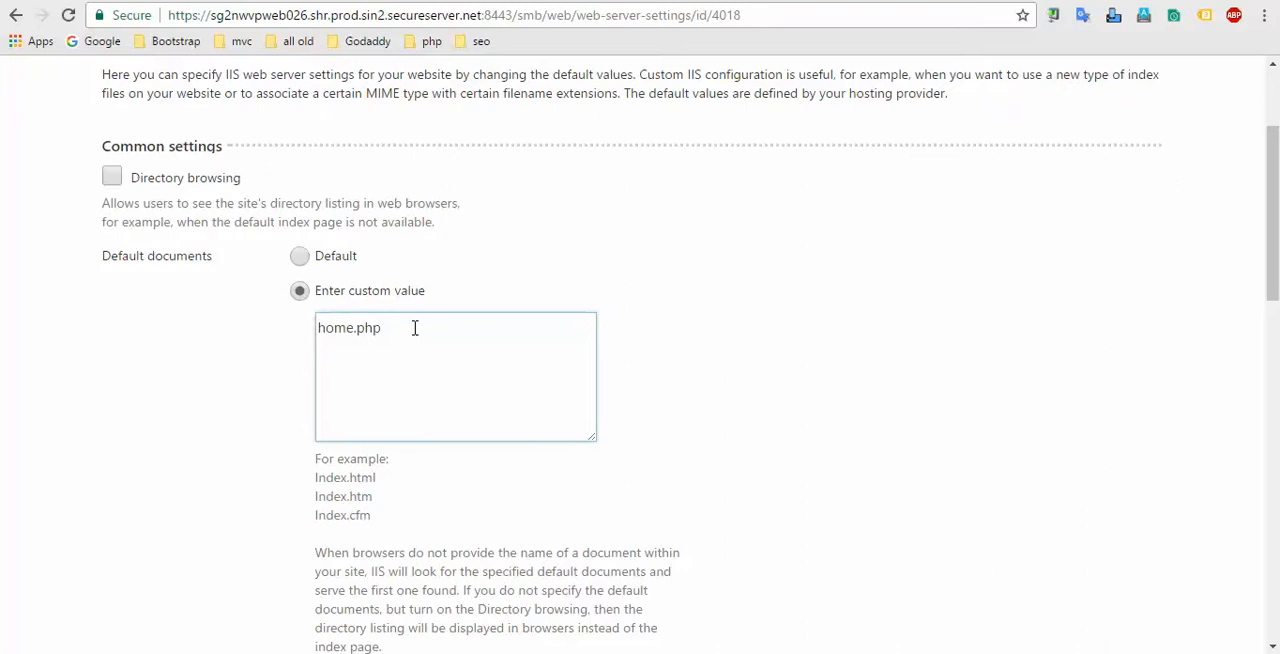
# Step: Move down the Web Server Settings page to reach the OK button
pyautogui.scroll(-3)
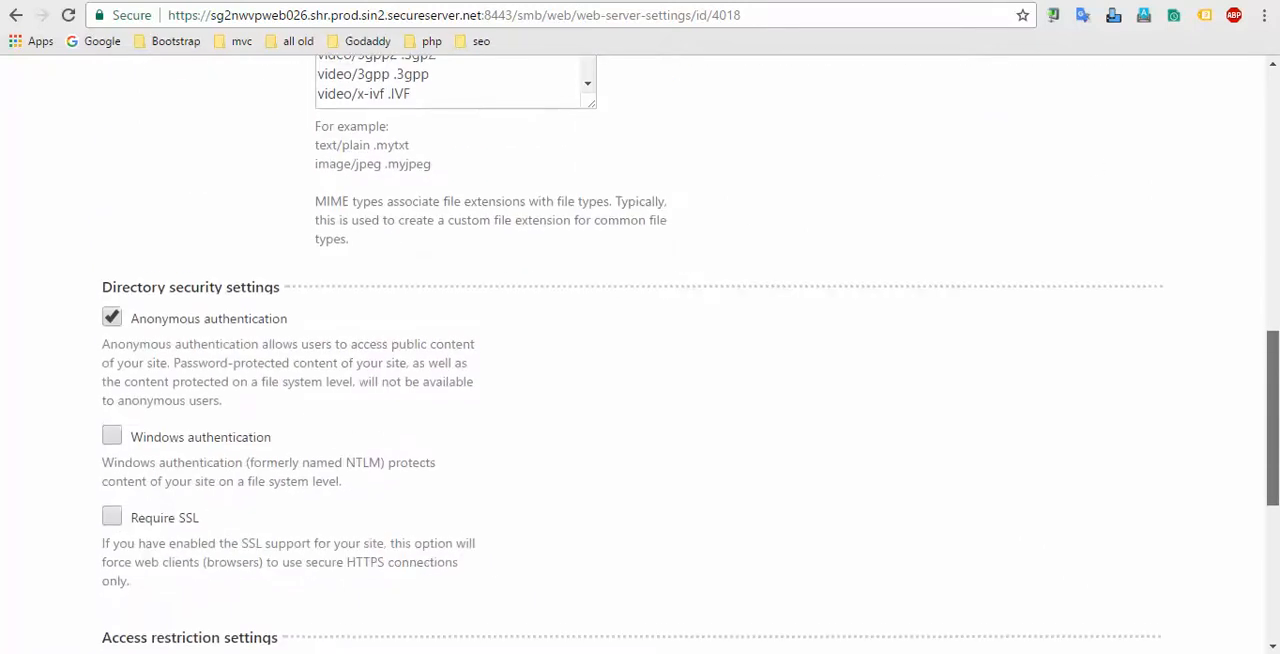
pyautogui.scroll(-3)
pyautogui.write('home.php')
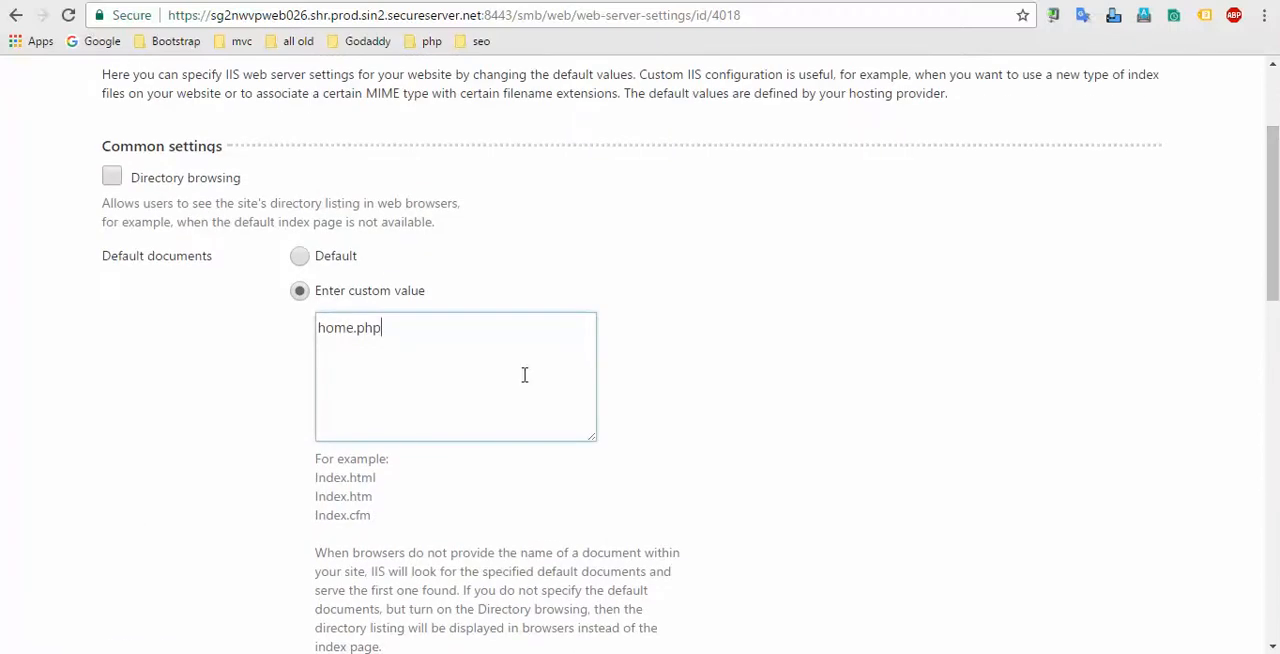
pyautogui.scroll(-3)
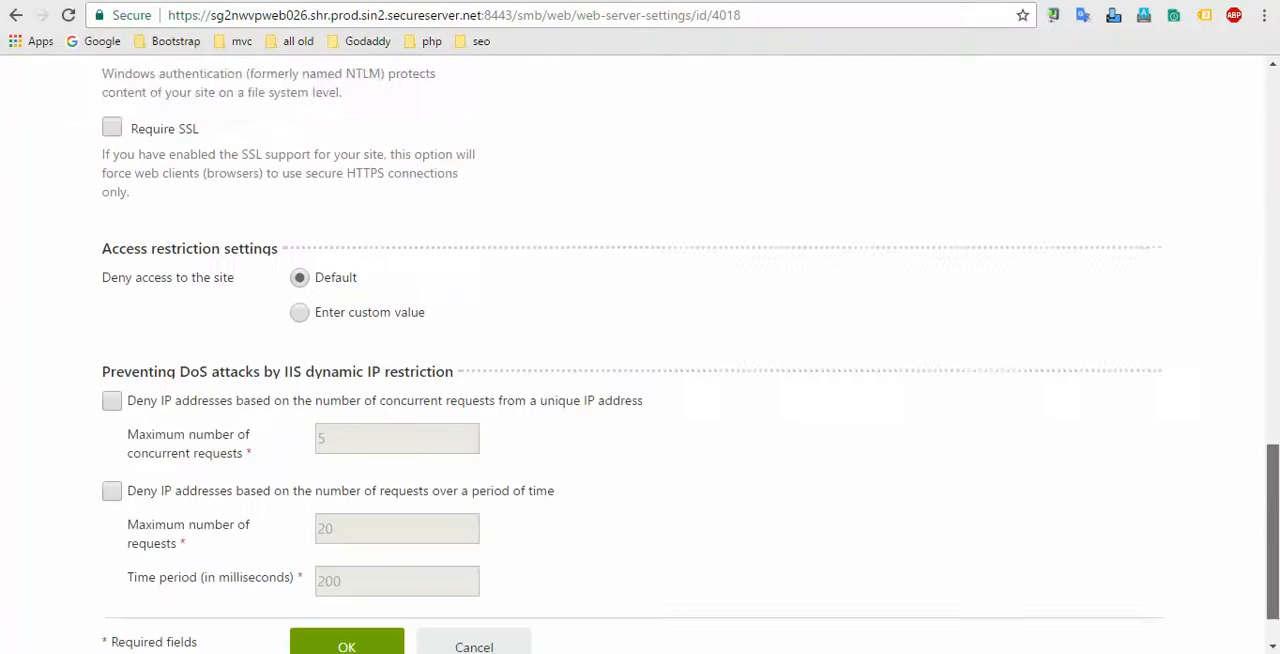
pyautogui.scroll(-3)
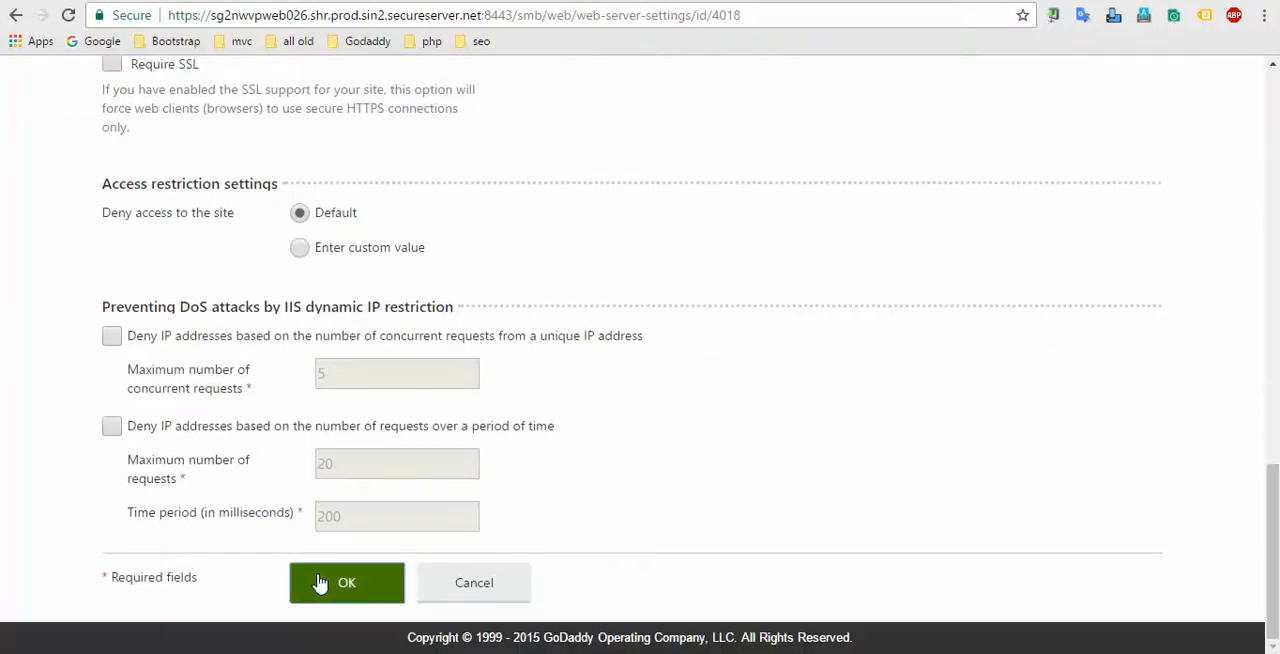
# Step: Apply the Web Server Settings with home.php as the default document
pyautogui.click(346, 582)
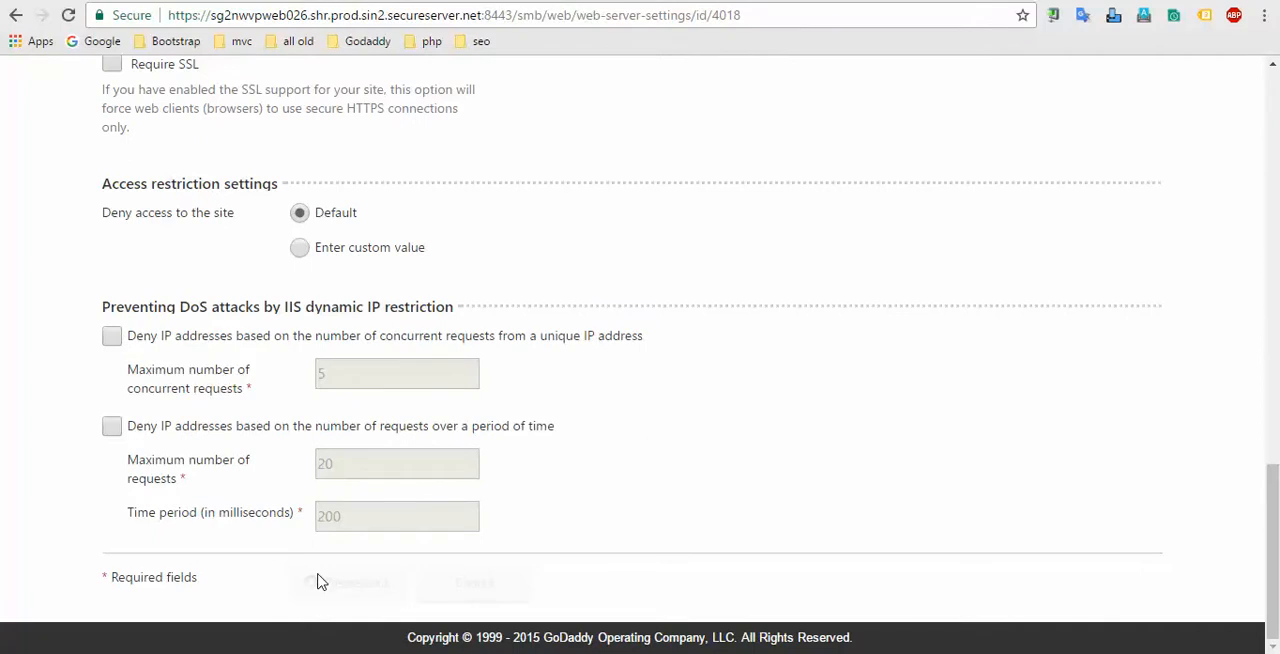
pyautogui.moveTo(264, 608)
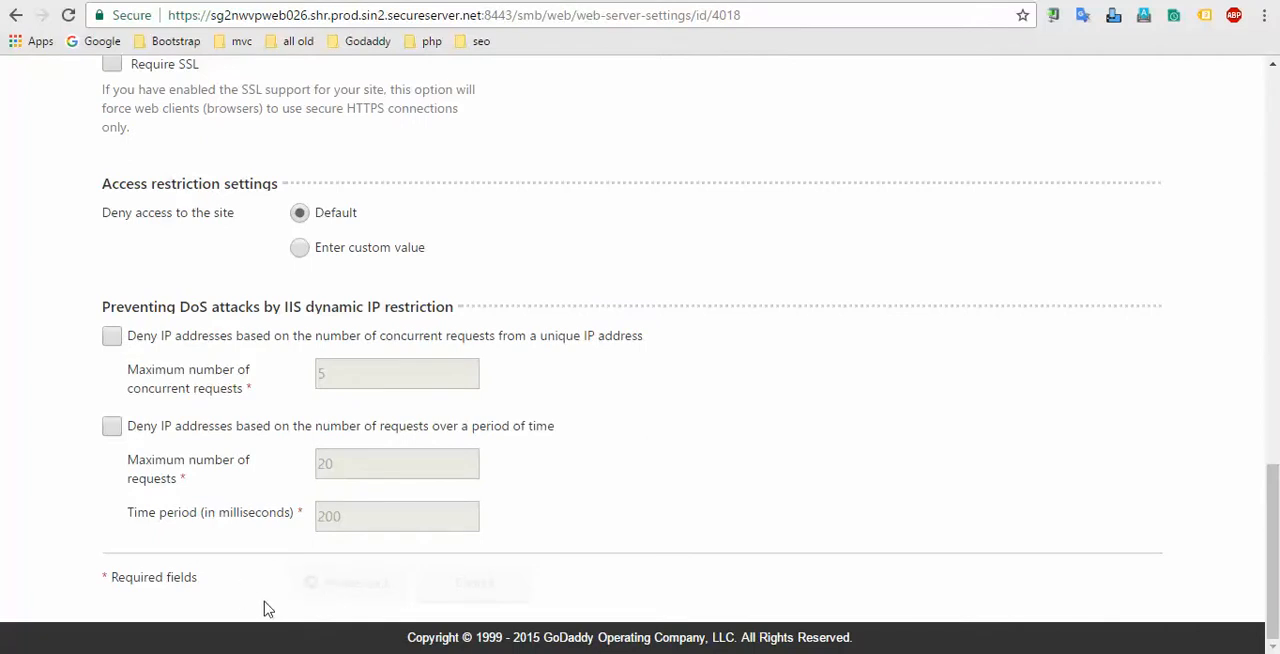
pyautogui.moveTo(254, 582)
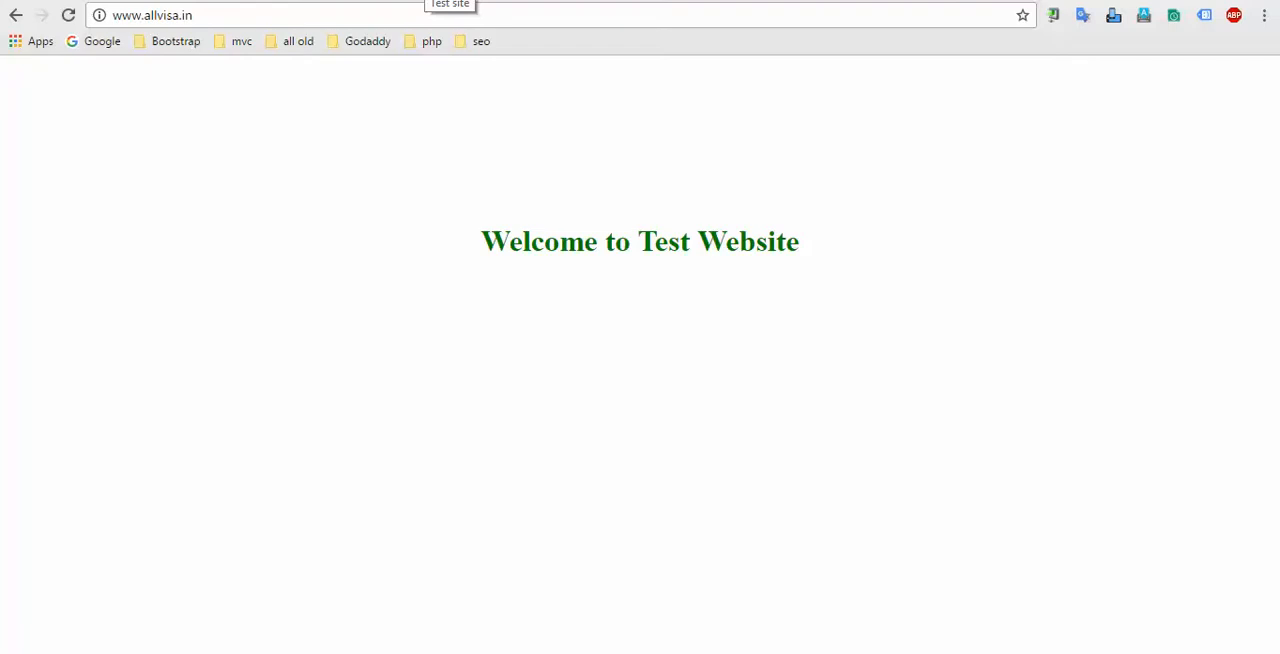
pyautogui.click(362, 14)
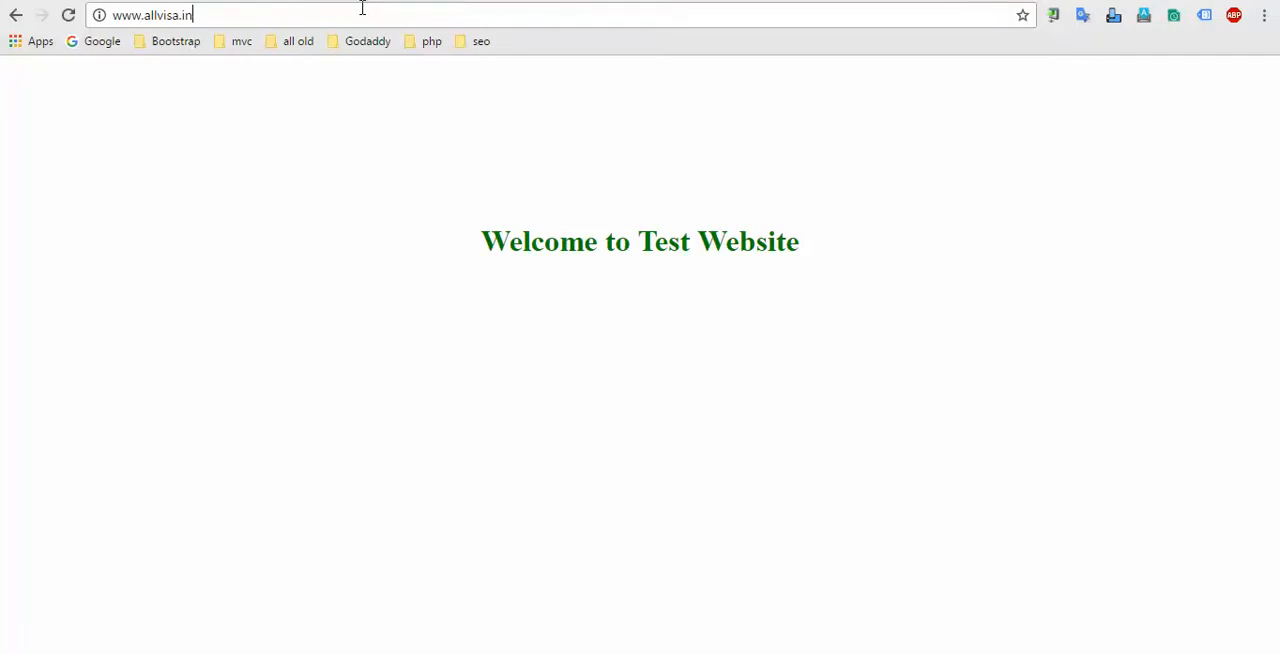
pyautogui.write('/')
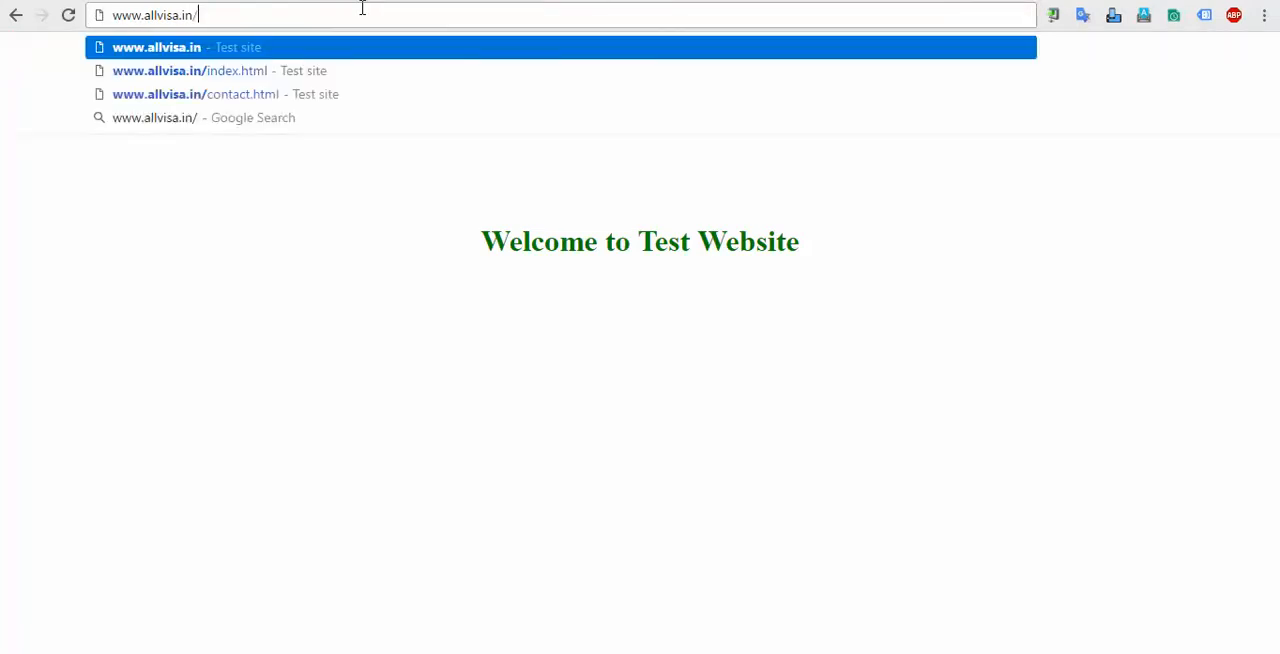
pyautogui.write('hom')
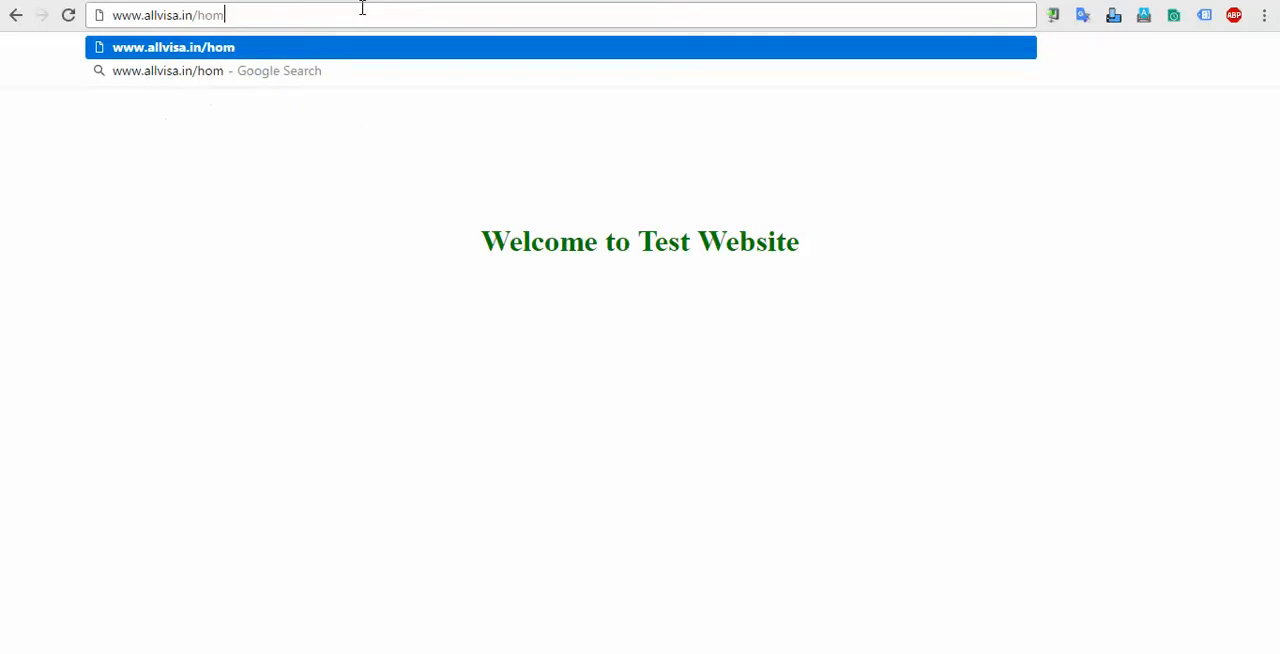
pyautogui.write('e.php')
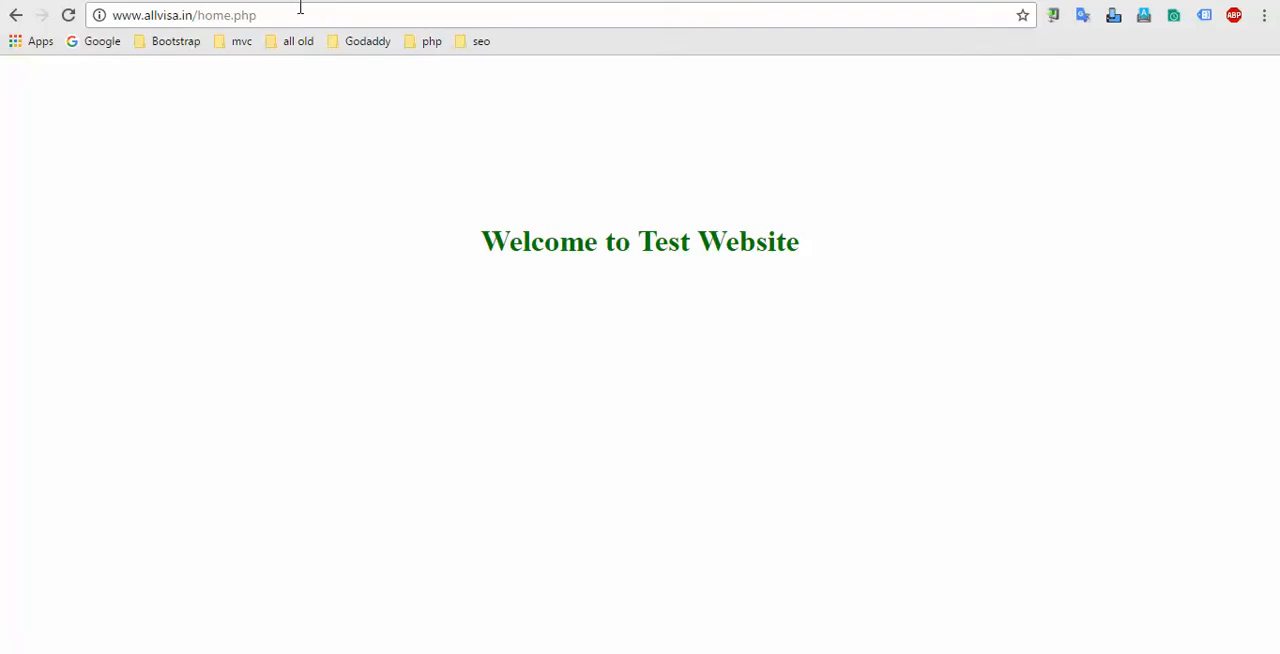
pyautogui.click(200, 16)
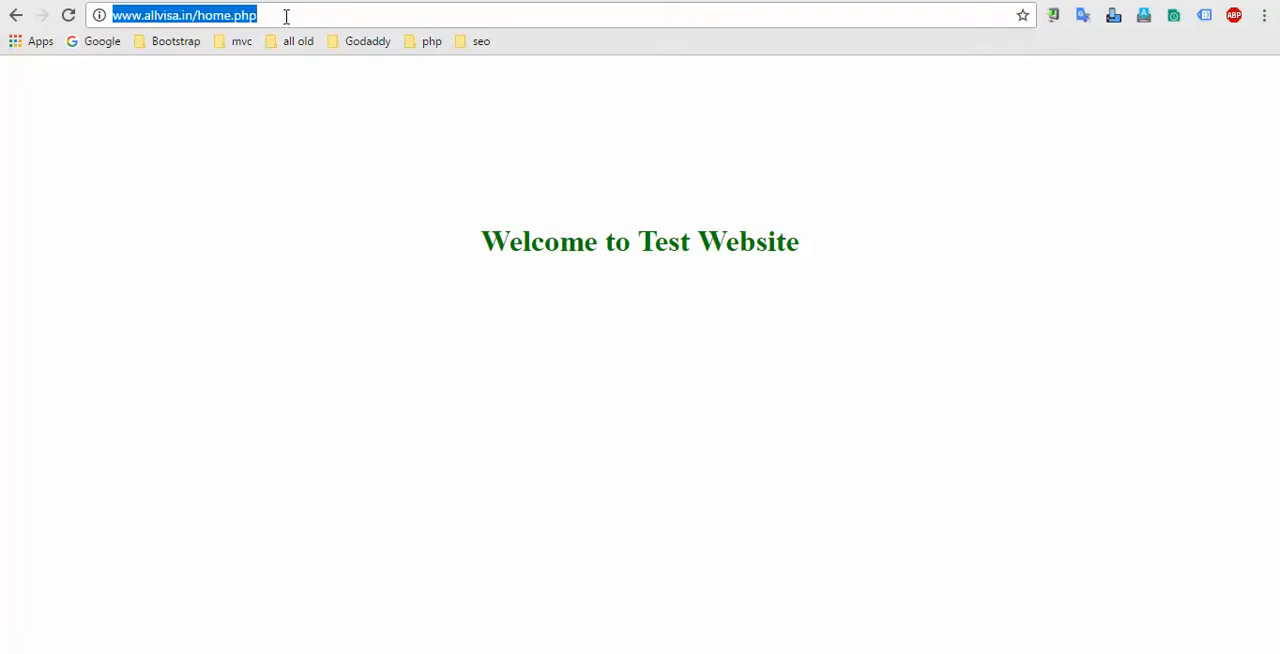
pyautogui.write('www.allvisa.in/home.ph')
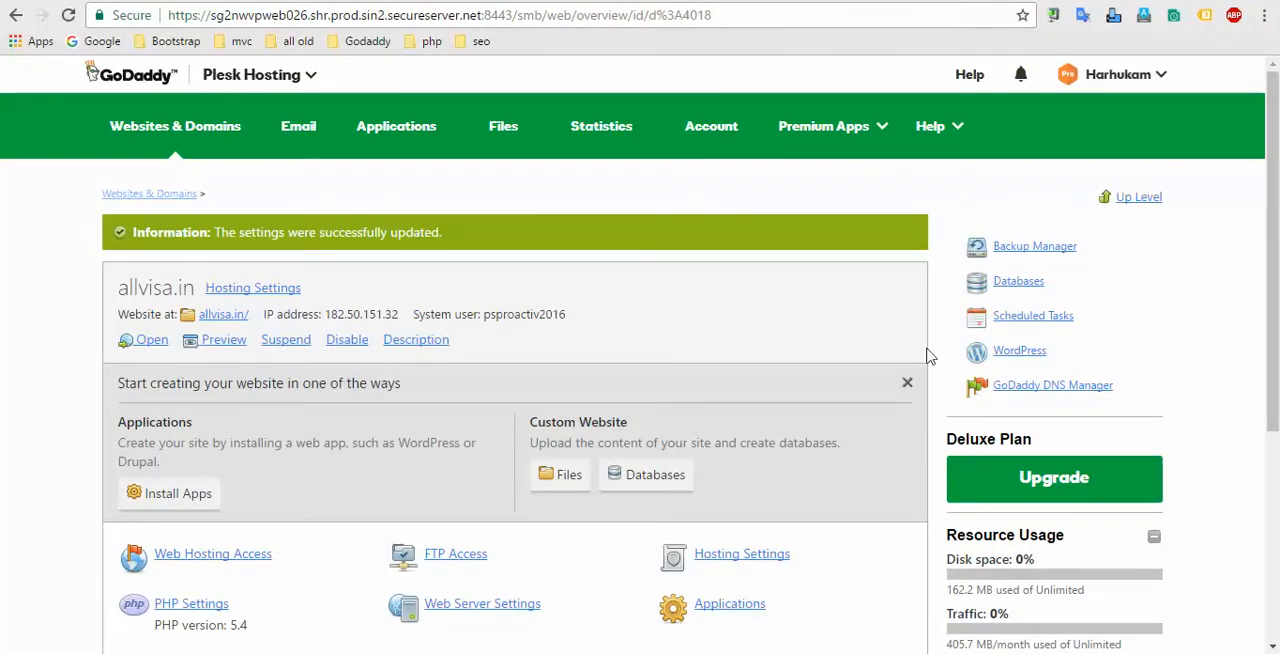
pyautogui.scroll(-3)
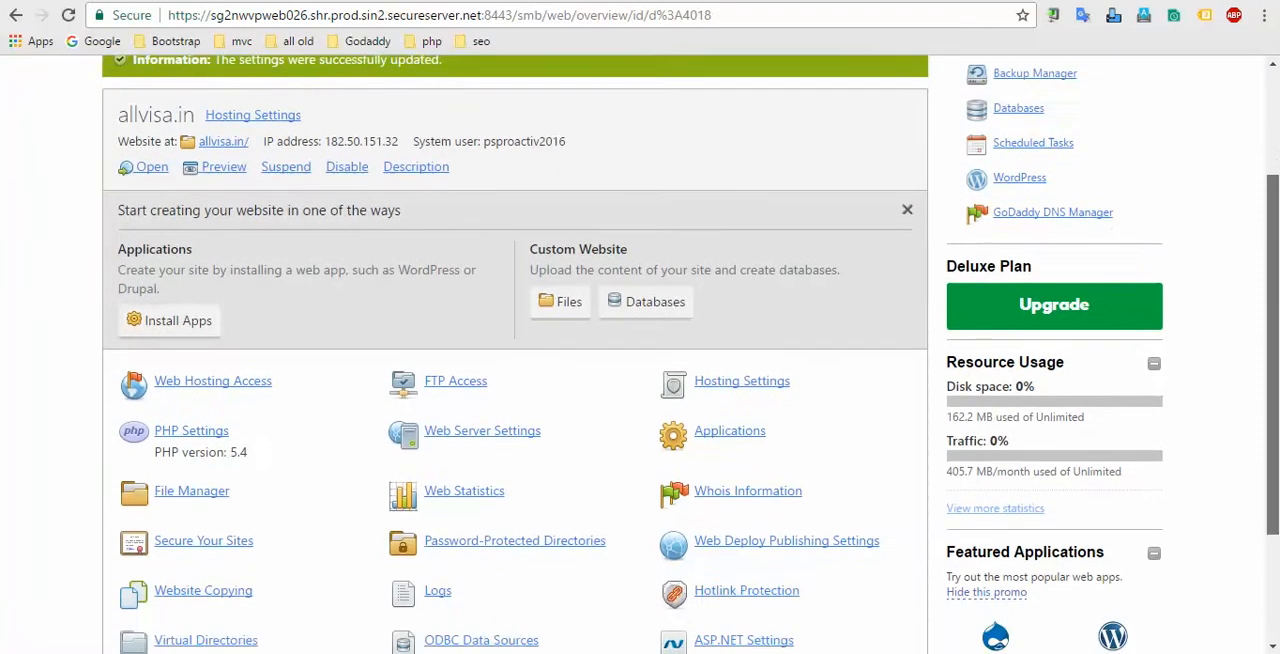
pyautogui.scroll(-3)
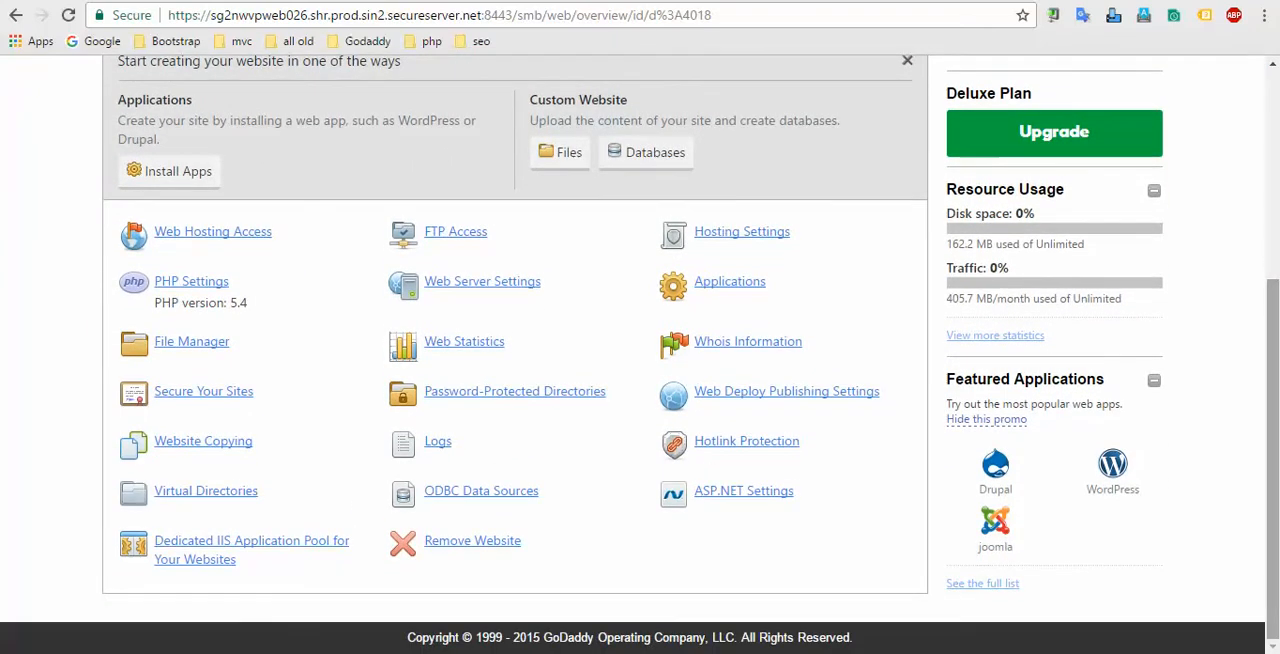